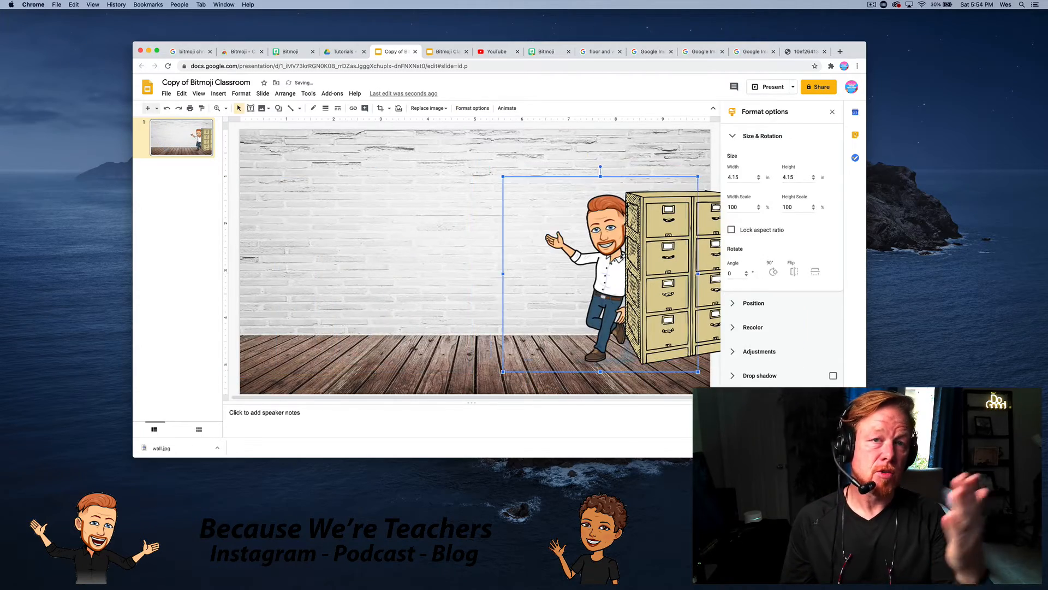
Add the Bitmoji extension from the Chrome Web Store and return to Copy of Bitmoji Classroom.
{"action": "left_click", "coordinate": [219, 93]}
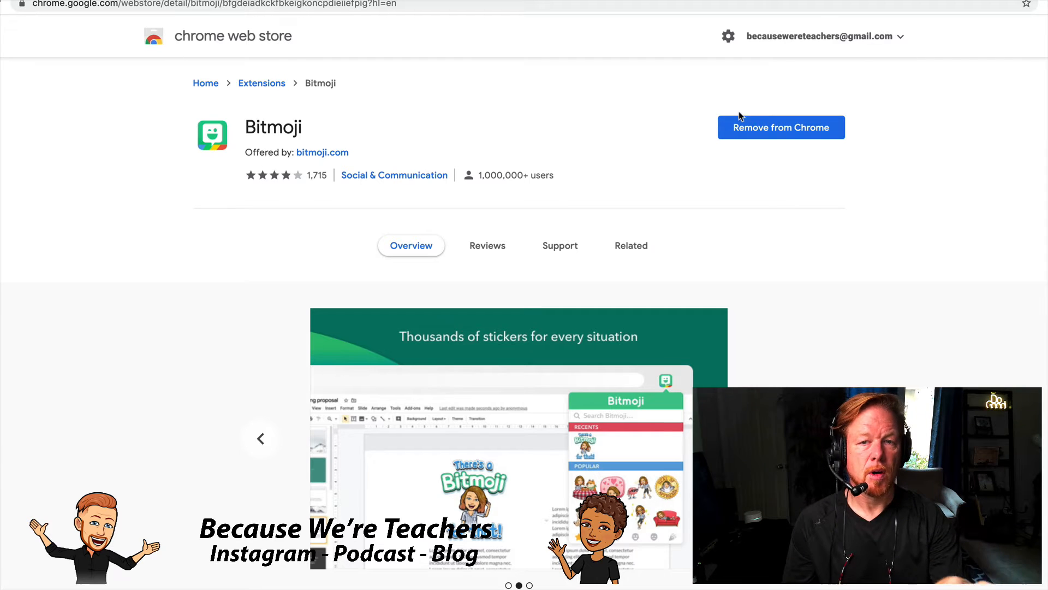
{"action": "mouse_move", "coordinate": [870, 131]}
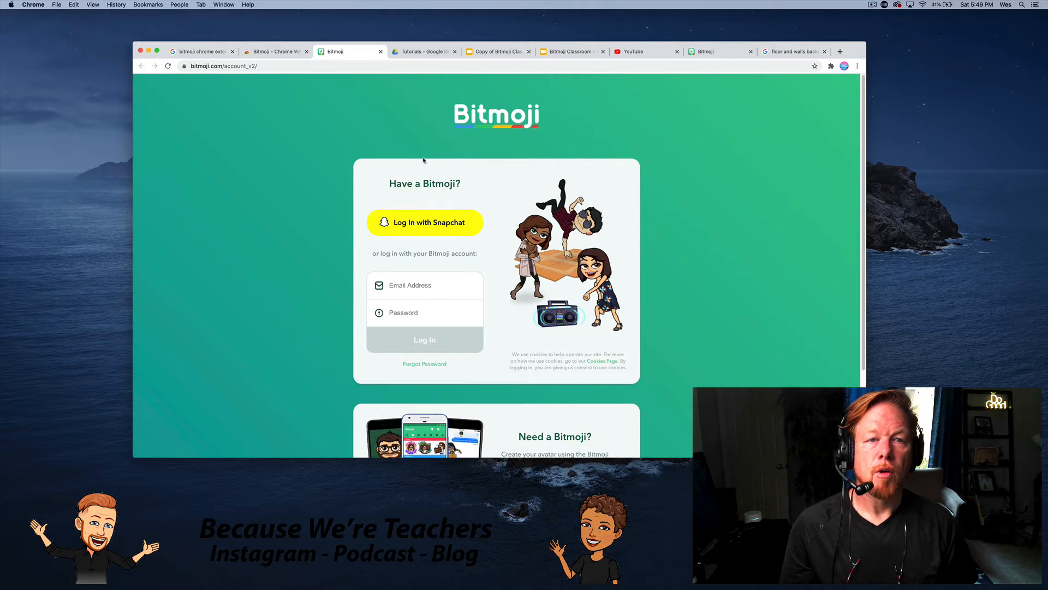
{"action": "left_click", "coordinate": [498, 51]}
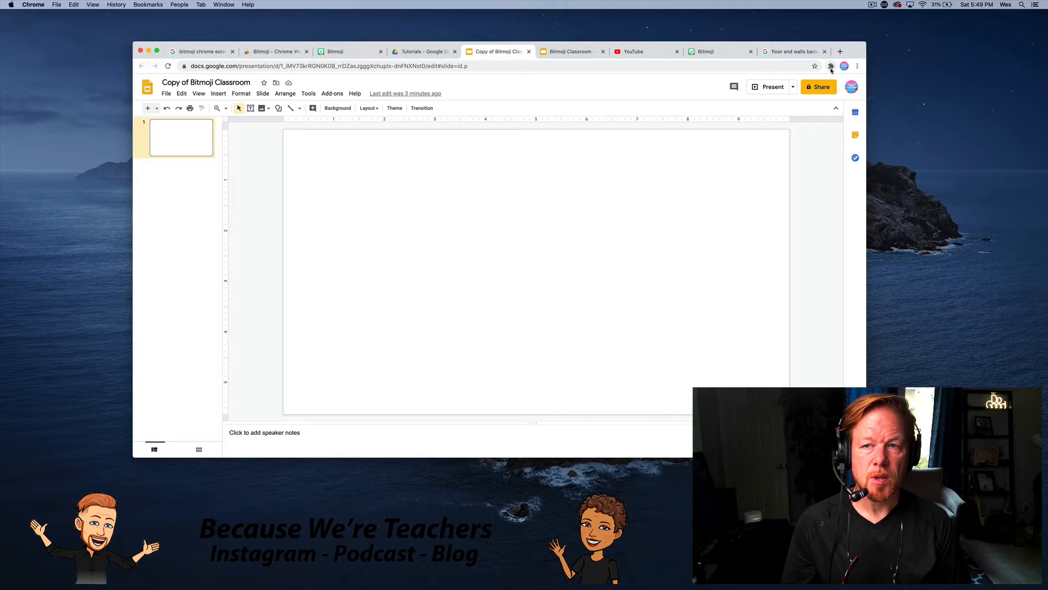
Open the Bitmoji extension panel and search stickers for 'welcome', then 'leaning'.
{"action": "left_click", "coordinate": [831, 66]}
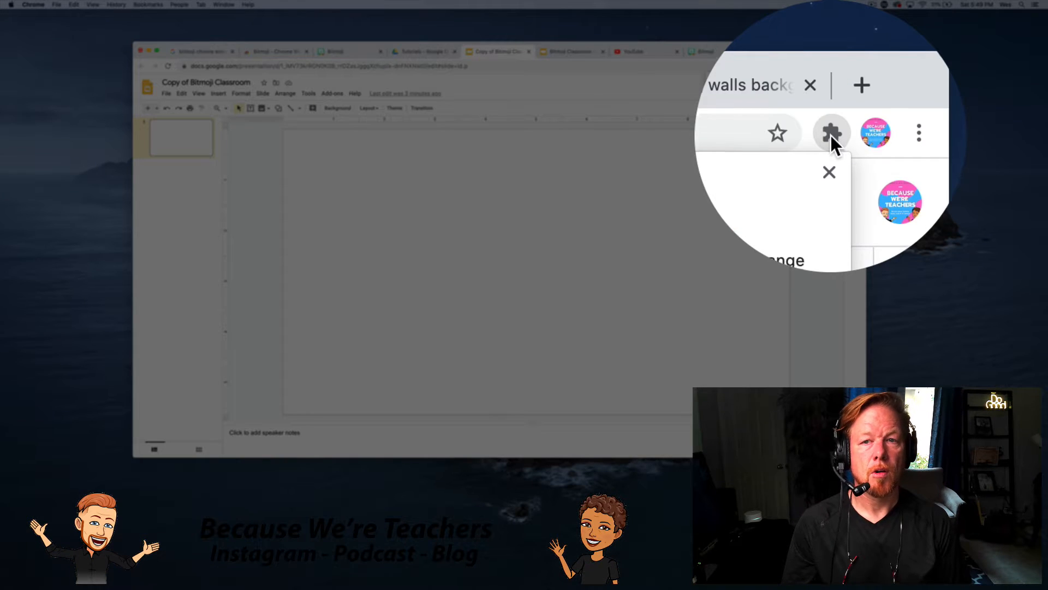
{"action": "left_click", "coordinate": [831, 132]}
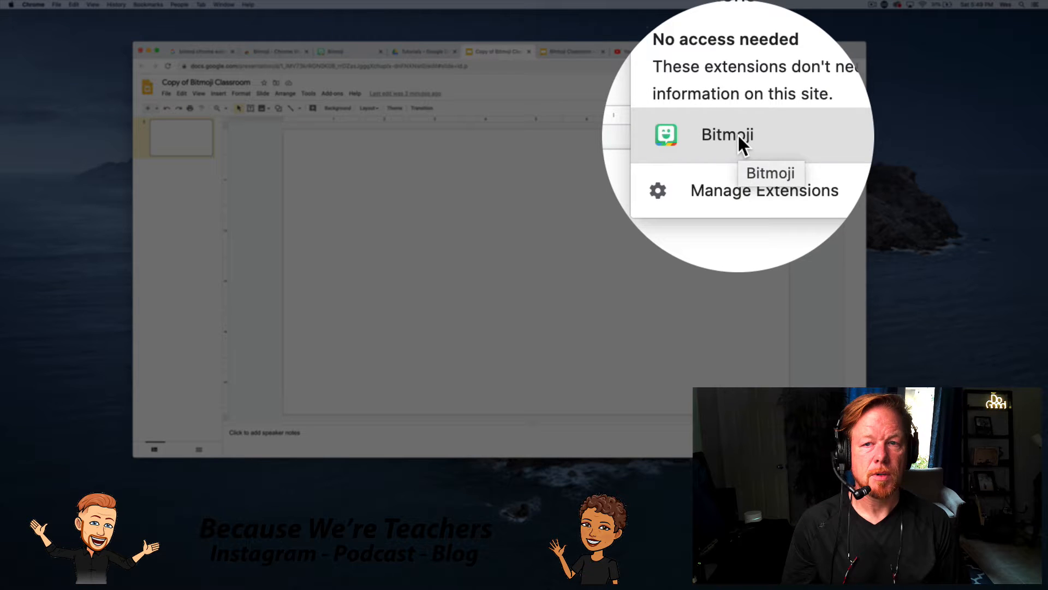
{"action": "left_click", "coordinate": [726, 134]}
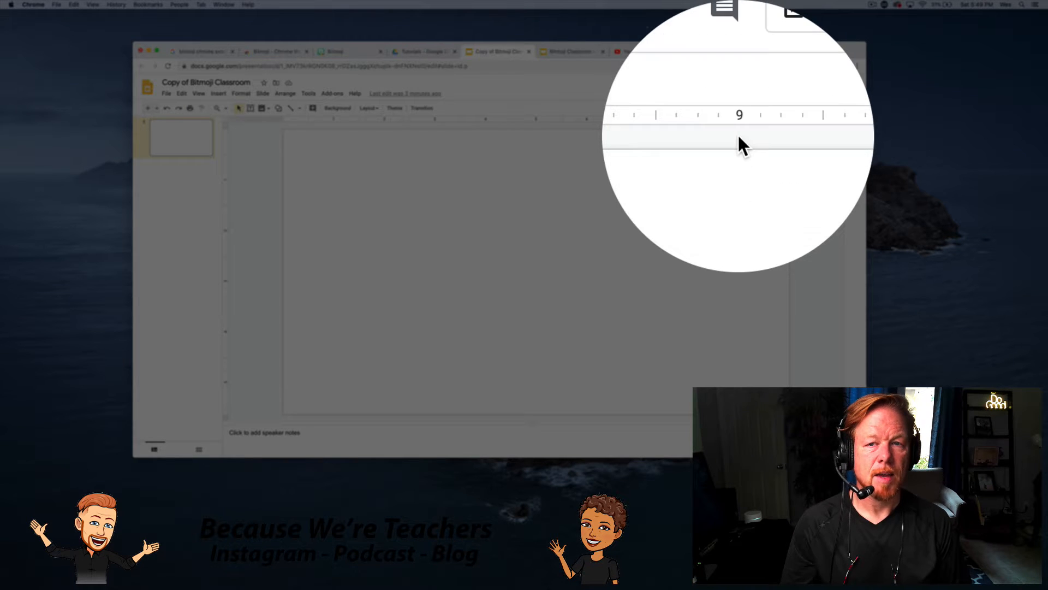
{"action": "left_click", "coordinate": [816, 79]}
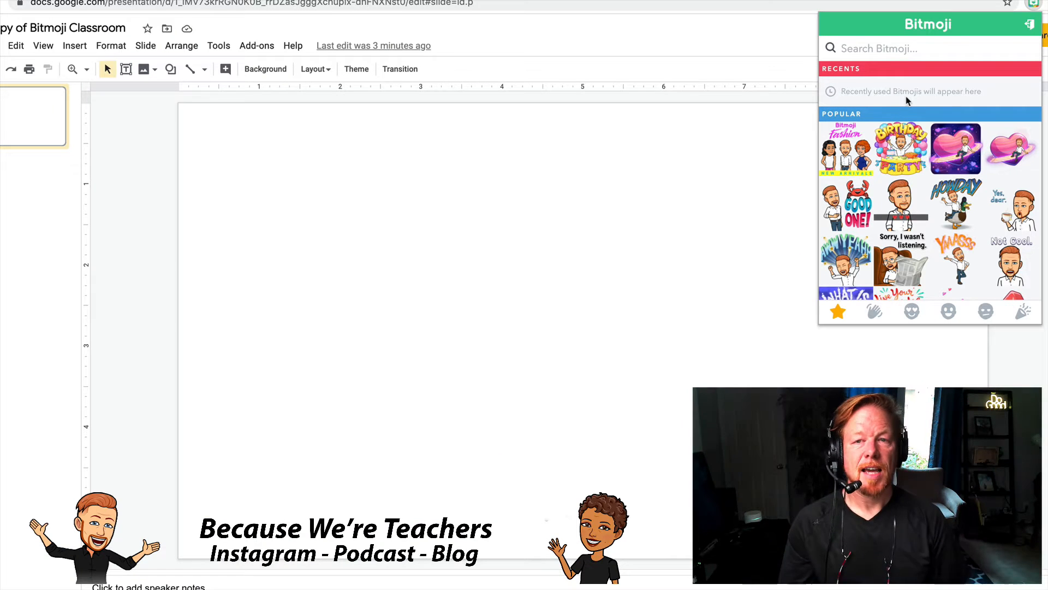
{"action": "type", "text": "welcome"}
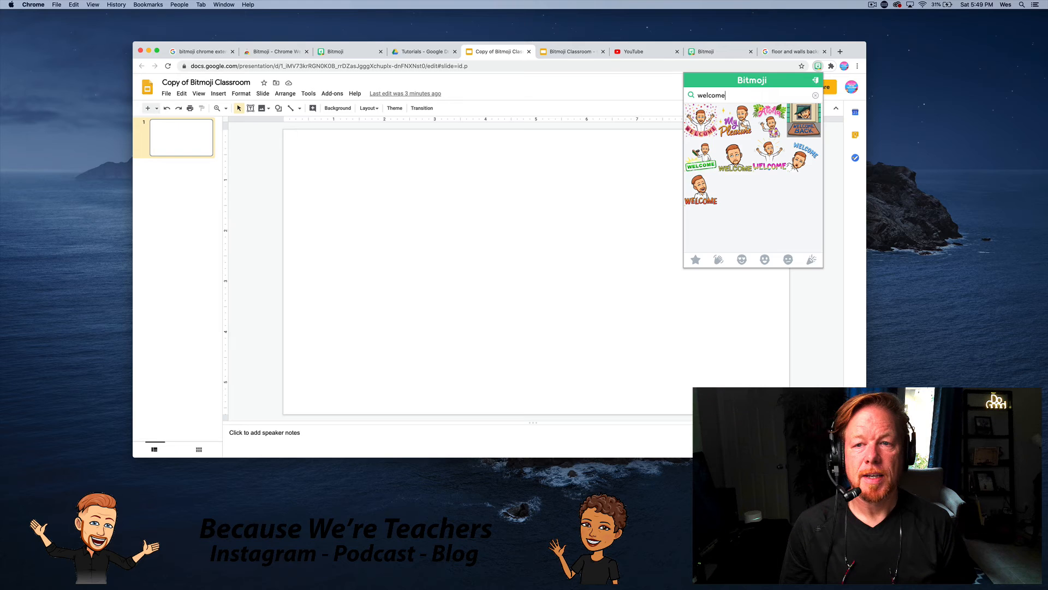
{"action": "left_click", "coordinate": [815, 95]}
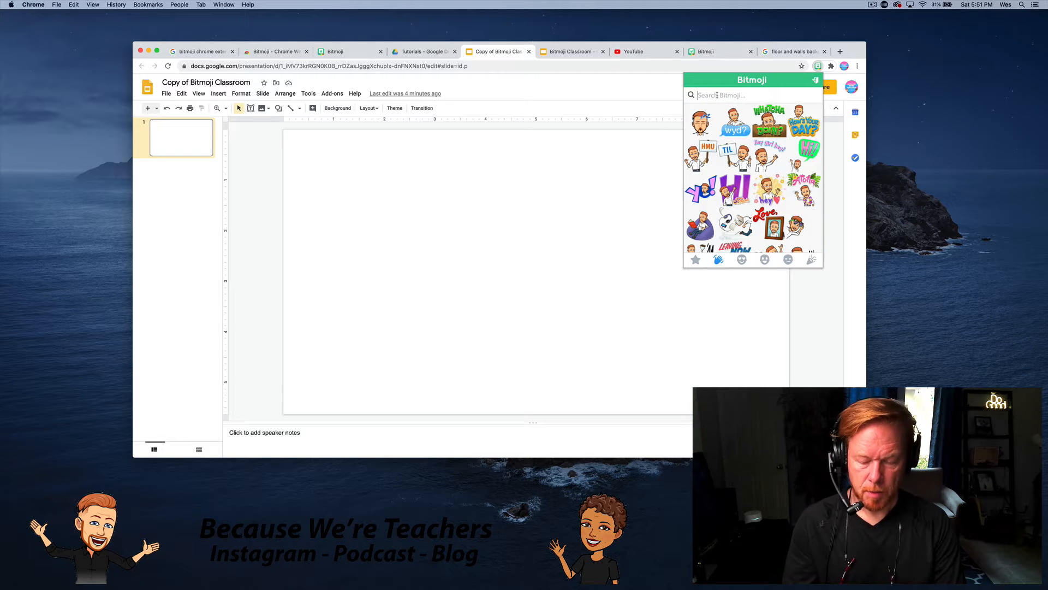
{"action": "type", "text": "leaning"}
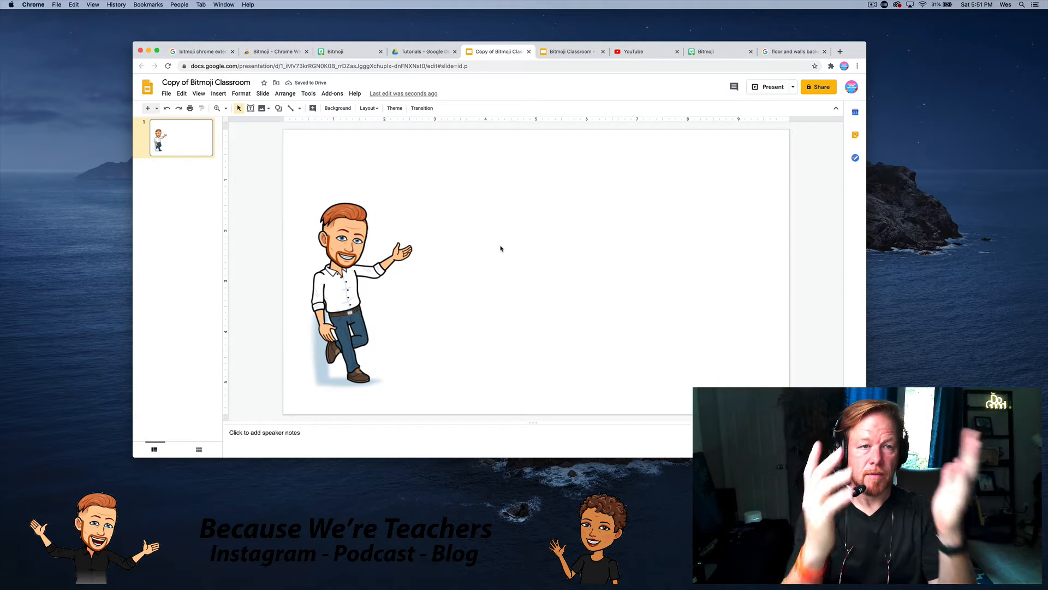
{"action": "left_click", "coordinate": [338, 107]}
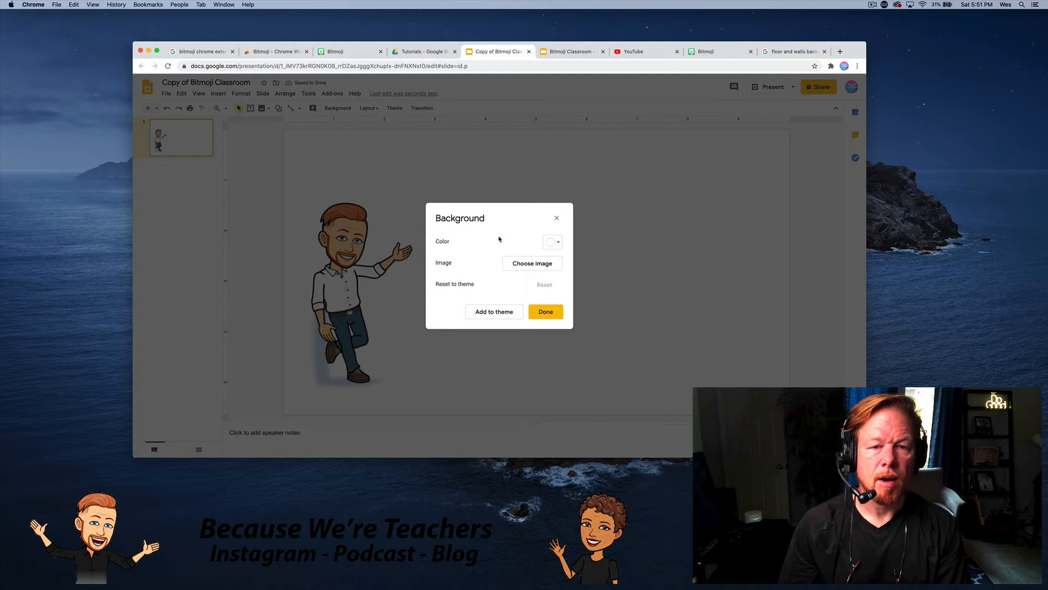
{"action": "left_click", "coordinate": [531, 263]}
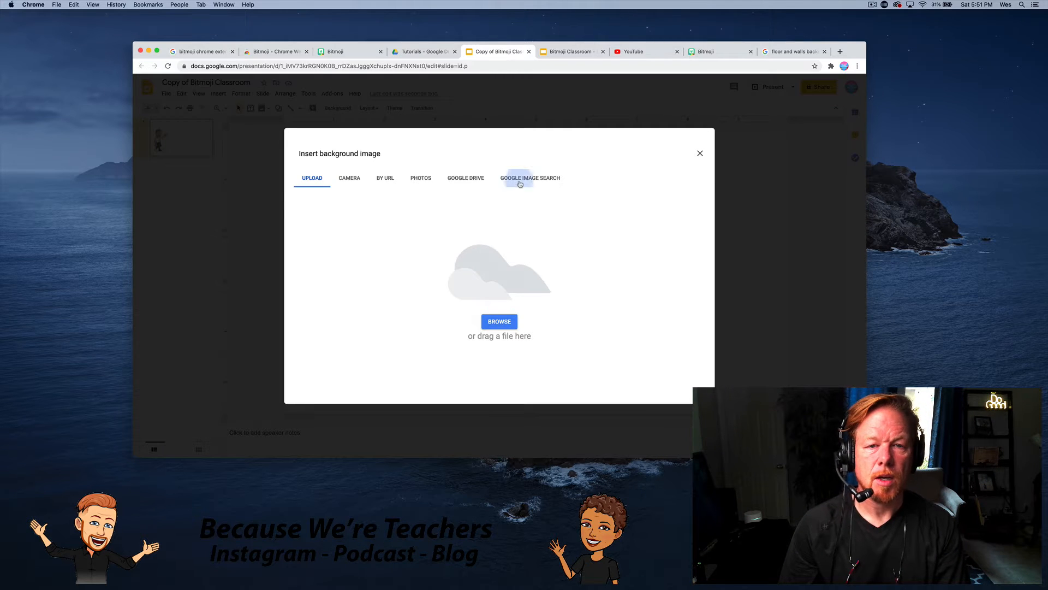
{"action": "left_click", "coordinate": [530, 178]}
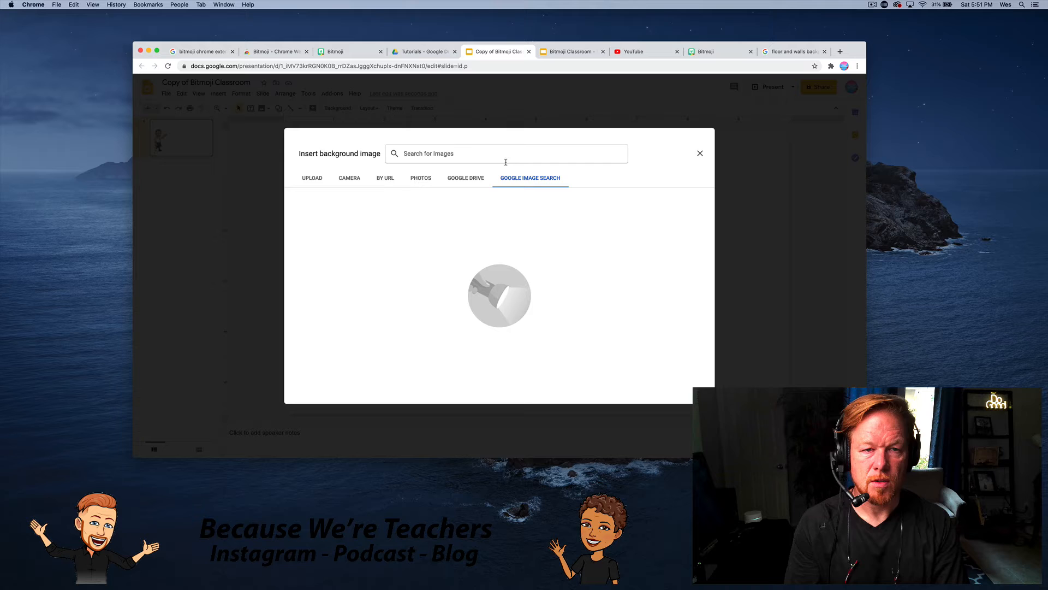
{"action": "type", "text": "wall and flo"}
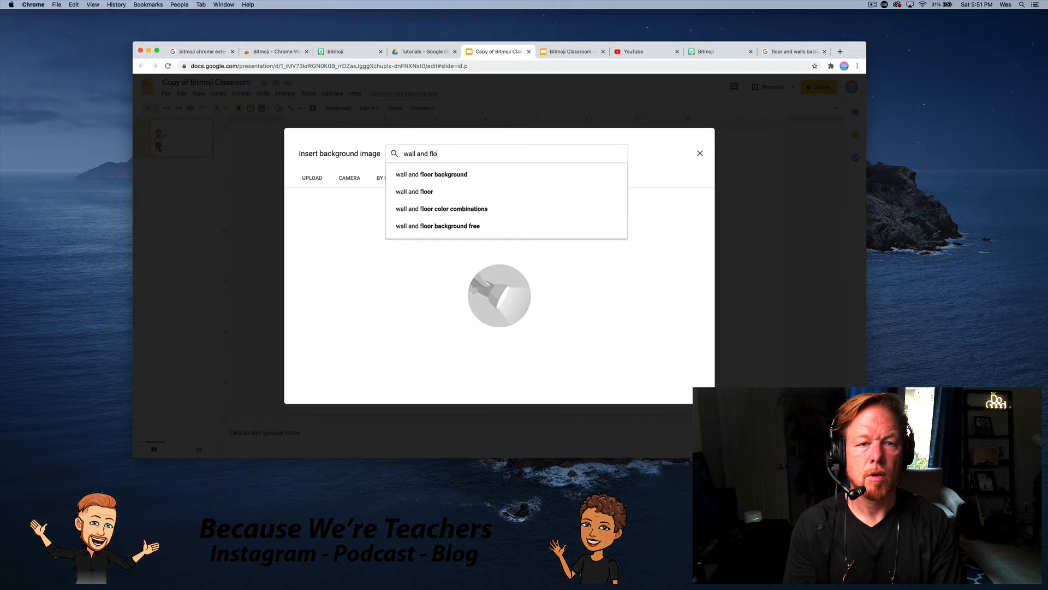
{"action": "type", "text": "or backgro"}
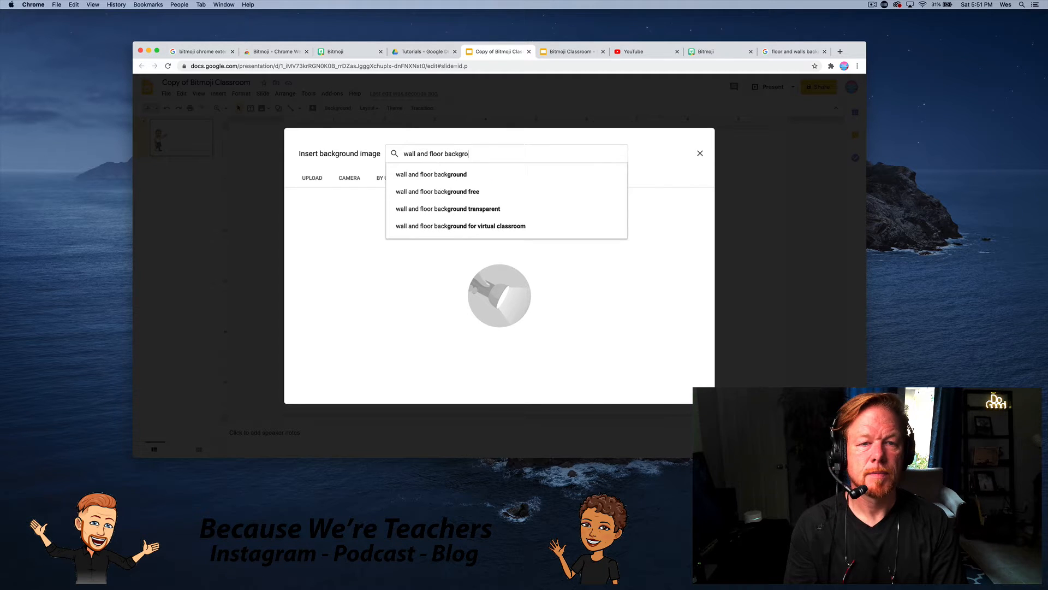
{"action": "left_click", "coordinate": [430, 175]}
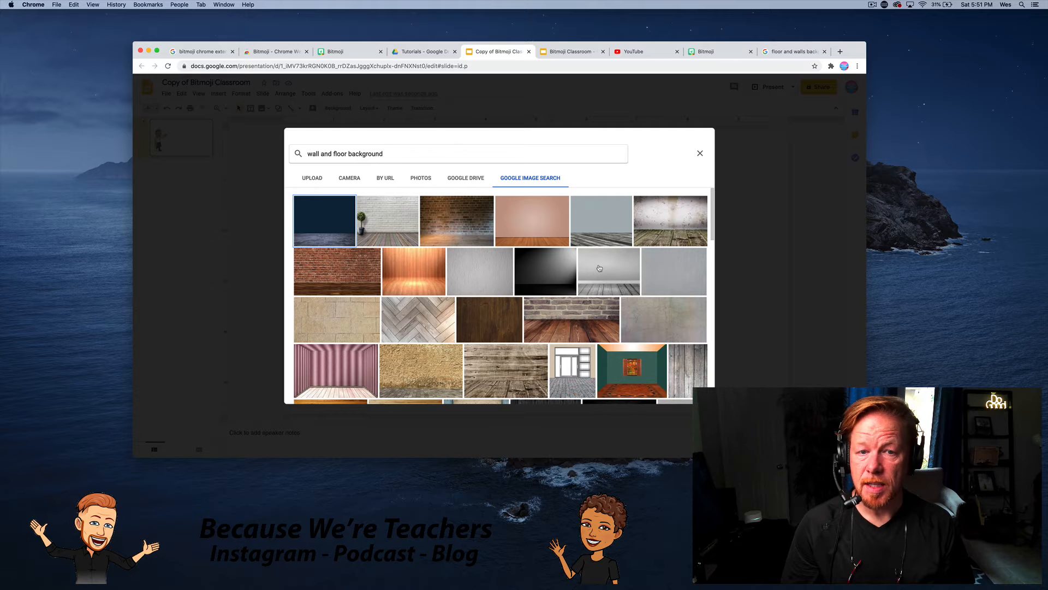
{"action": "mouse_move", "coordinate": [590, 286]}
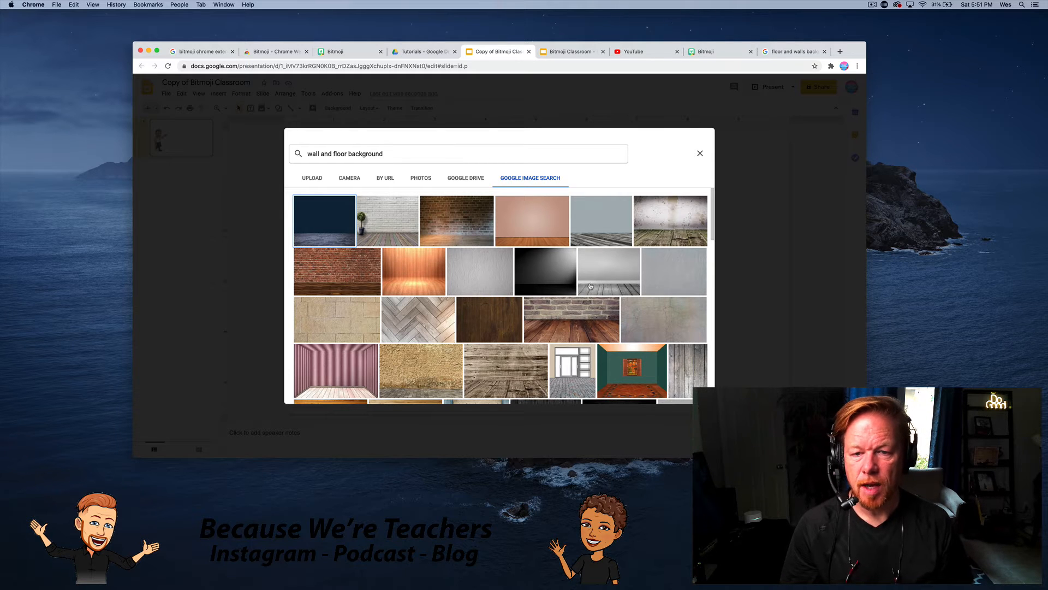
{"action": "scroll", "scroll_direction": "down", "scroll_amount": 3}
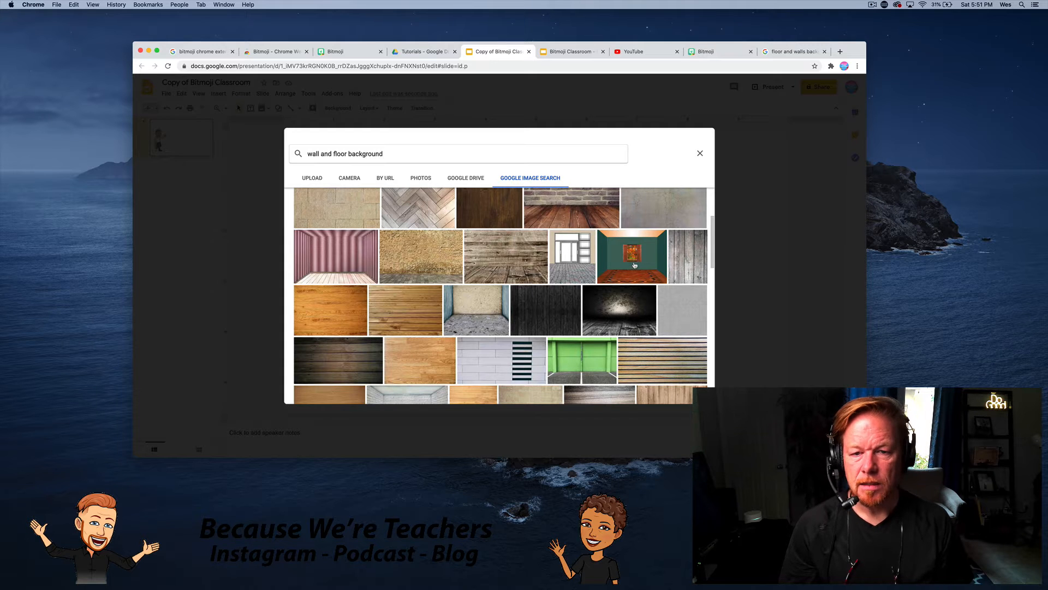
{"action": "scroll", "scroll_direction": "down", "scroll_amount": 3}
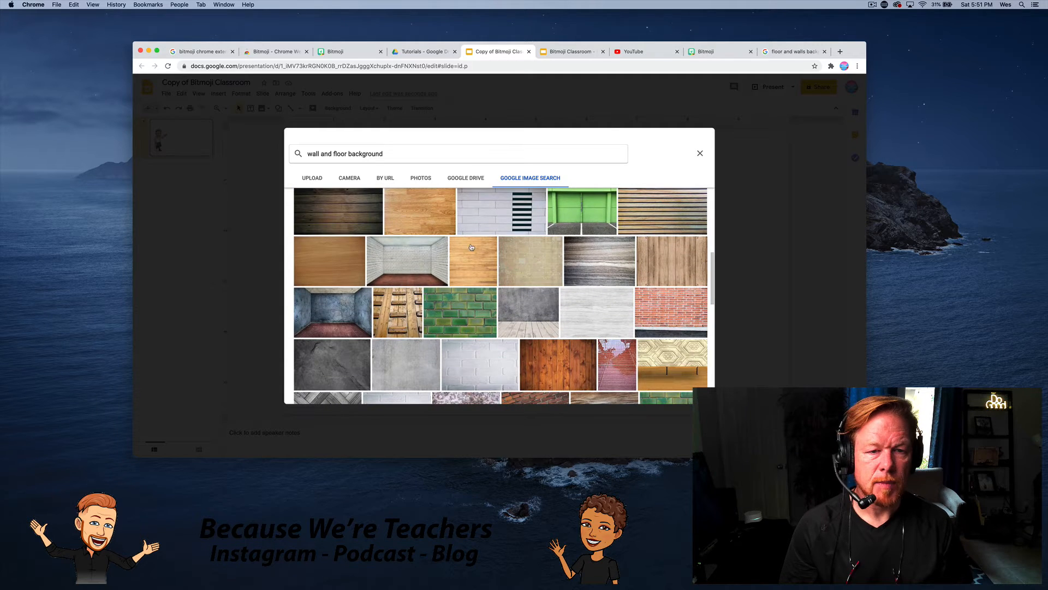
{"action": "scroll", "scroll_direction": "down", "scroll_amount": 3}
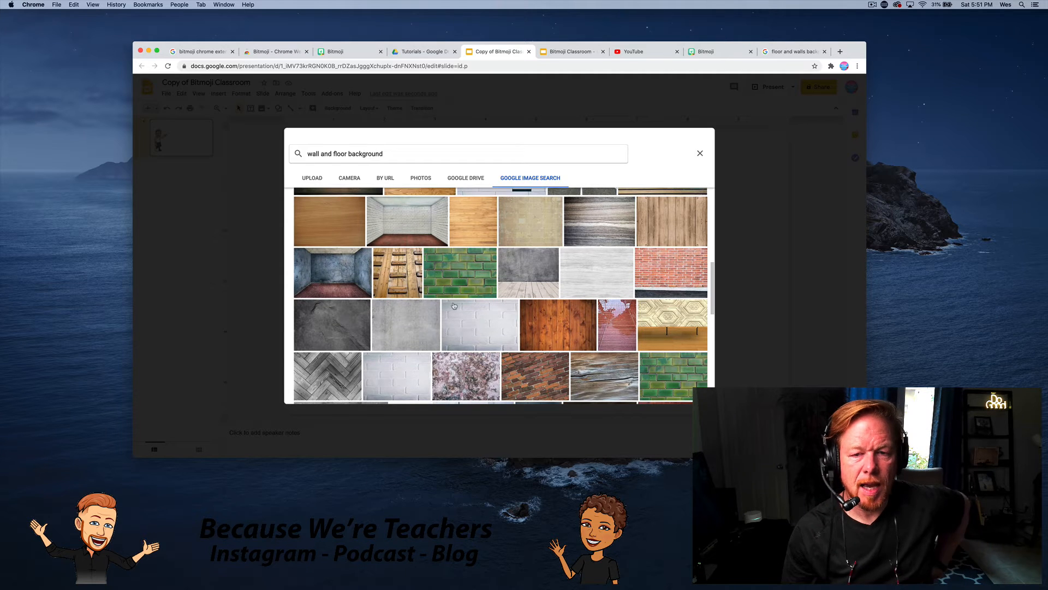
{"action": "scroll", "scroll_direction": "down", "scroll_amount": 3}
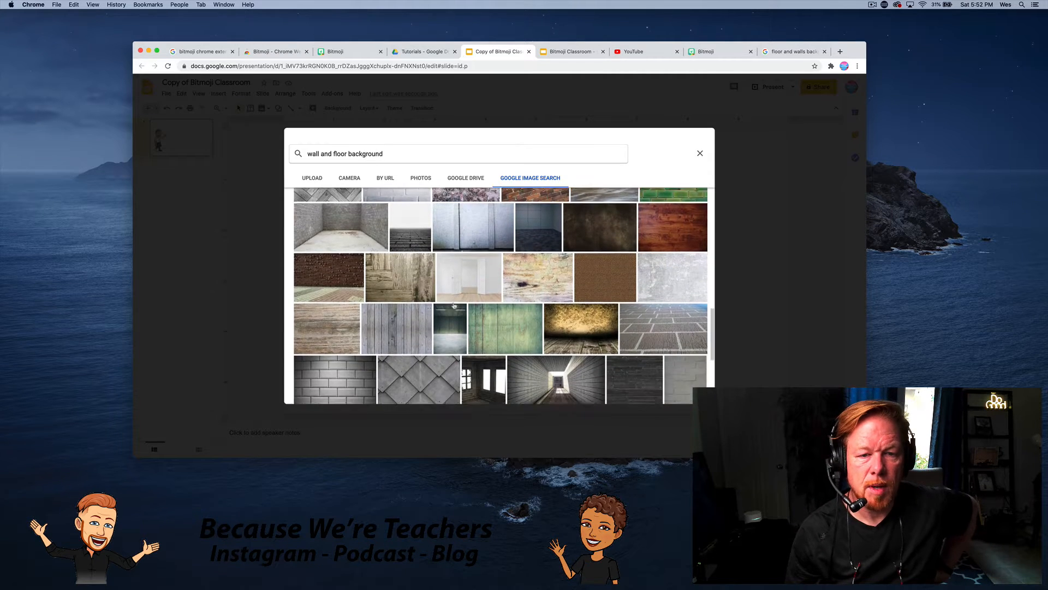
{"action": "scroll", "scroll_direction": "down", "scroll_amount": 3}
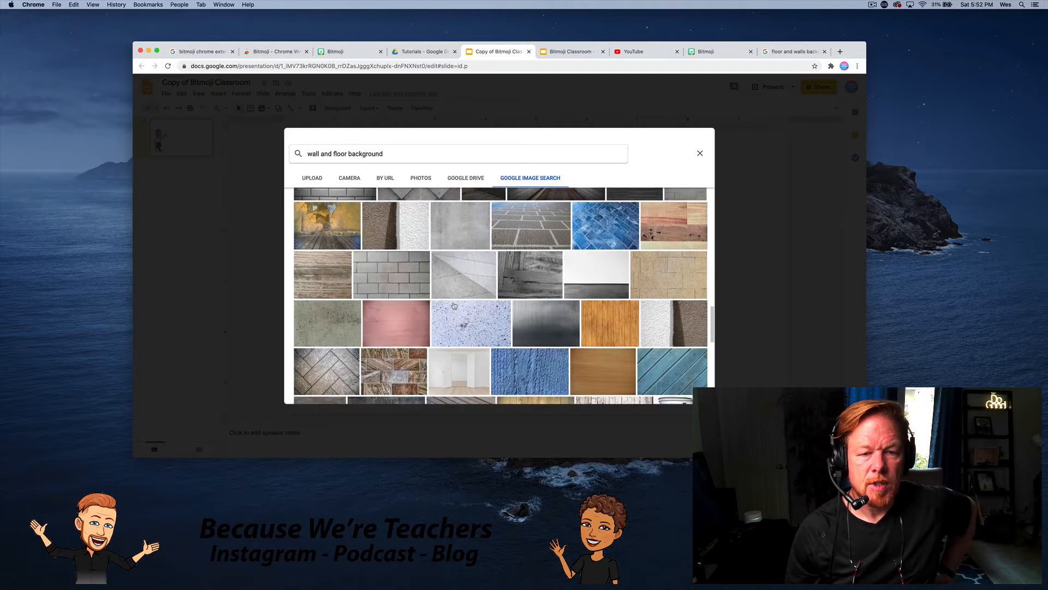
{"action": "scroll", "scroll_direction": "down", "scroll_amount": 3}
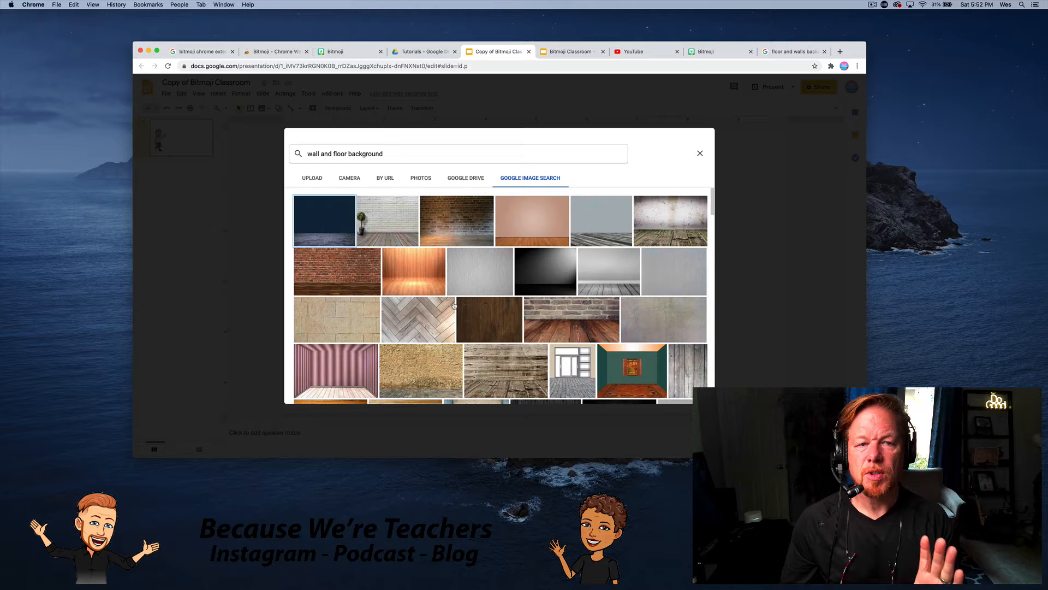
{"action": "left_click", "coordinate": [699, 153]}
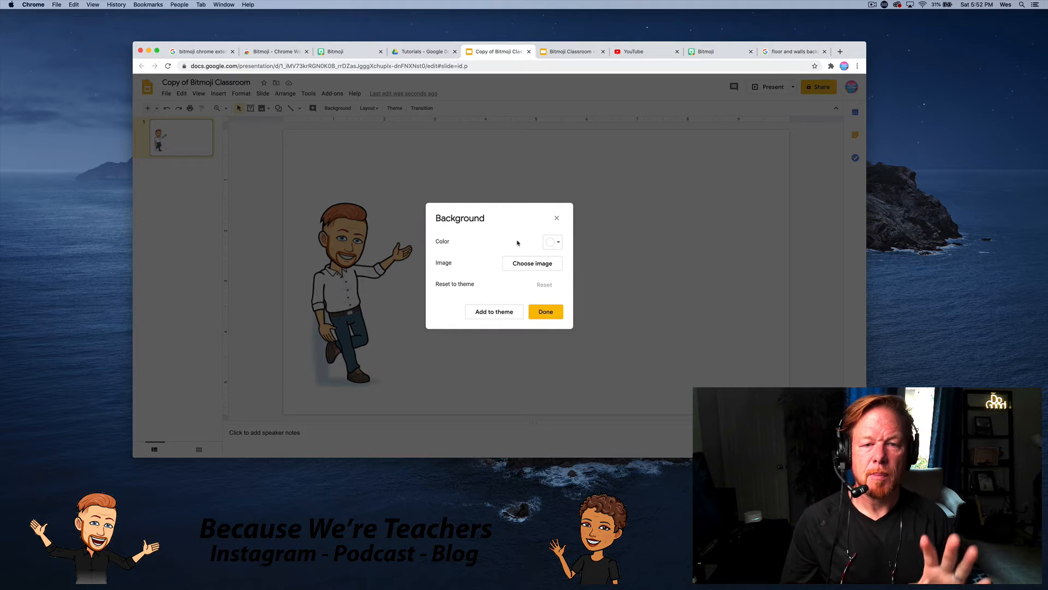
{"action": "left_click", "coordinate": [545, 312]}
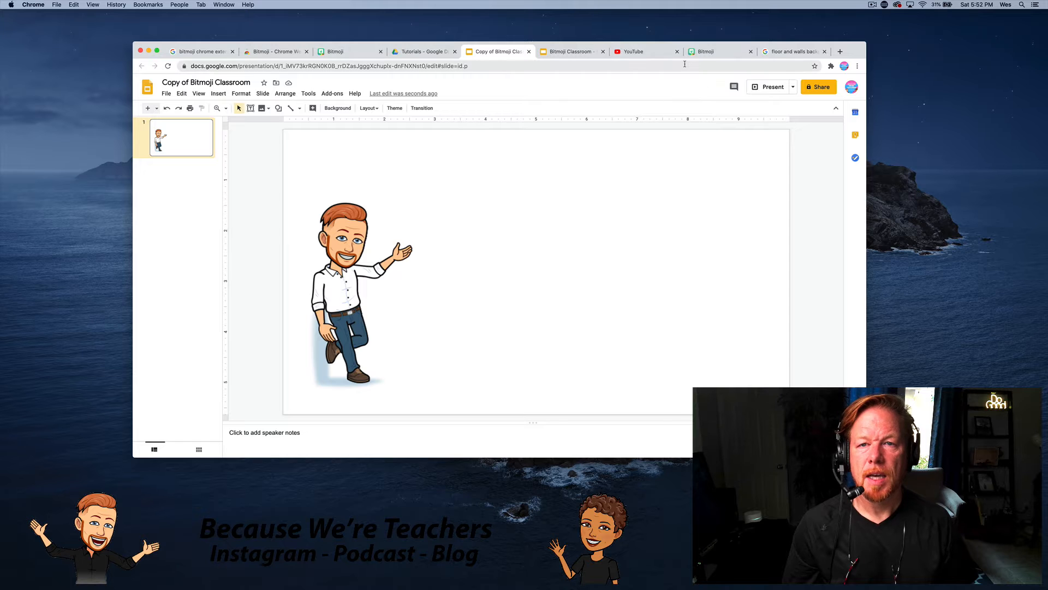
Browse the floor and walls image results, previewing the gray brick wall with plant.
{"action": "left_click", "coordinate": [792, 51]}
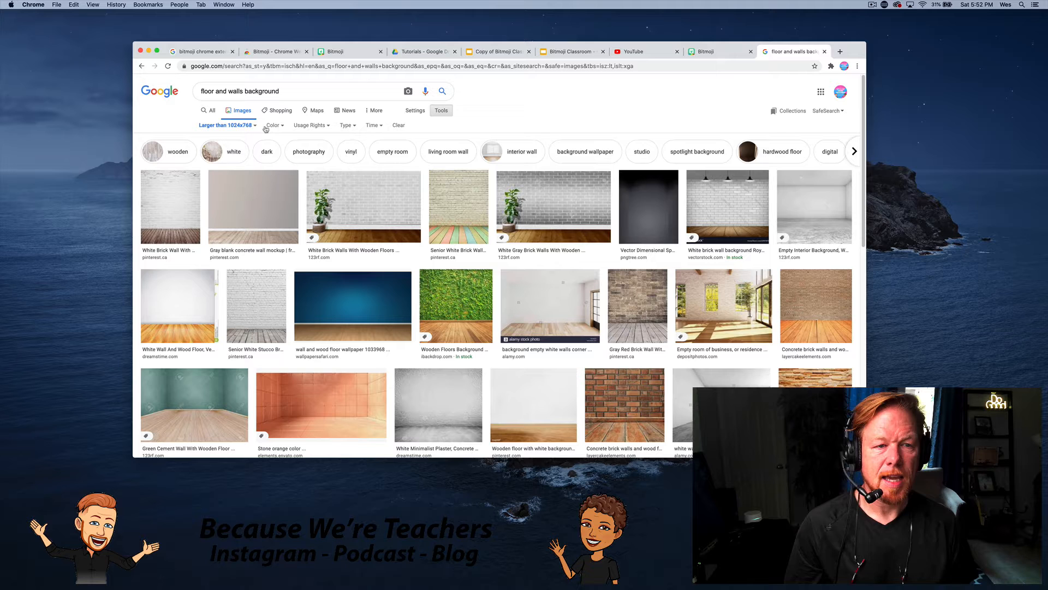
{"action": "mouse_move", "coordinate": [553, 206]}
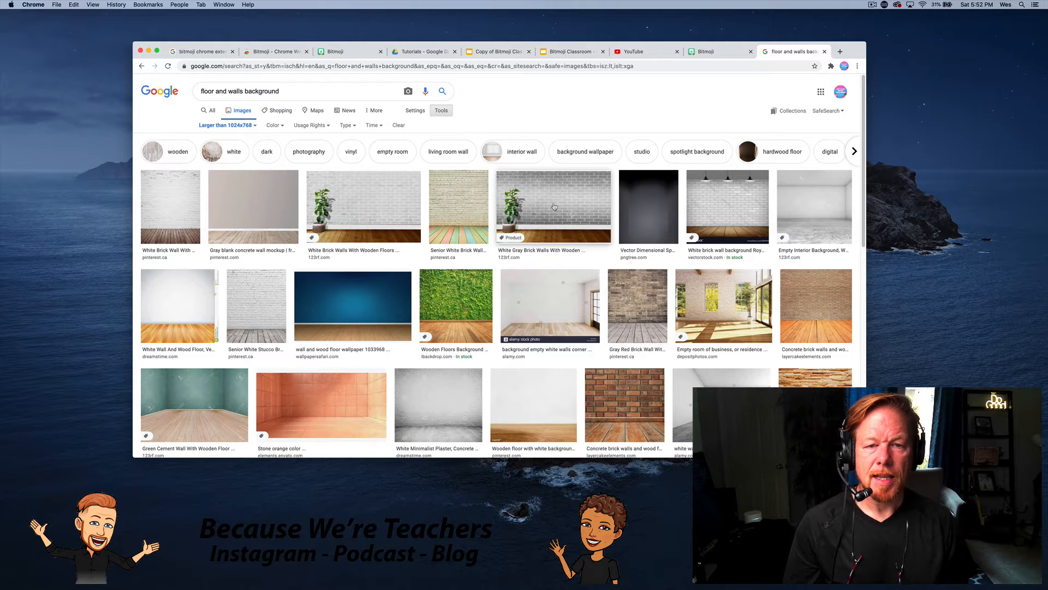
{"action": "left_click", "coordinate": [554, 206]}
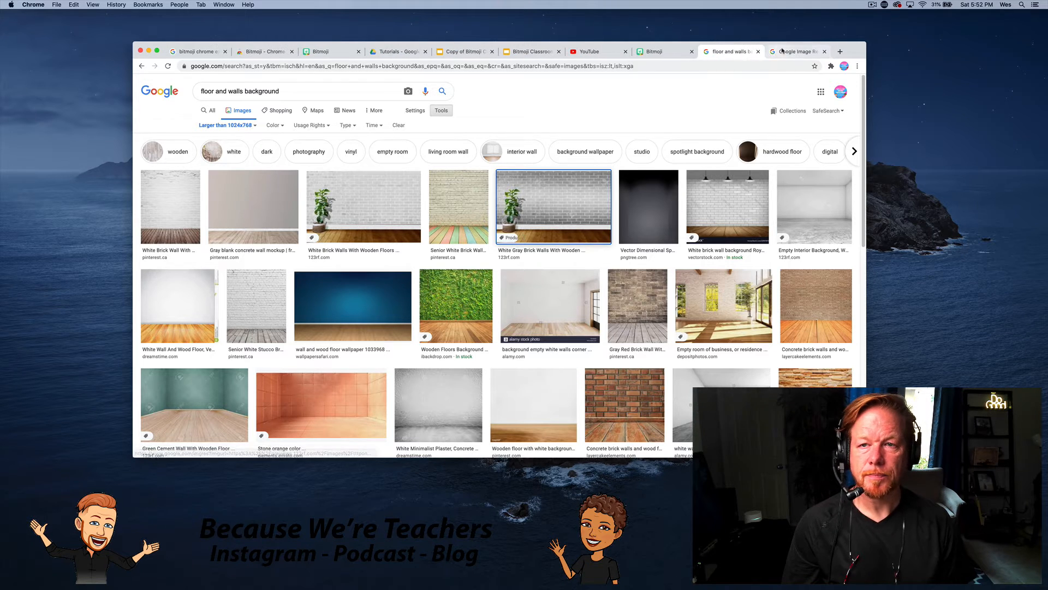
{"action": "left_click", "coordinate": [553, 207]}
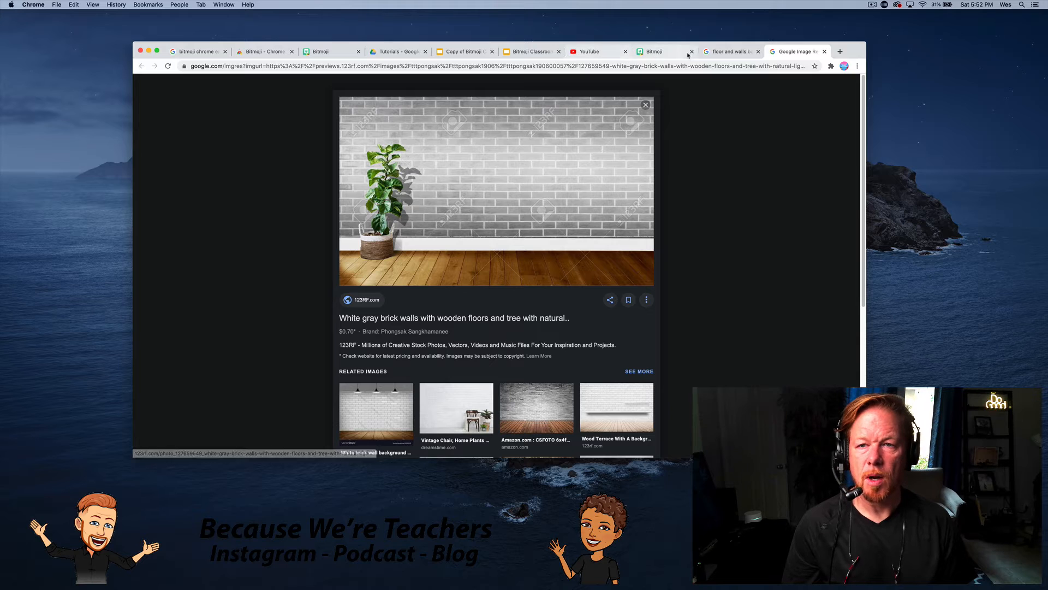
{"action": "left_click", "coordinate": [646, 104]}
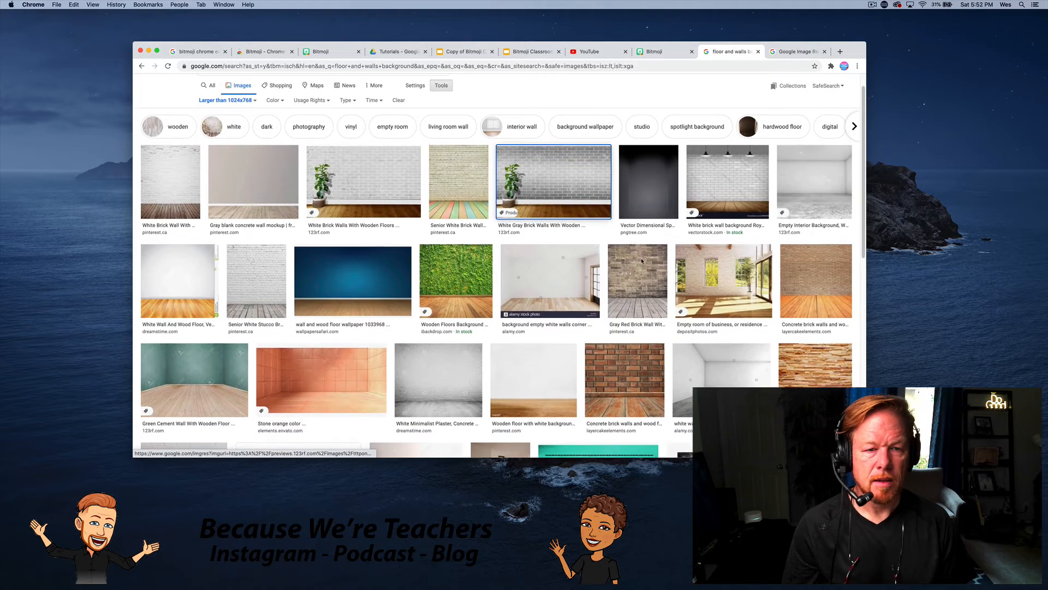
Scroll the results and preview the Retro White Brick Wall With Wood Floor picture.
{"action": "scroll", "scroll_direction": "down", "scroll_amount": 3}
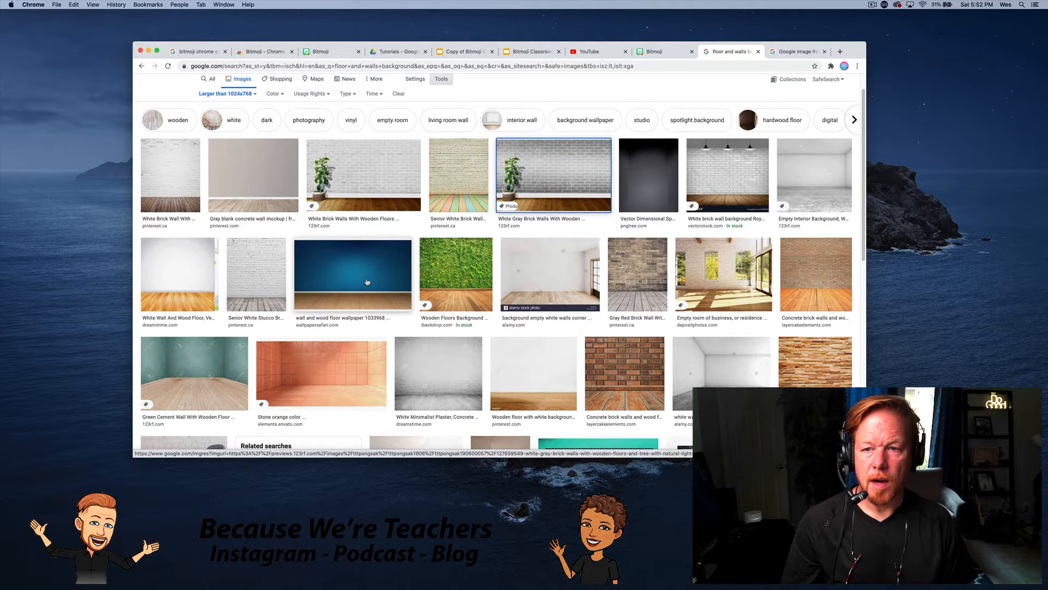
{"action": "scroll", "scroll_direction": "down", "scroll_amount": 3}
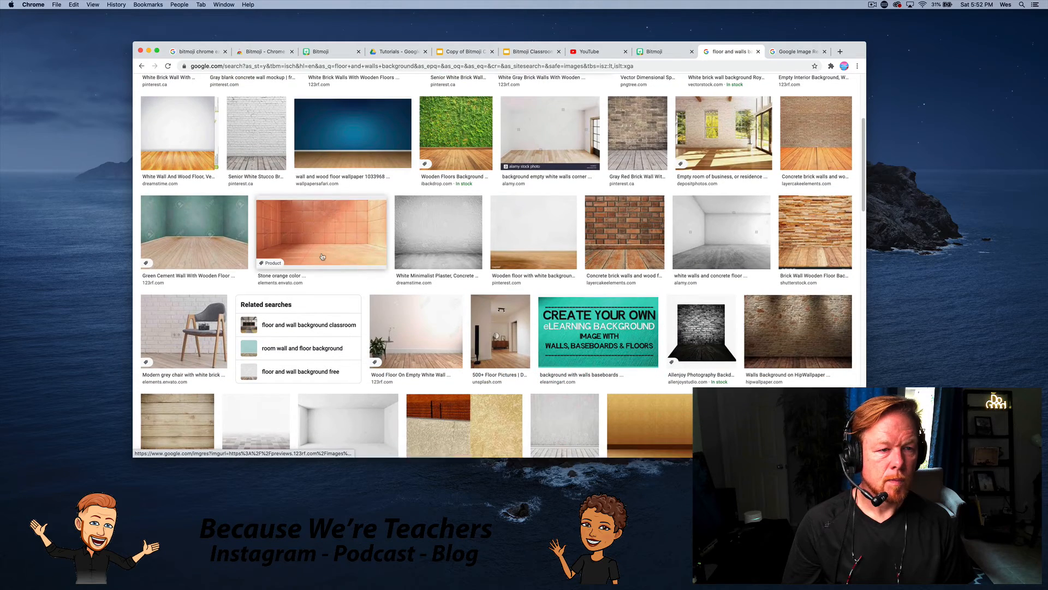
{"action": "scroll", "scroll_direction": "down", "scroll_amount": 3}
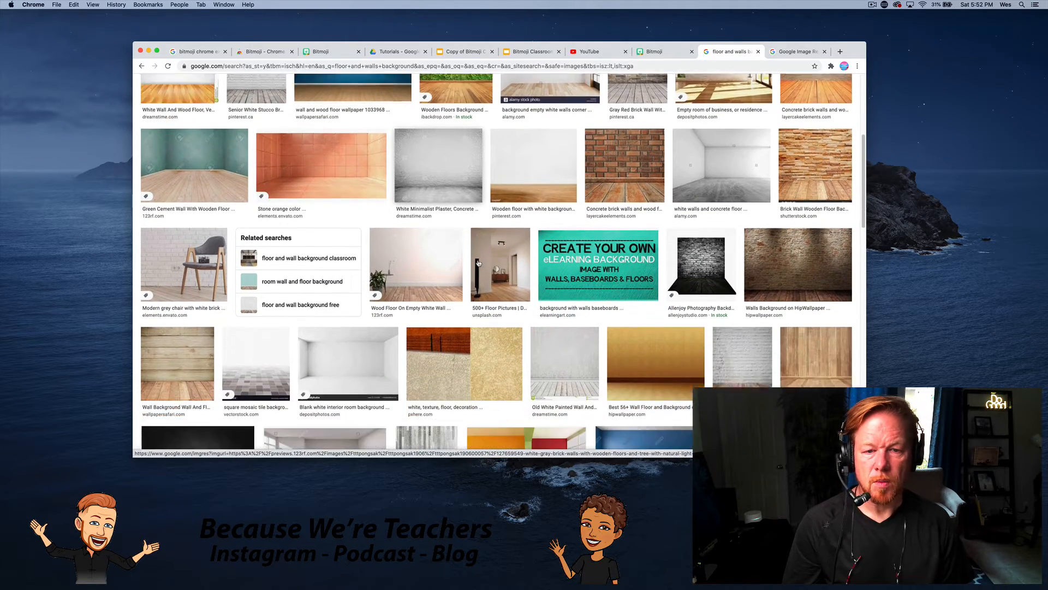
{"action": "scroll", "scroll_direction": "down", "scroll_amount": 3}
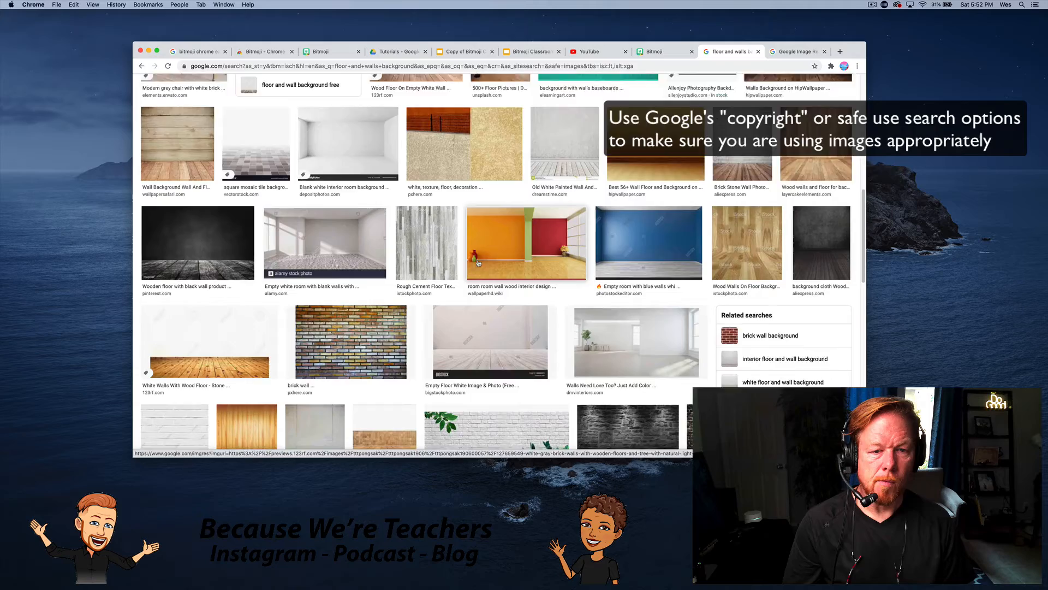
{"action": "scroll", "scroll_direction": "down", "scroll_amount": 3}
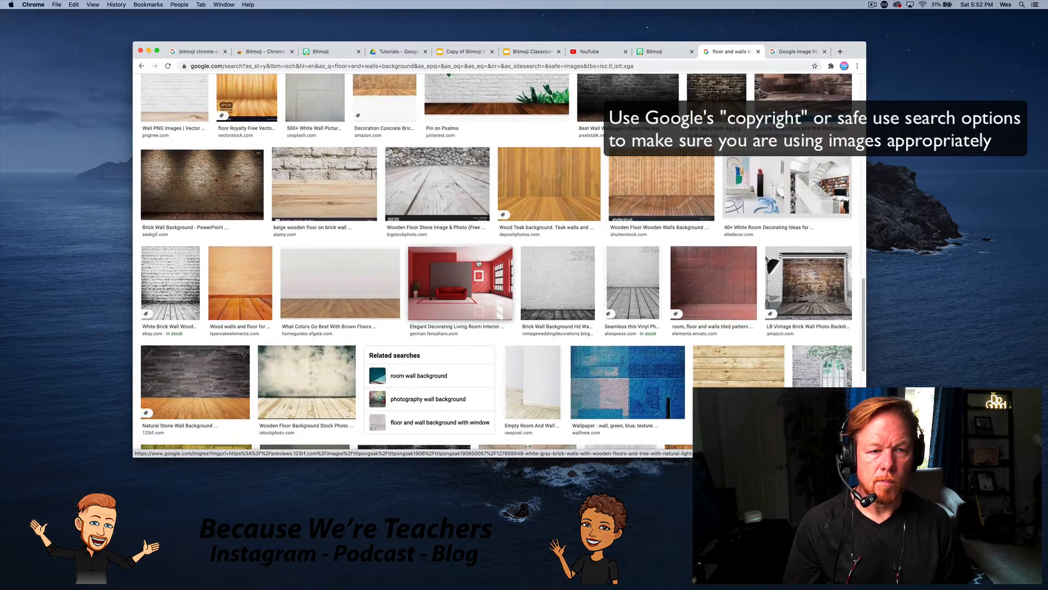
{"action": "scroll", "scroll_direction": "down", "scroll_amount": 3}
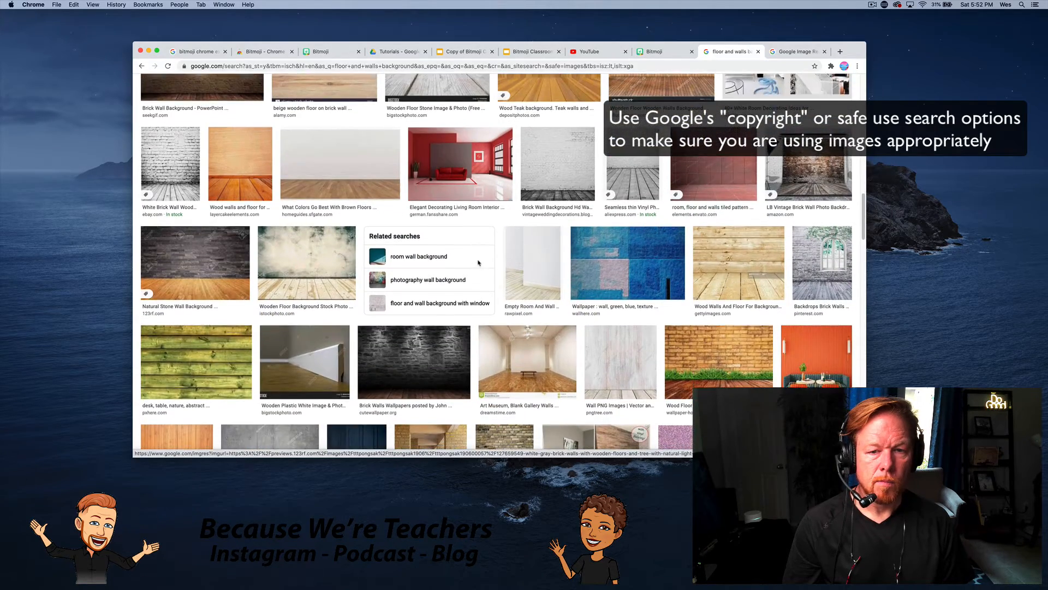
{"action": "scroll", "scroll_direction": "down", "scroll_amount": 3}
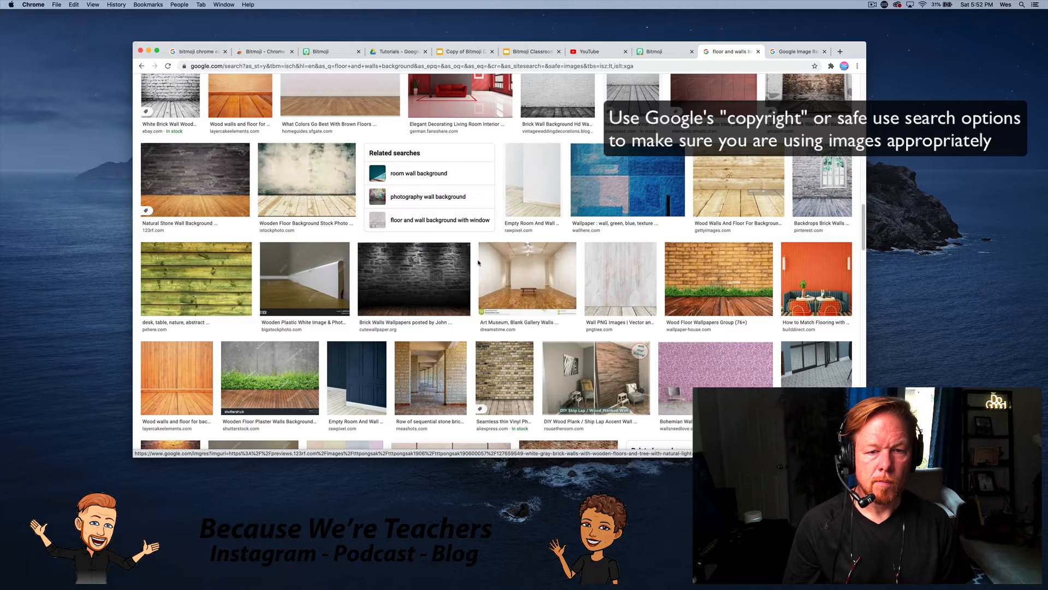
{"action": "scroll", "scroll_direction": "up", "scroll_amount": 3}
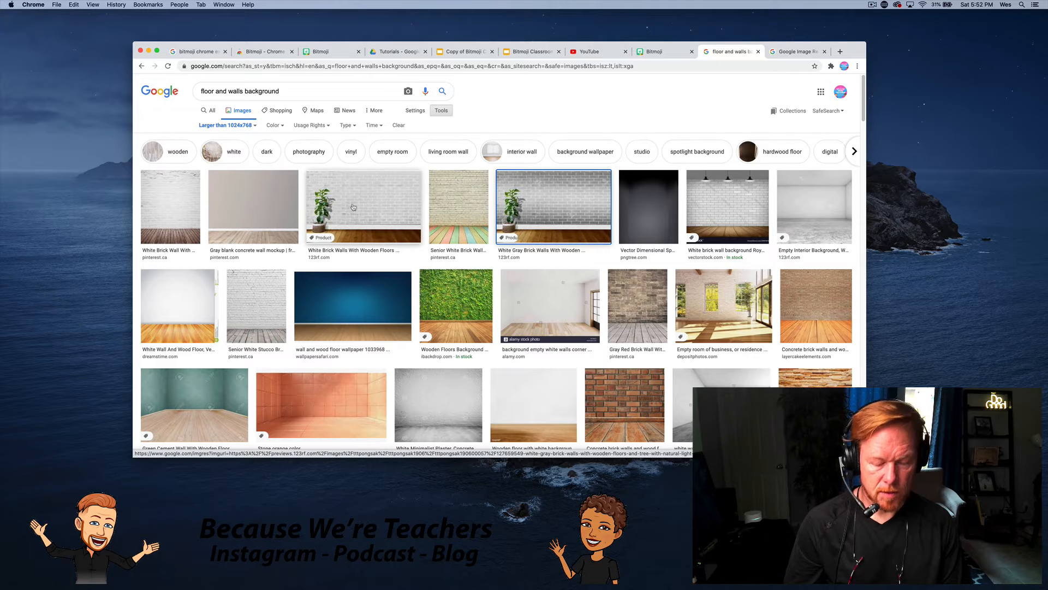
{"action": "left_click", "coordinate": [170, 206]}
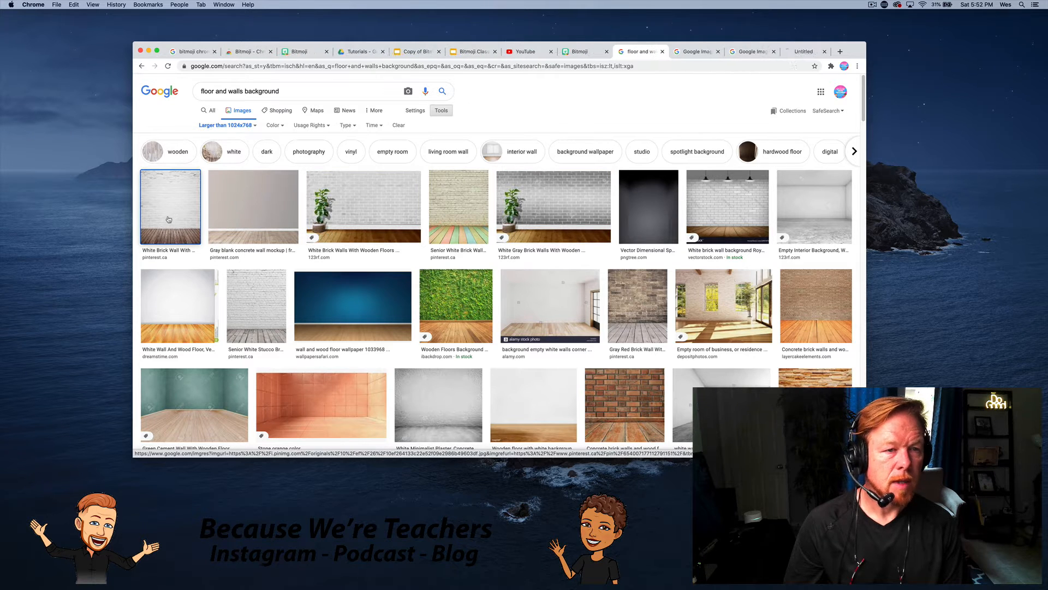
{"action": "left_click", "coordinate": [363, 206]}
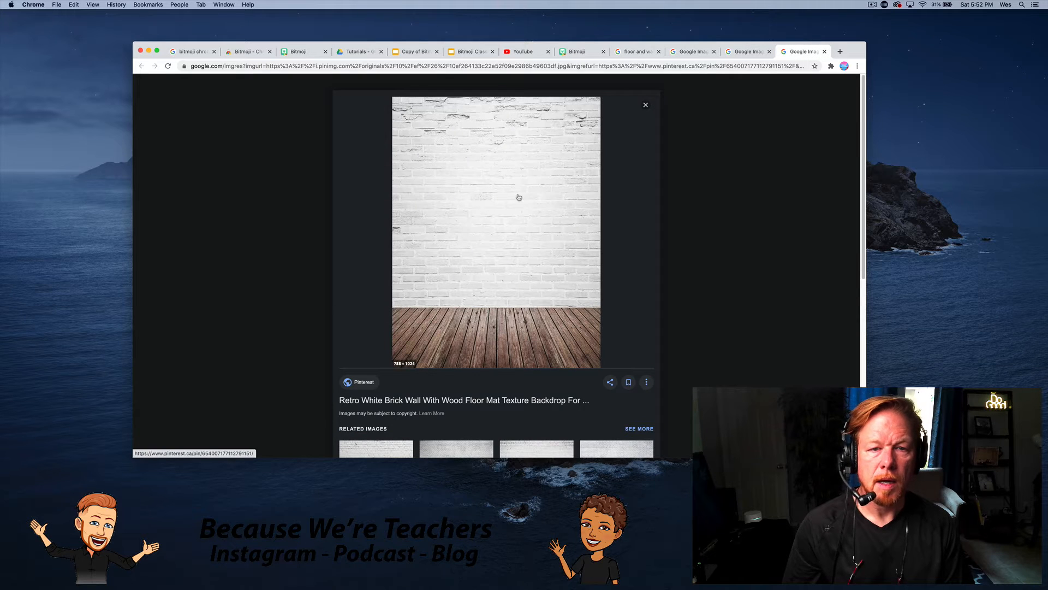
Open the full-size brick wall image and save it to Downloads as wall.jpg.
{"action": "right_click", "coordinate": [519, 197]}
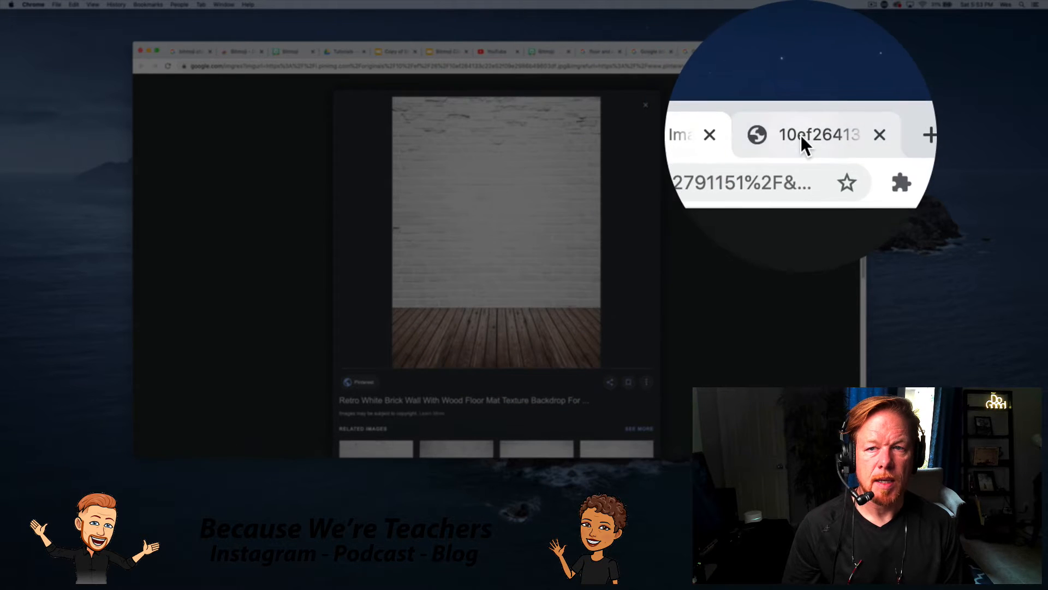
{"action": "right_click", "coordinate": [494, 234]}
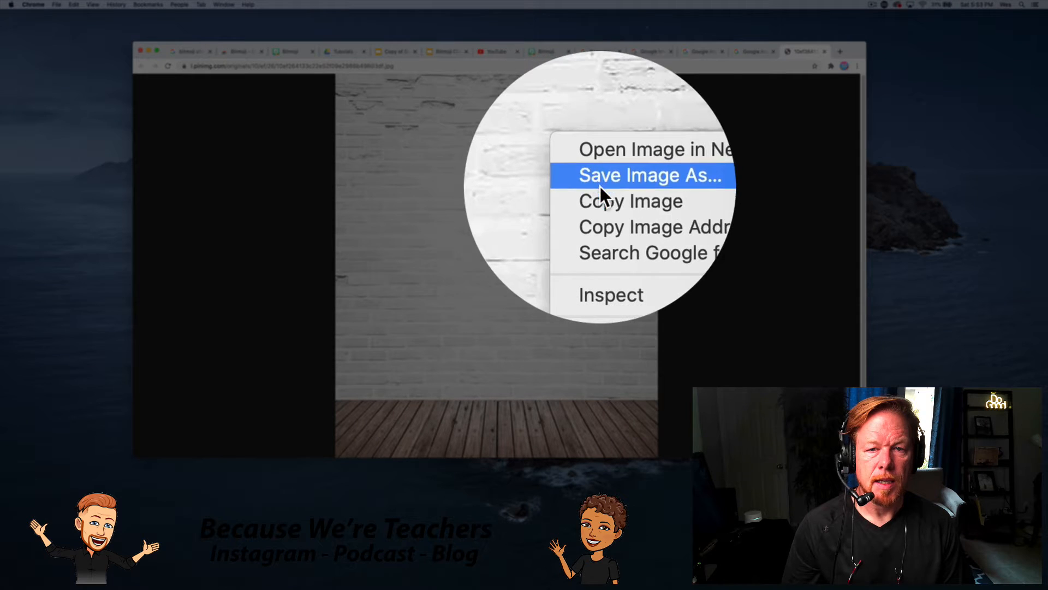
{"action": "left_click", "coordinate": [652, 176]}
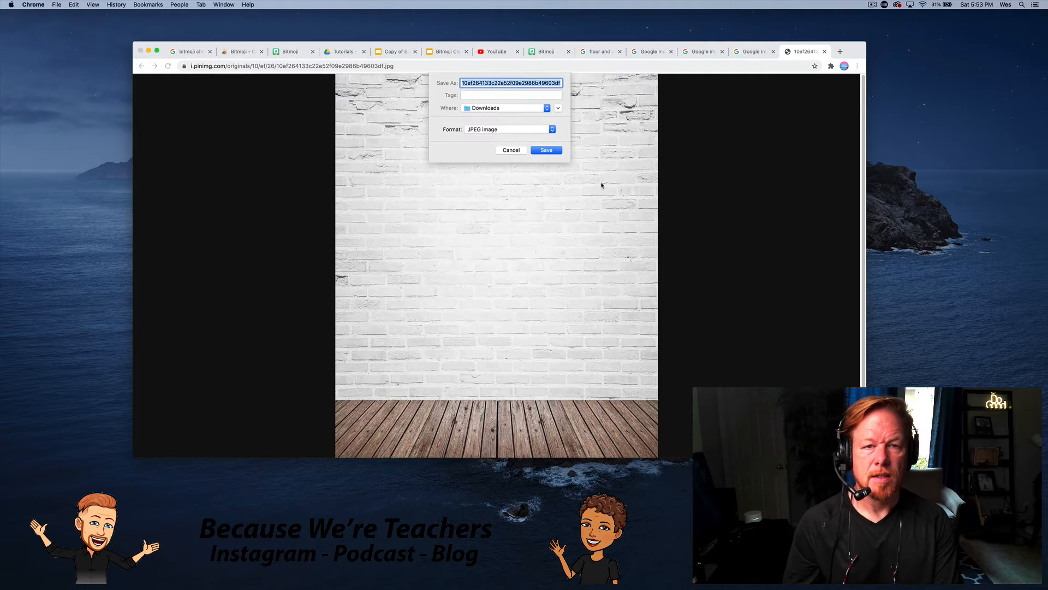
{"action": "left_click", "coordinate": [546, 149]}
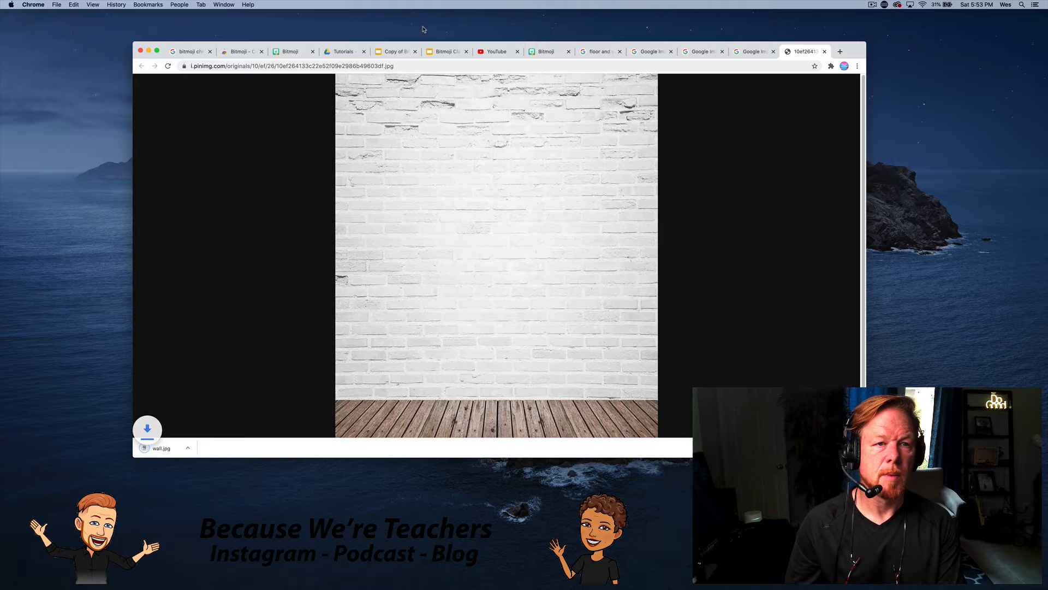
{"action": "left_click", "coordinate": [444, 51]}
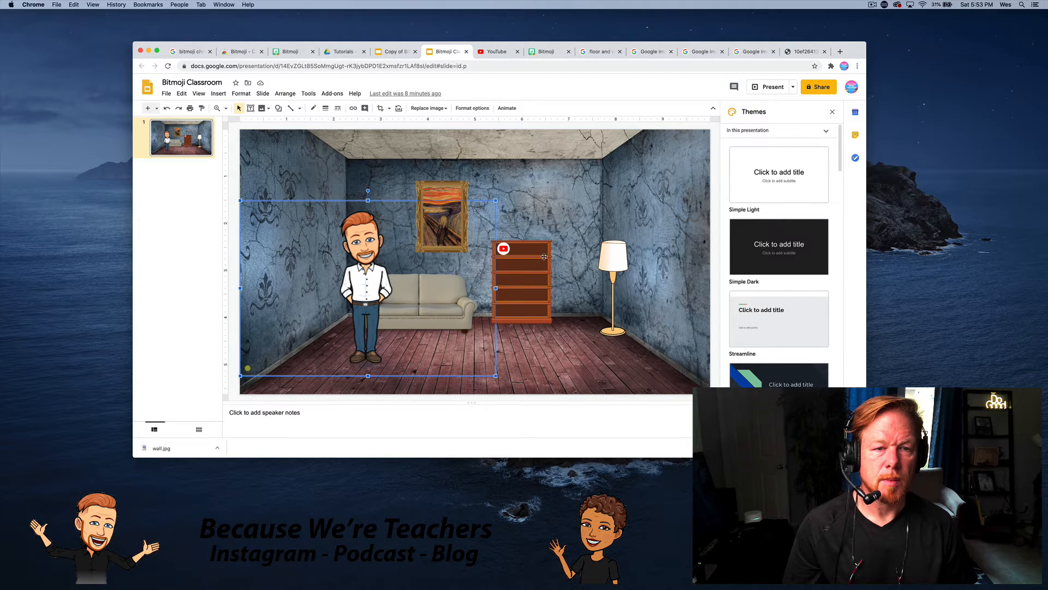
Upload wall.jpg as the slide background through Background > Choose image.
{"action": "left_click", "coordinate": [393, 51]}
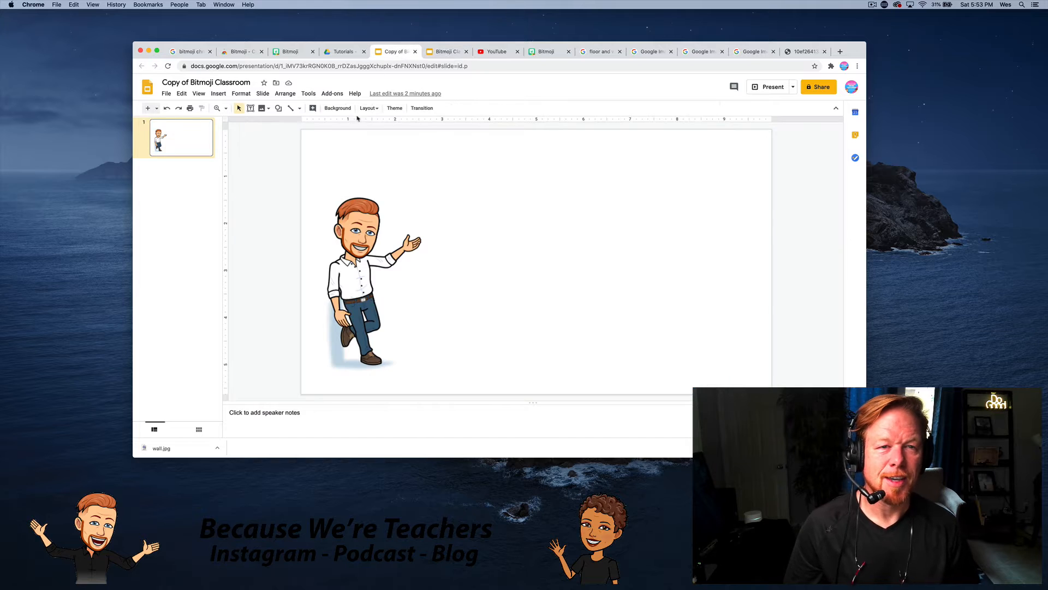
{"action": "left_click", "coordinate": [338, 107]}
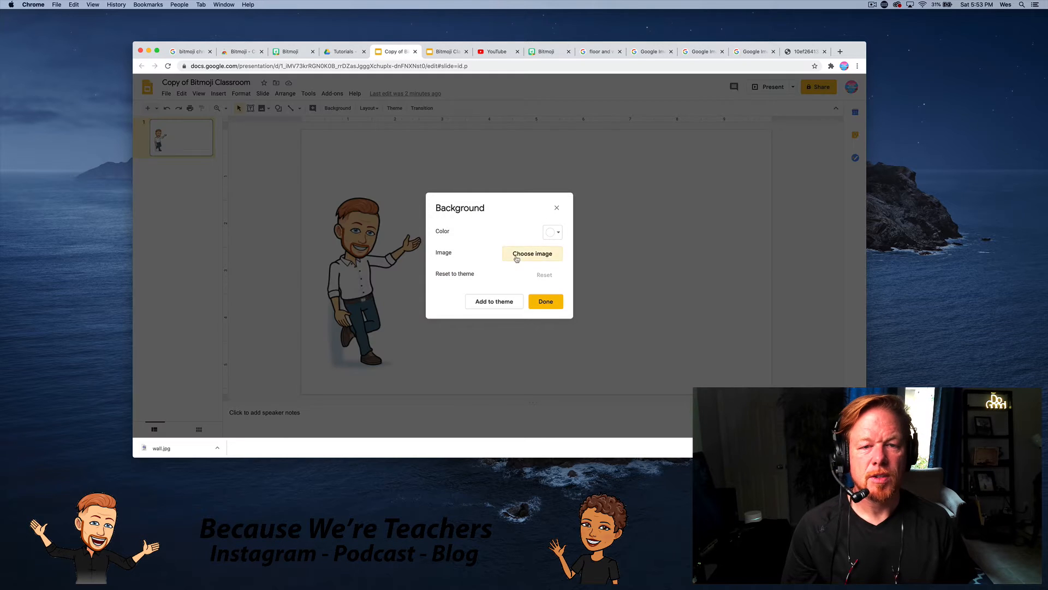
{"action": "left_click", "coordinate": [531, 254]}
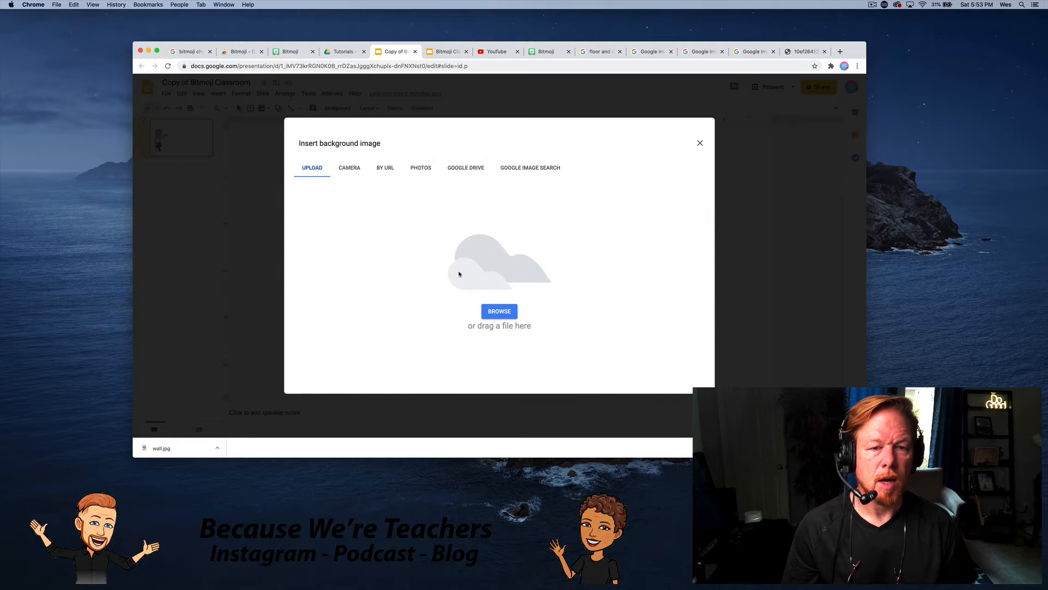
{"action": "left_click", "coordinate": [498, 310]}
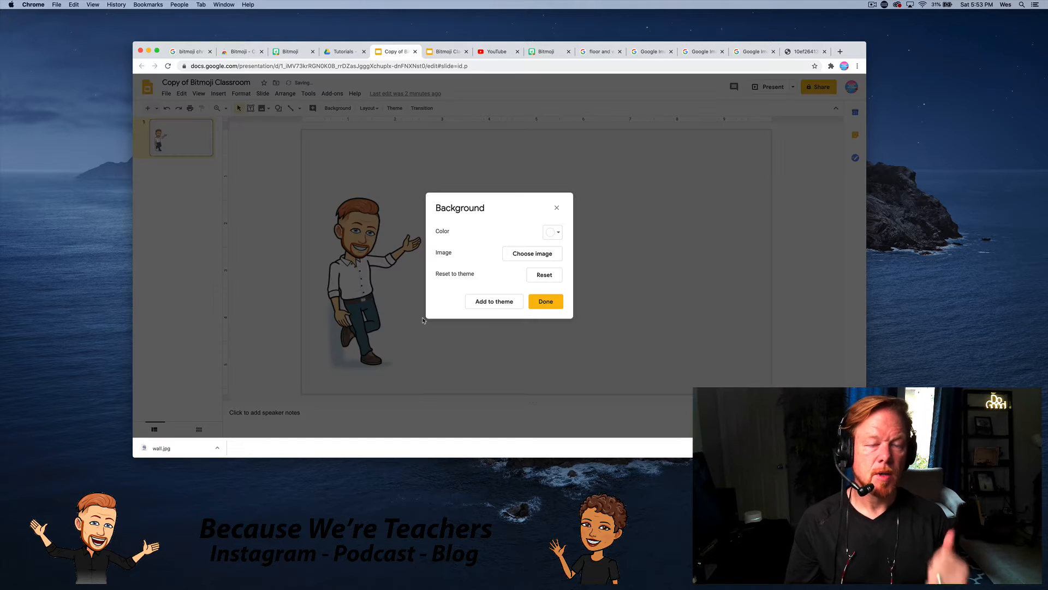
{"action": "left_click", "coordinate": [546, 302]}
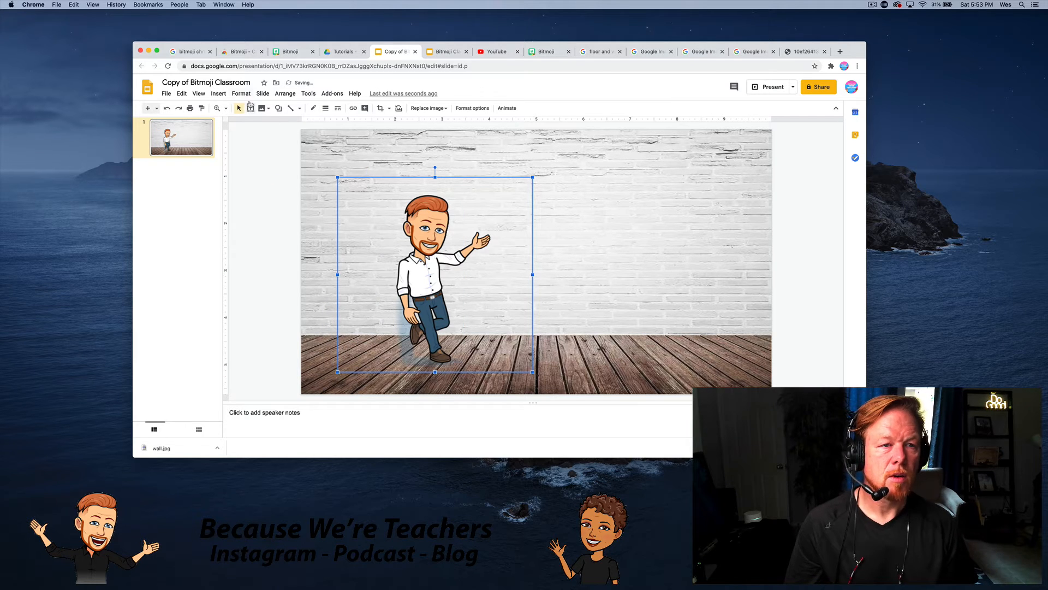
Search the web for 'filing cabinet' and insert the cartoon cabinet image.
{"action": "left_click", "coordinate": [217, 93]}
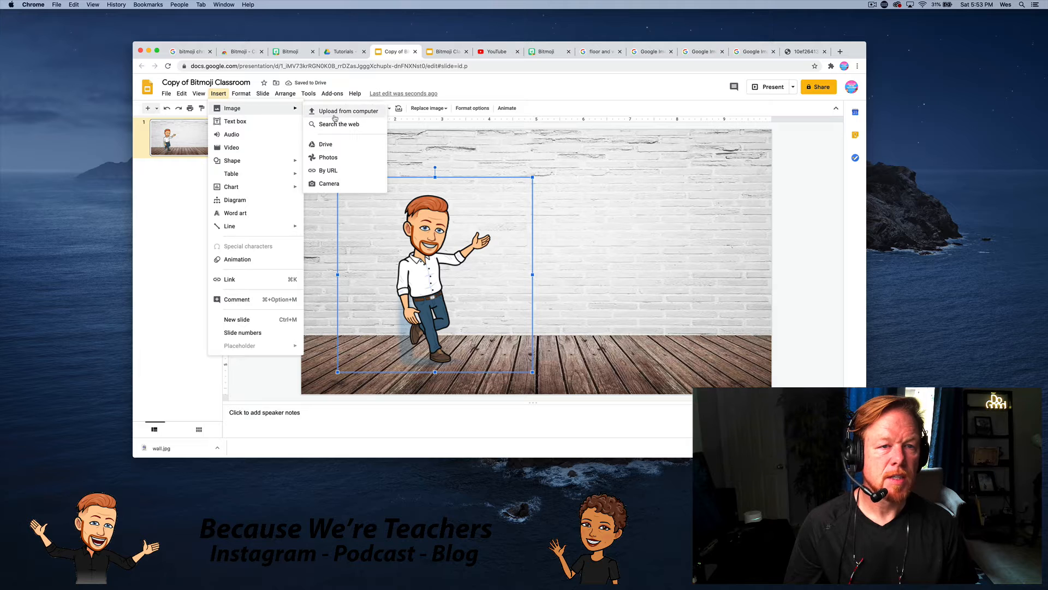
{"action": "left_click", "coordinate": [340, 125]}
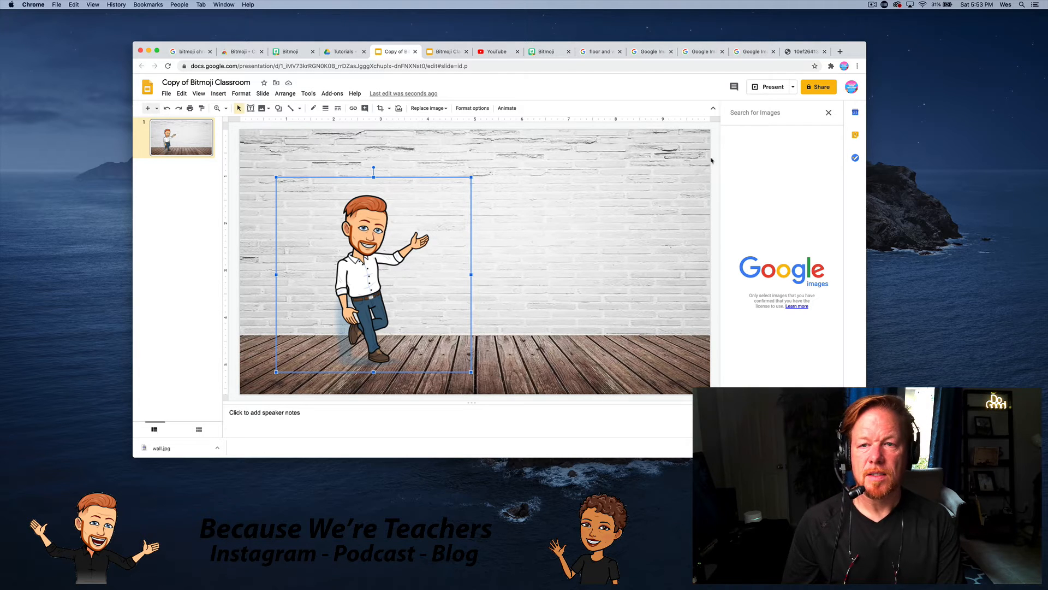
{"action": "type", "text": "filing c"}
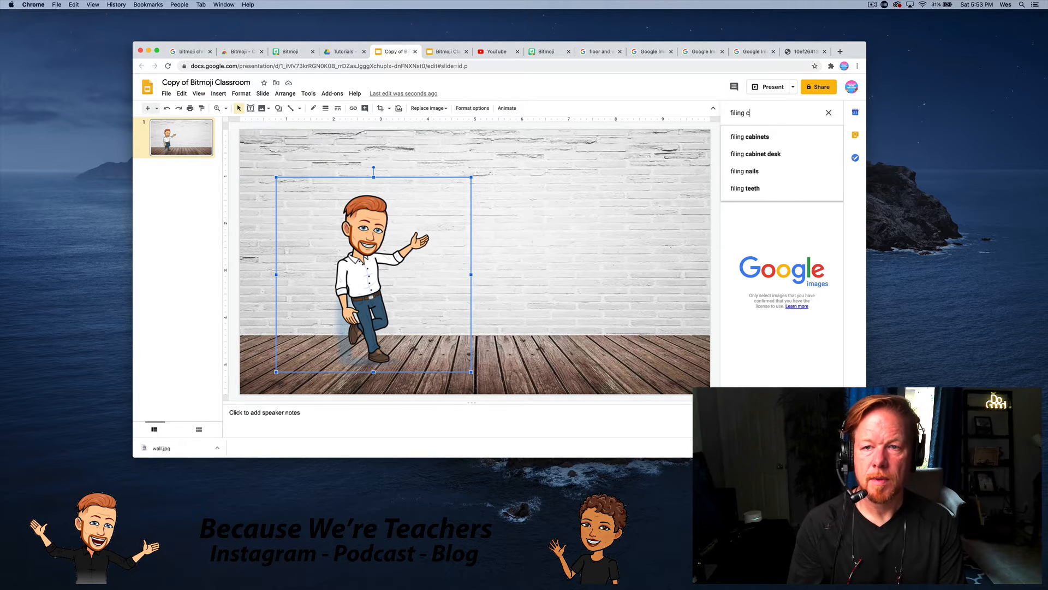
{"action": "left_click", "coordinate": [755, 136]}
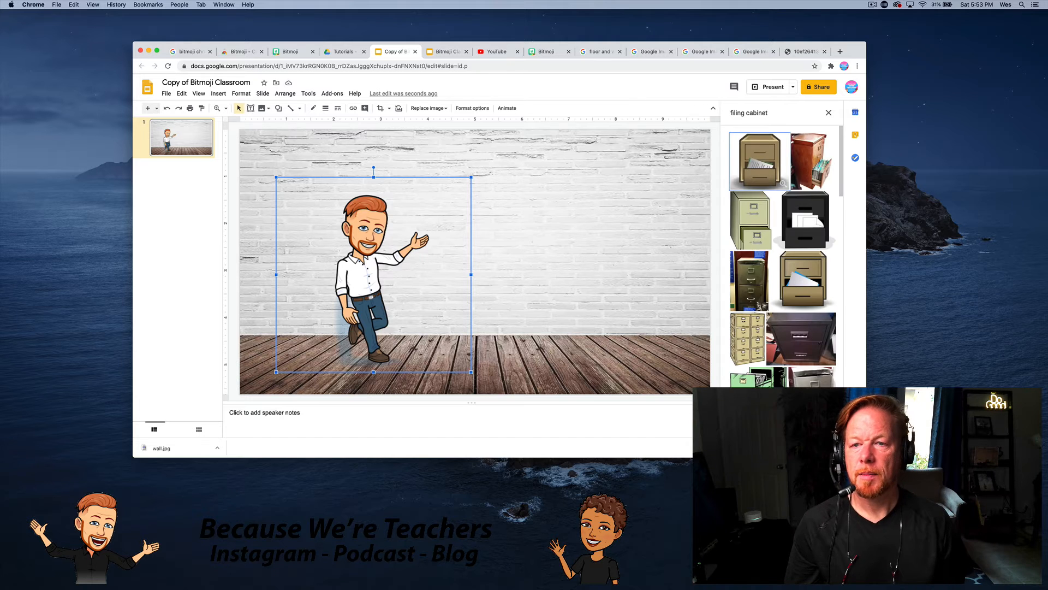
{"action": "scroll", "scroll_direction": "down", "scroll_amount": 3}
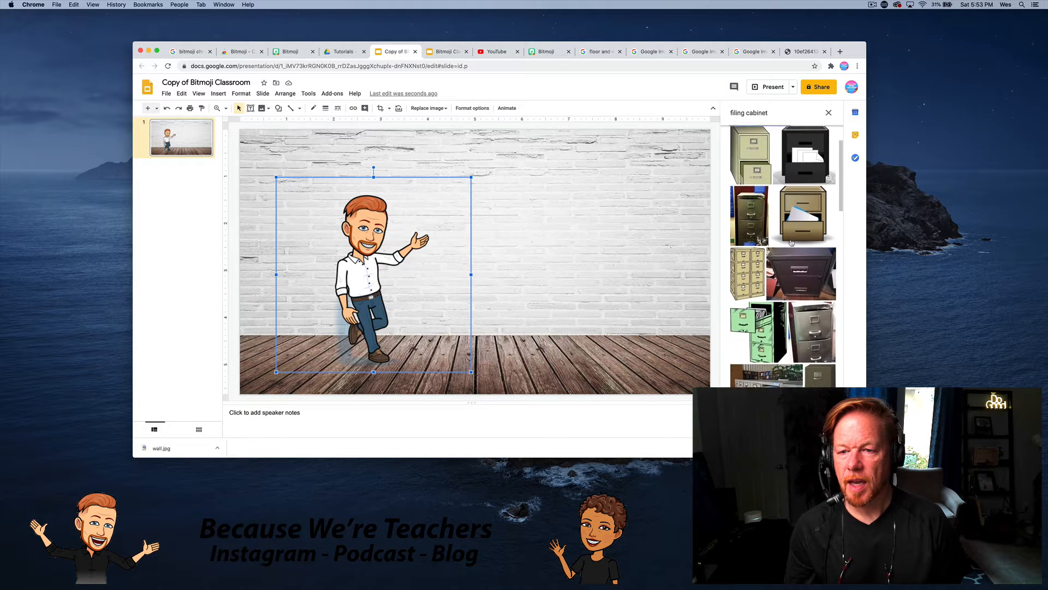
{"action": "scroll", "scroll_direction": "down", "scroll_amount": 3}
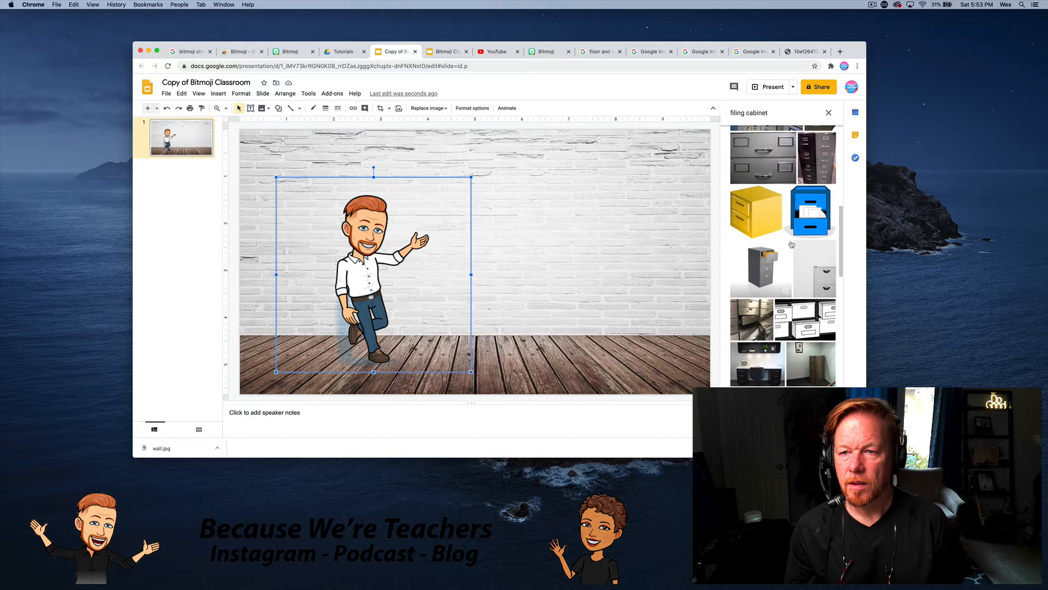
{"action": "scroll", "scroll_direction": "down", "scroll_amount": 3}
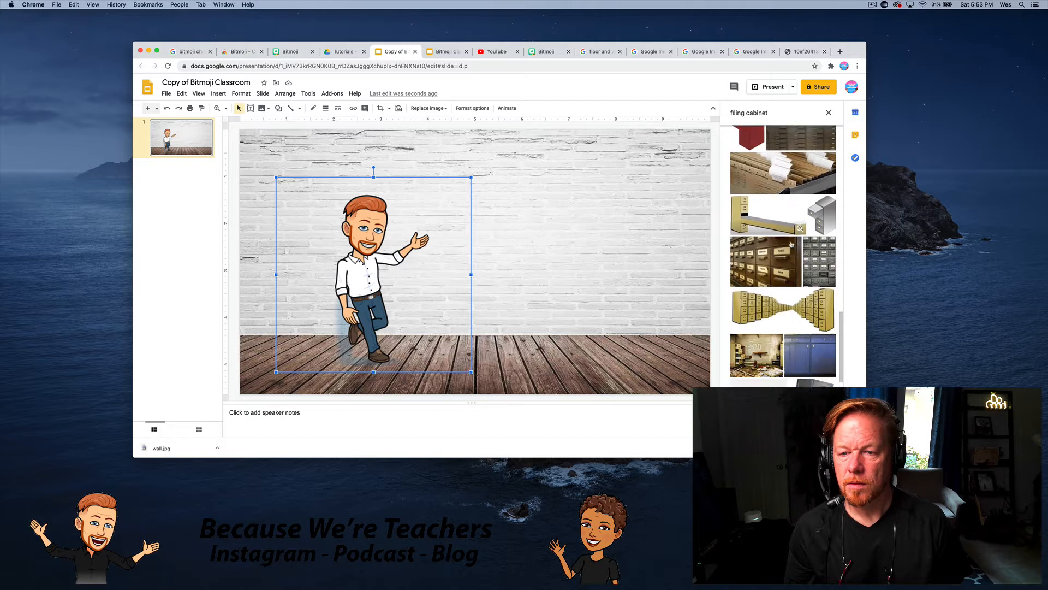
{"action": "scroll", "scroll_direction": "down", "scroll_amount": 3}
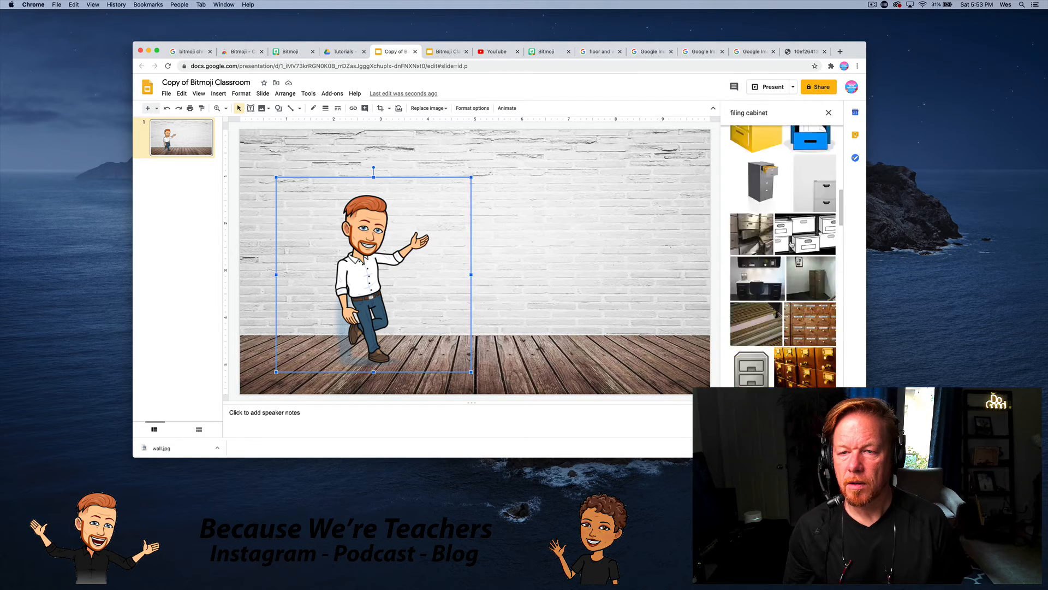
{"action": "scroll", "scroll_direction": "down", "scroll_amount": 3}
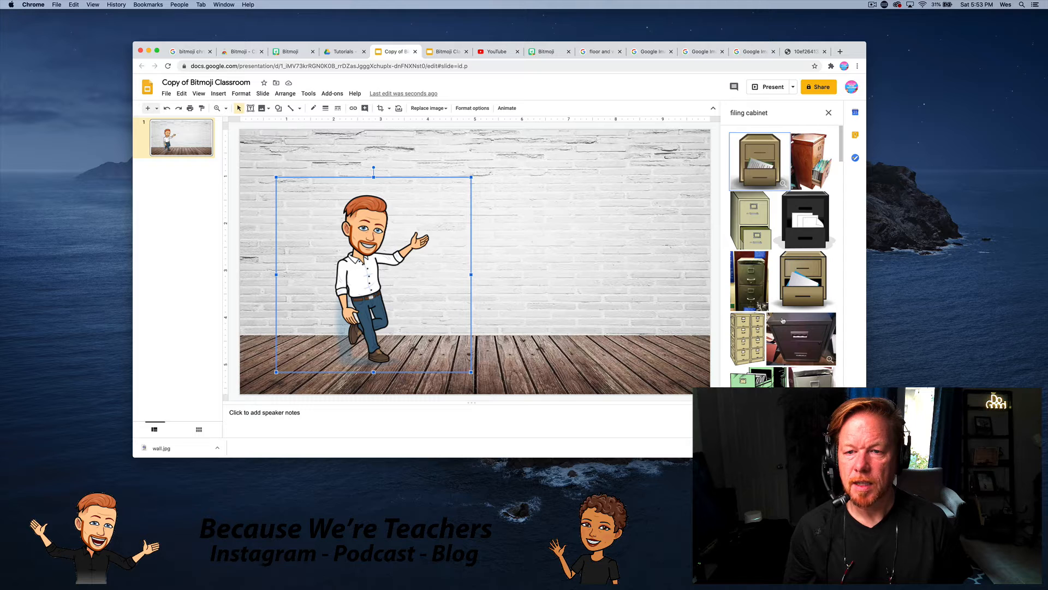
{"action": "left_click", "coordinate": [748, 338]}
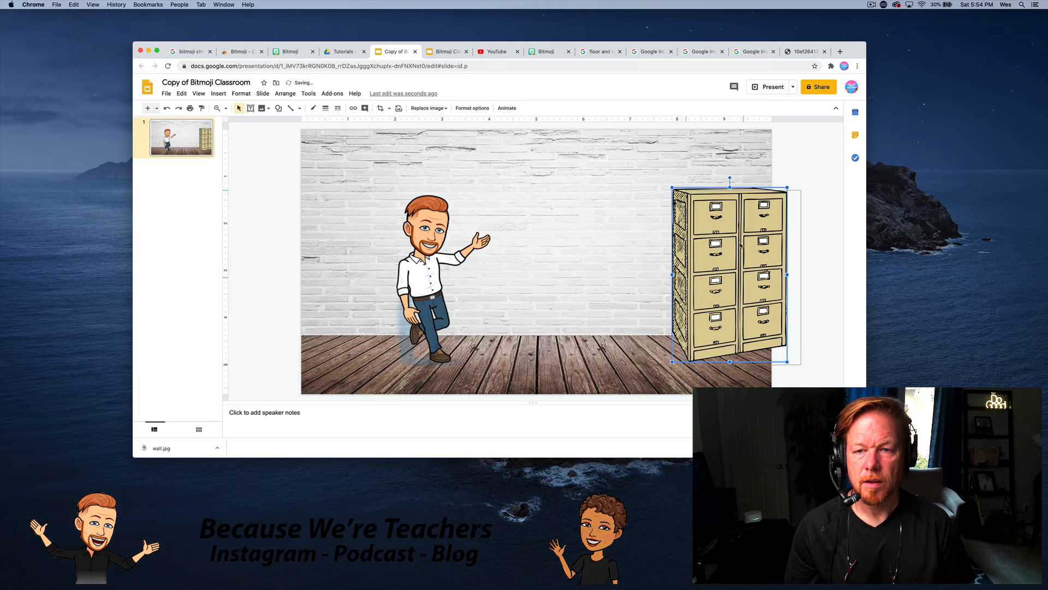
Flip the Bitmoji via Size & Rotation and move it beside the filing cabinet.
{"action": "left_click", "coordinate": [428, 267]}
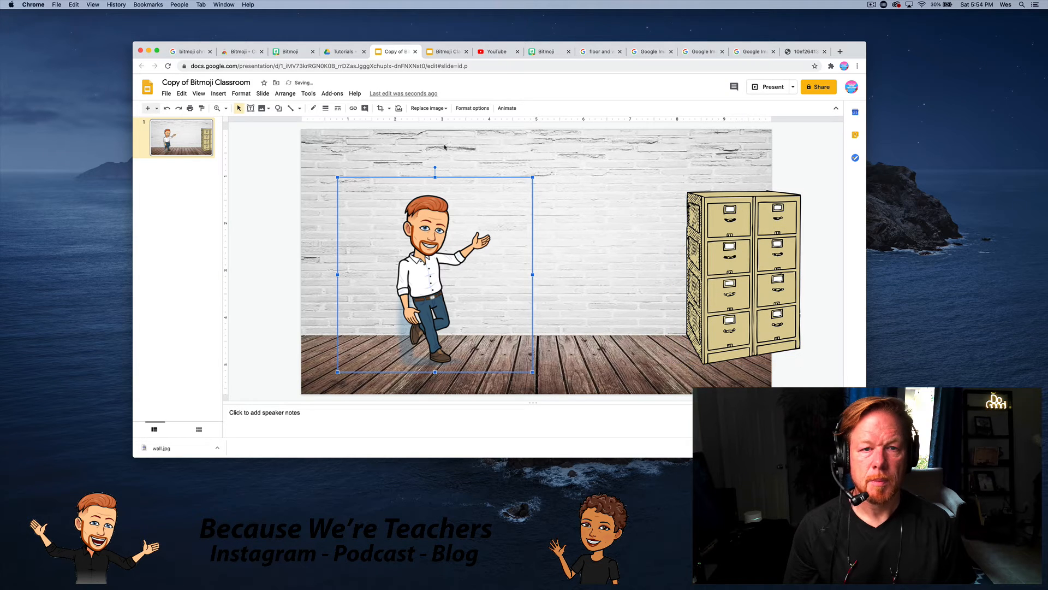
{"action": "left_click", "coordinate": [471, 108]}
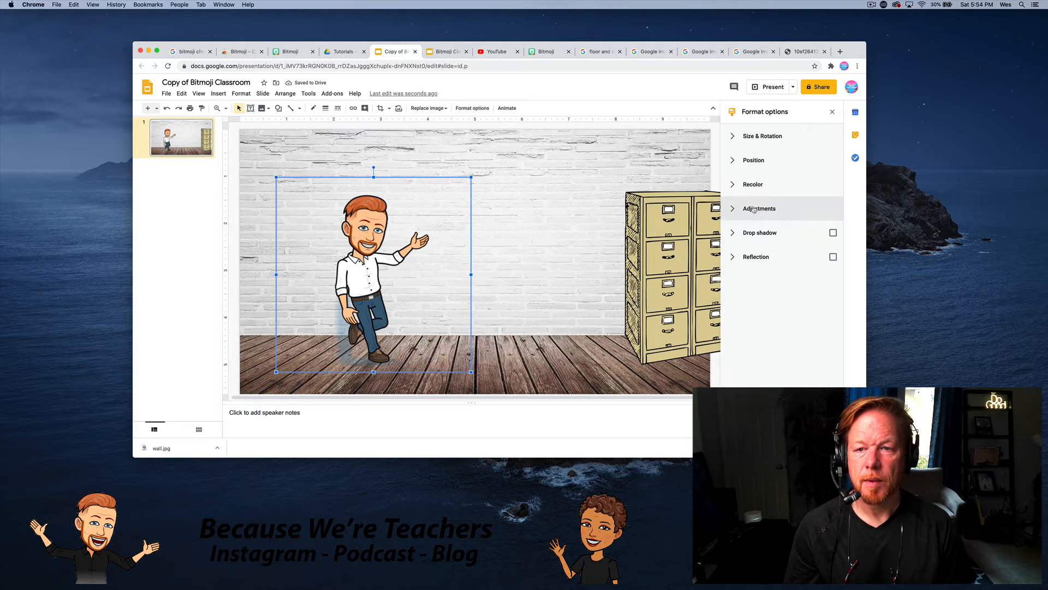
{"action": "left_click", "coordinate": [761, 136]}
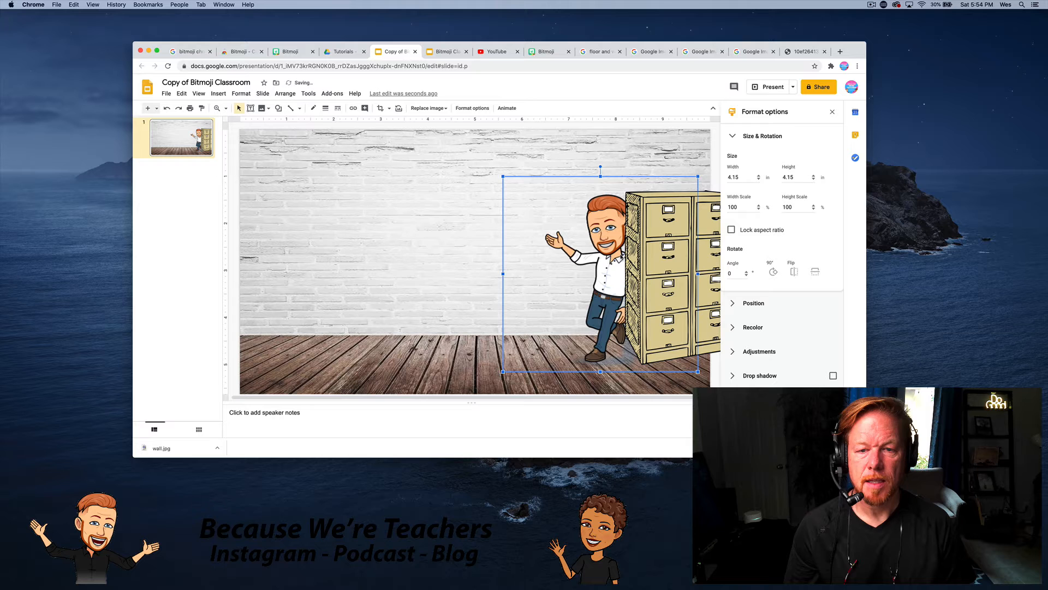
{"action": "right_click", "coordinate": [600, 268]}
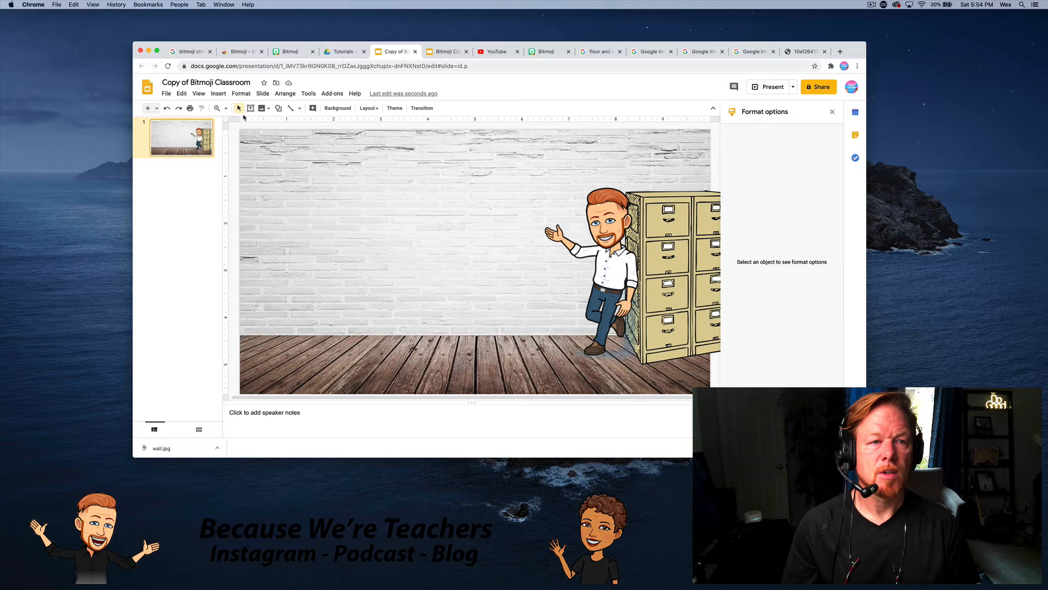
Insert a plain floor lamp image from web search and place it on the left.
{"action": "left_click", "coordinate": [218, 93]}
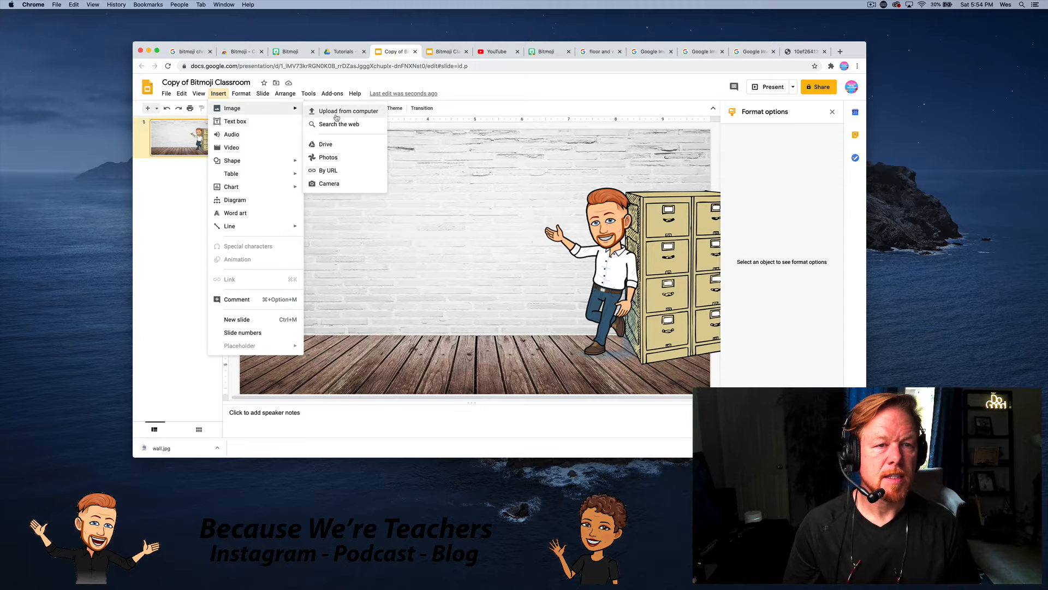
{"action": "left_click", "coordinate": [339, 124]}
{"action": "type", "text": "floor lamp"}
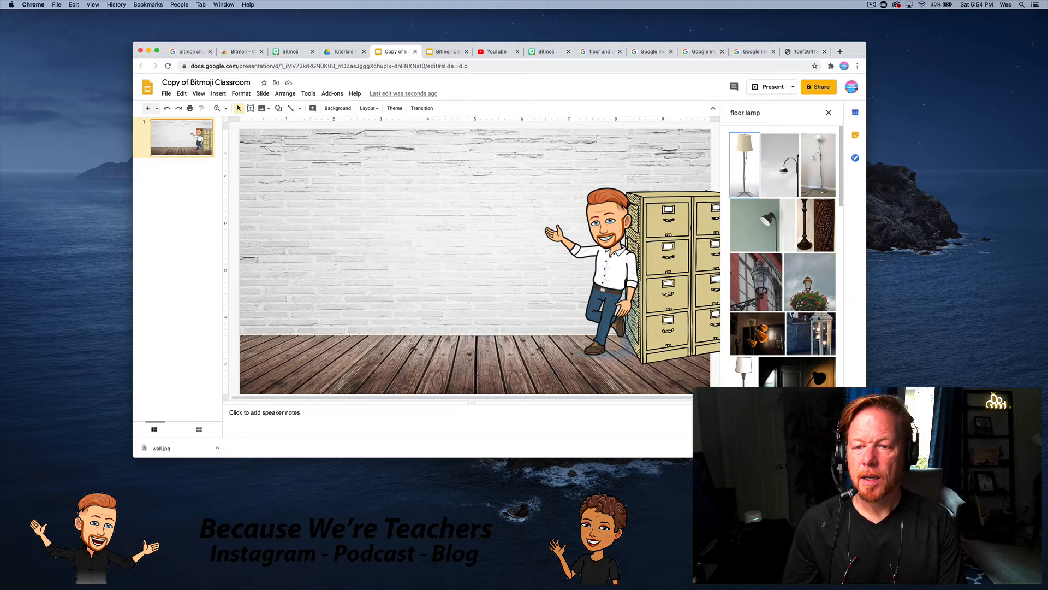
{"action": "left_click", "coordinate": [829, 112]}
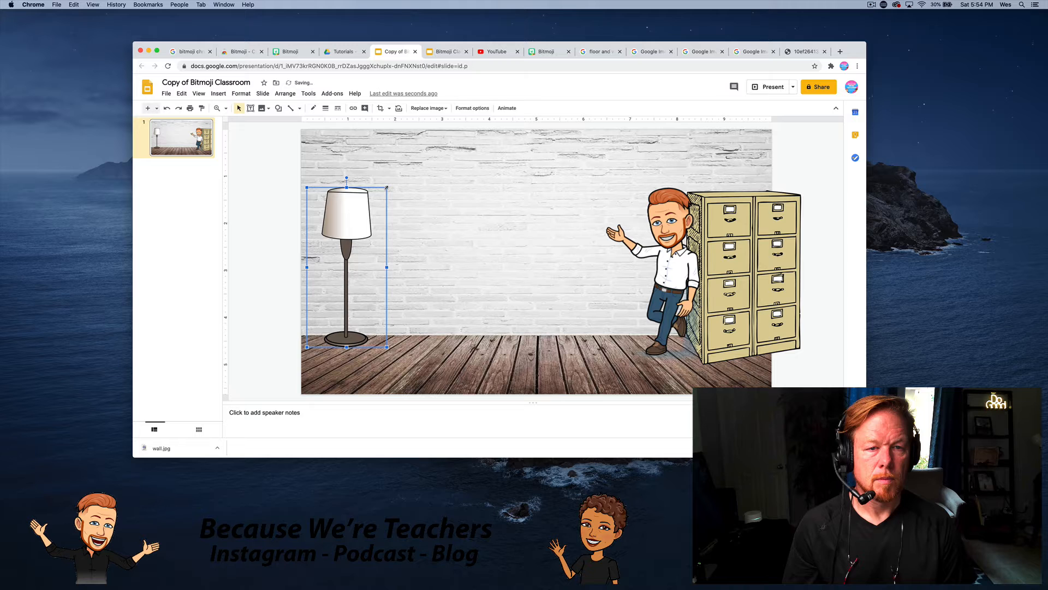
{"action": "left_click", "coordinate": [471, 216]}
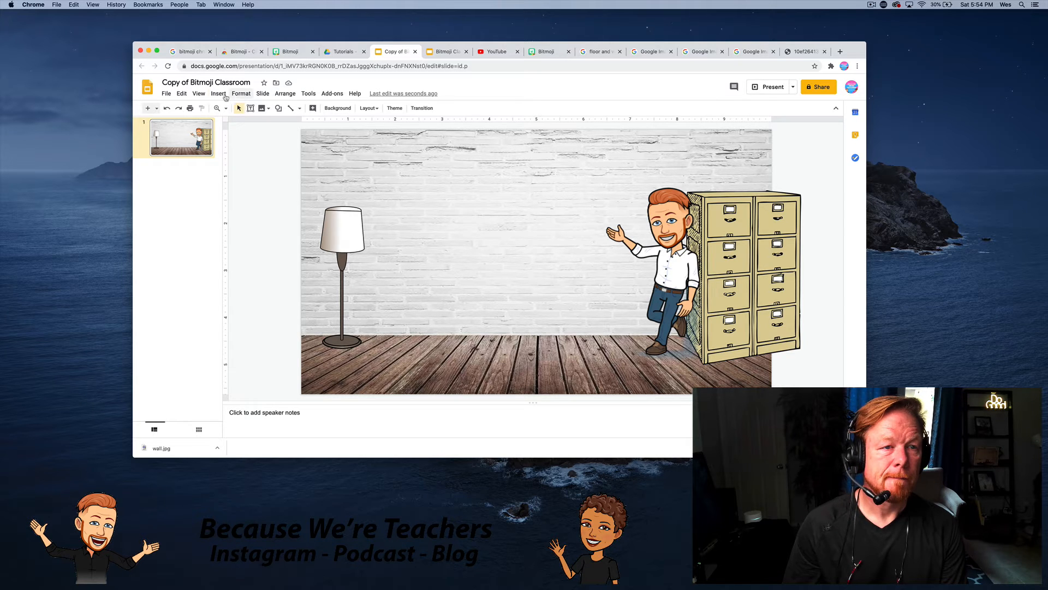
Search the web for 'white board' and hang the whiteboard on the brick wall.
{"action": "left_click", "coordinate": [218, 93]}
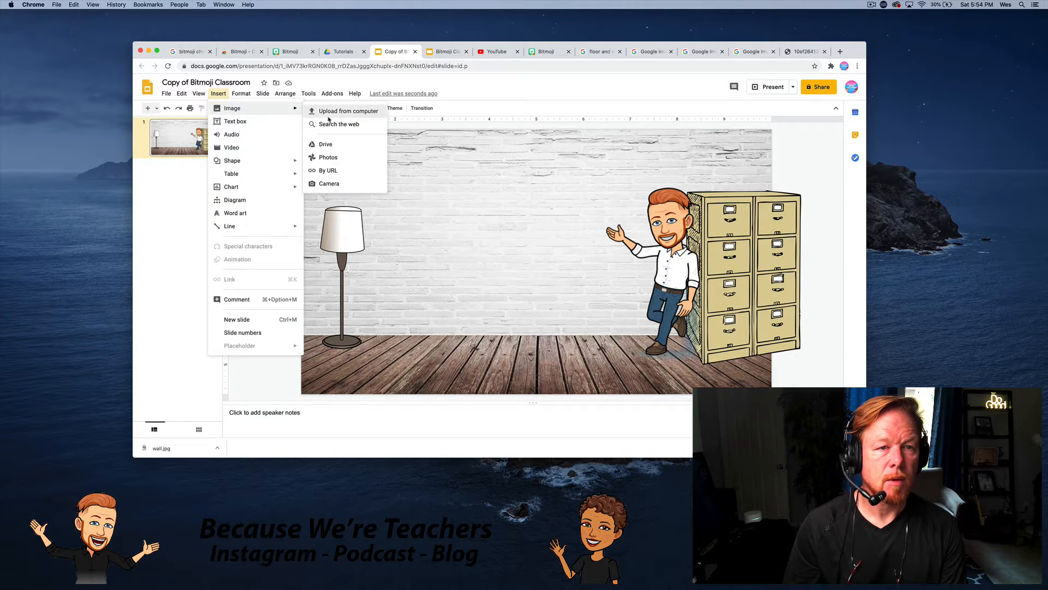
{"action": "left_click", "coordinate": [348, 111]}
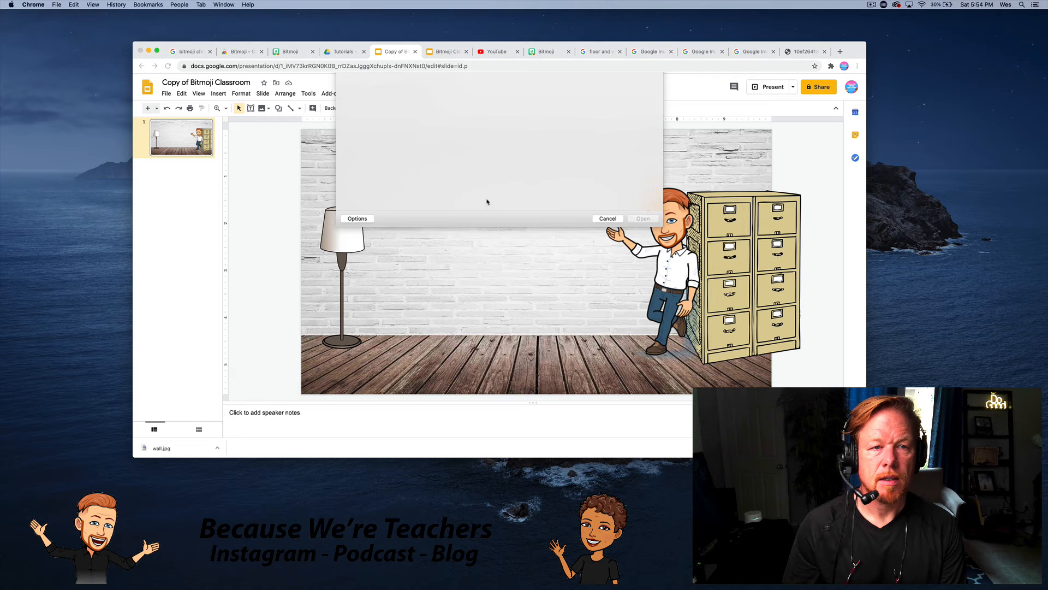
{"action": "left_click", "coordinate": [218, 93]}
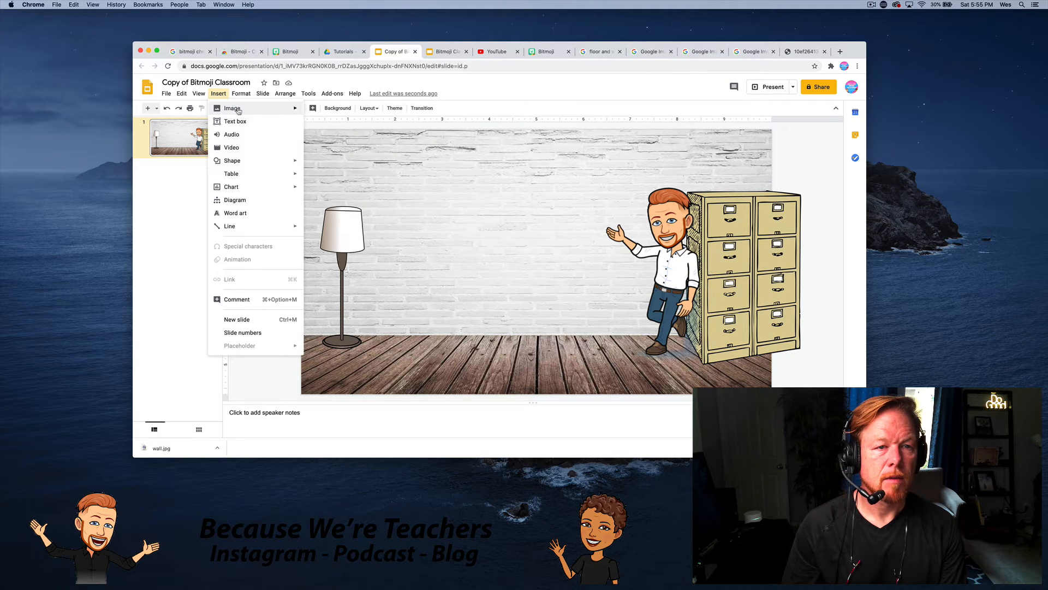
{"action": "left_click", "coordinate": [232, 108]}
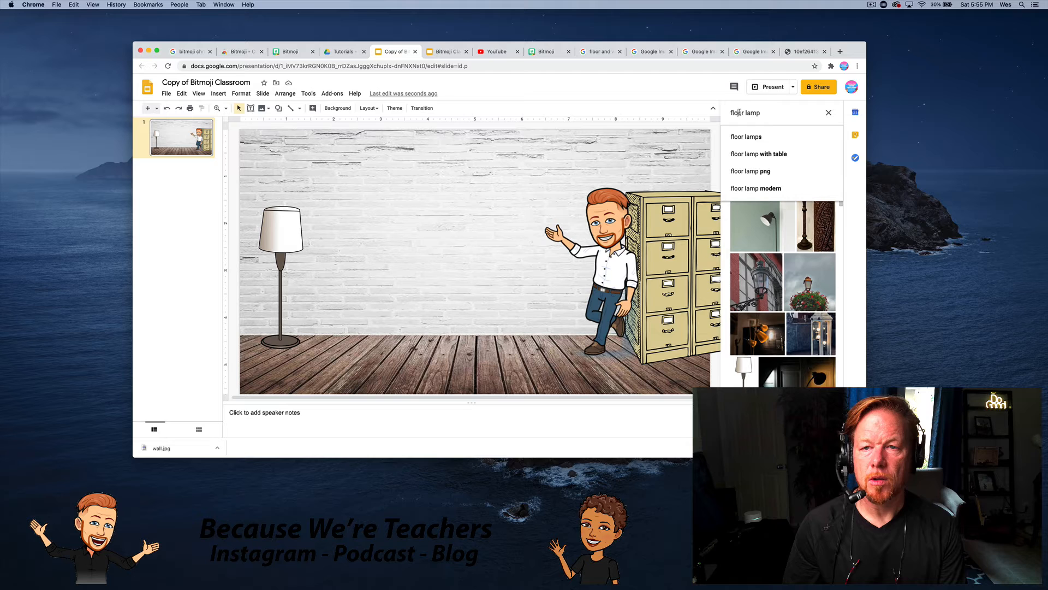
{"action": "left_click", "coordinate": [829, 113]}
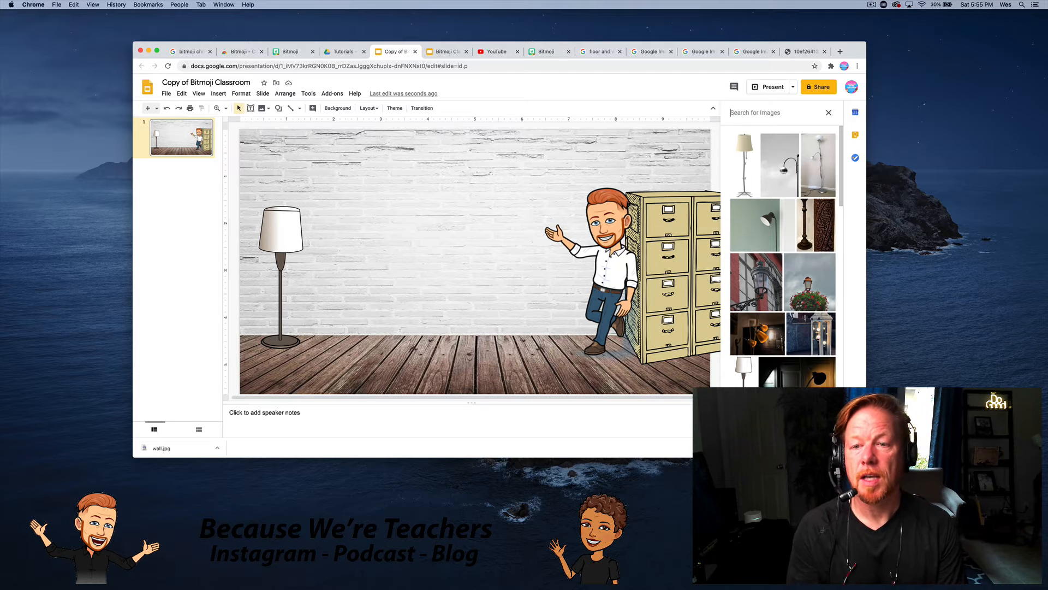
{"action": "type", "text": "white board"}
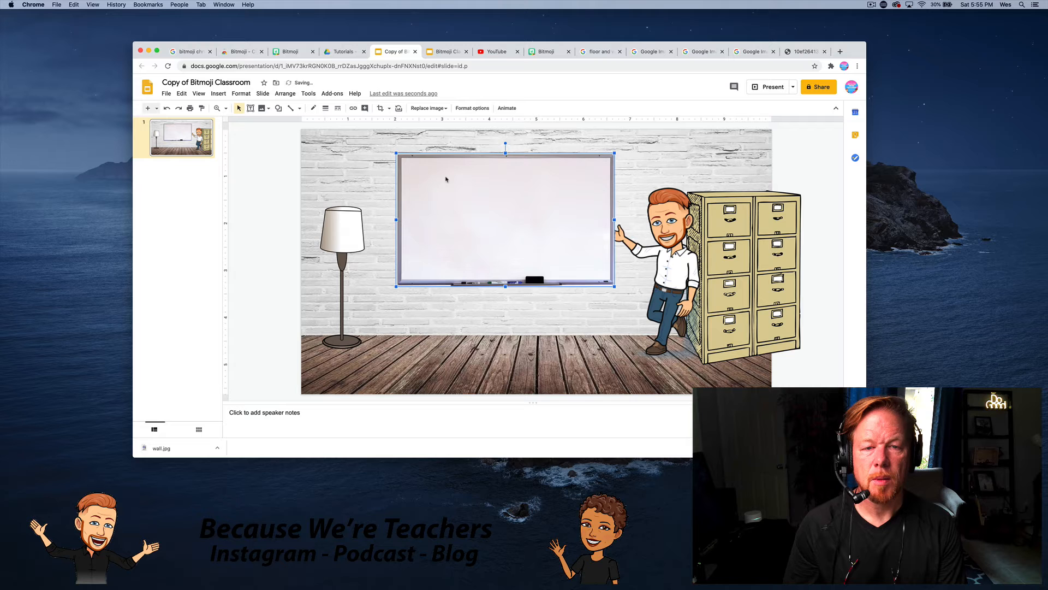
{"action": "right_click", "coordinate": [446, 179]}
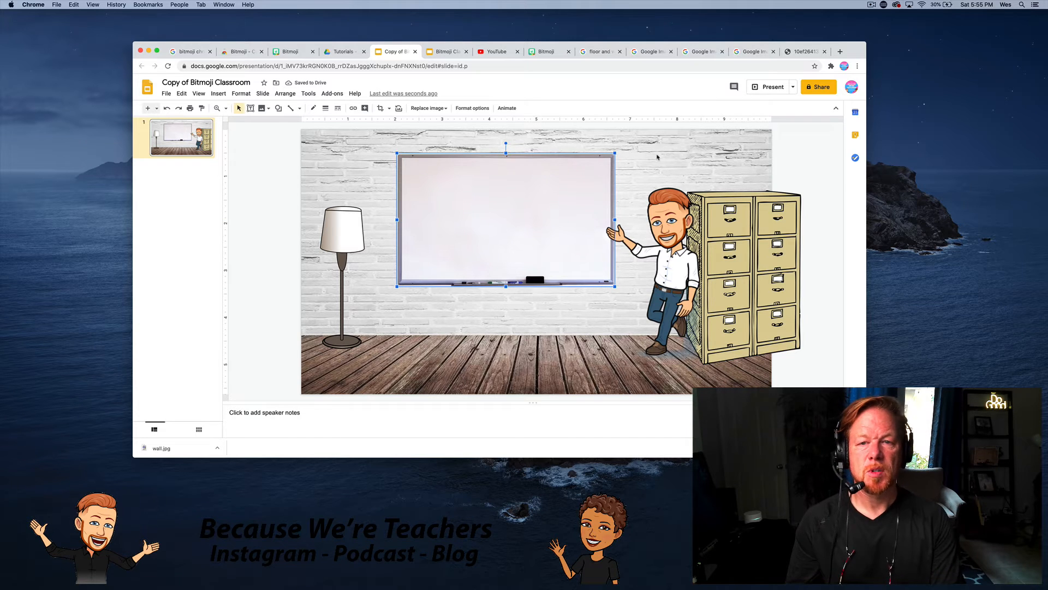
{"action": "left_click", "coordinate": [218, 93]}
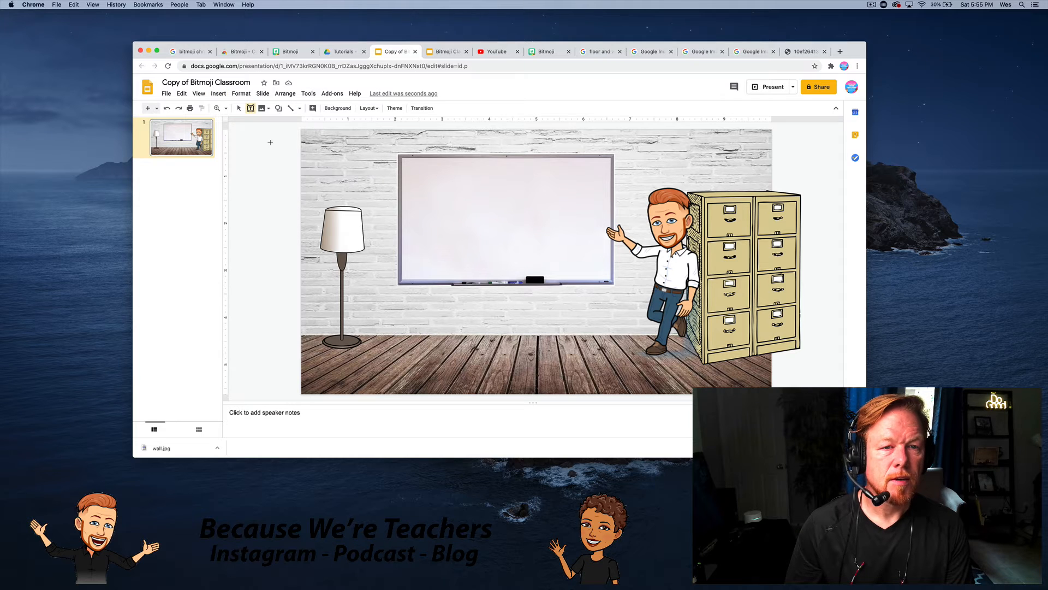
Write 'Welcome to Class!' on the whiteboard in Caveat and add an empty text box beneath.
{"action": "type", "text": "Welcoem"}
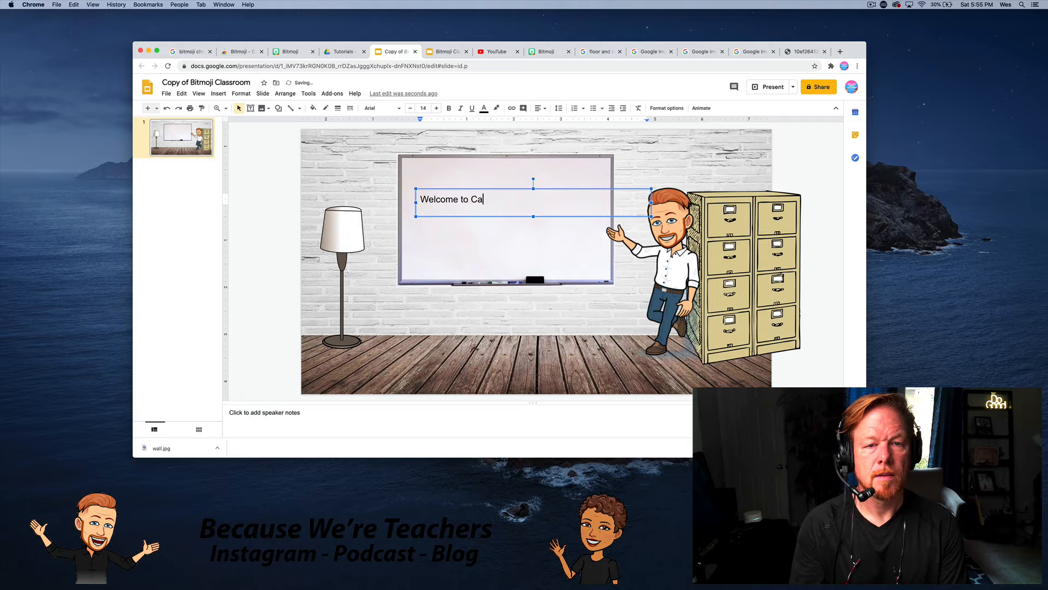
{"action": "type", "text": "ss!"}
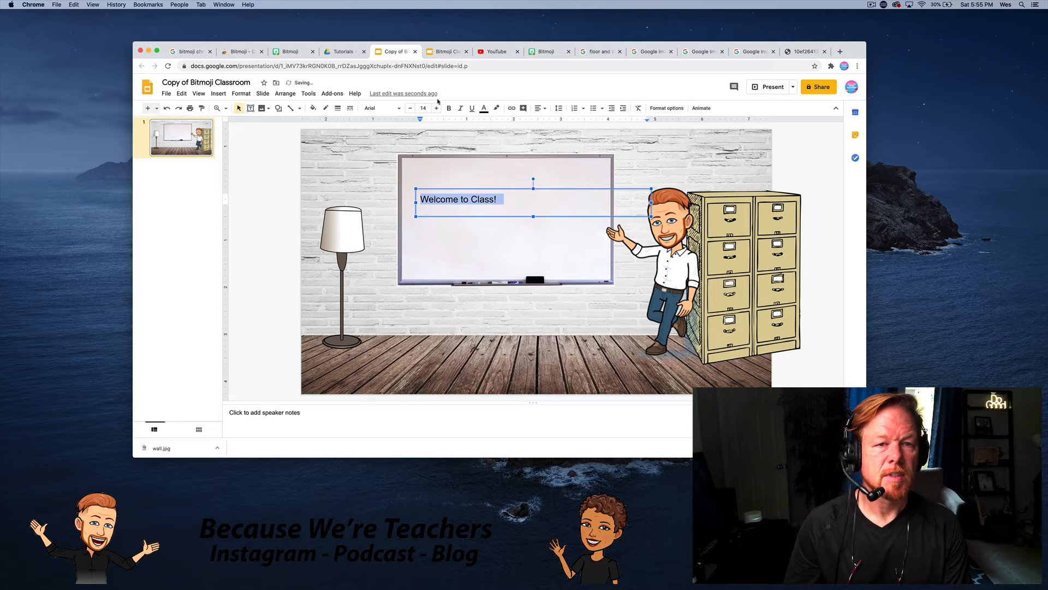
{"action": "left_click", "coordinate": [369, 108]}
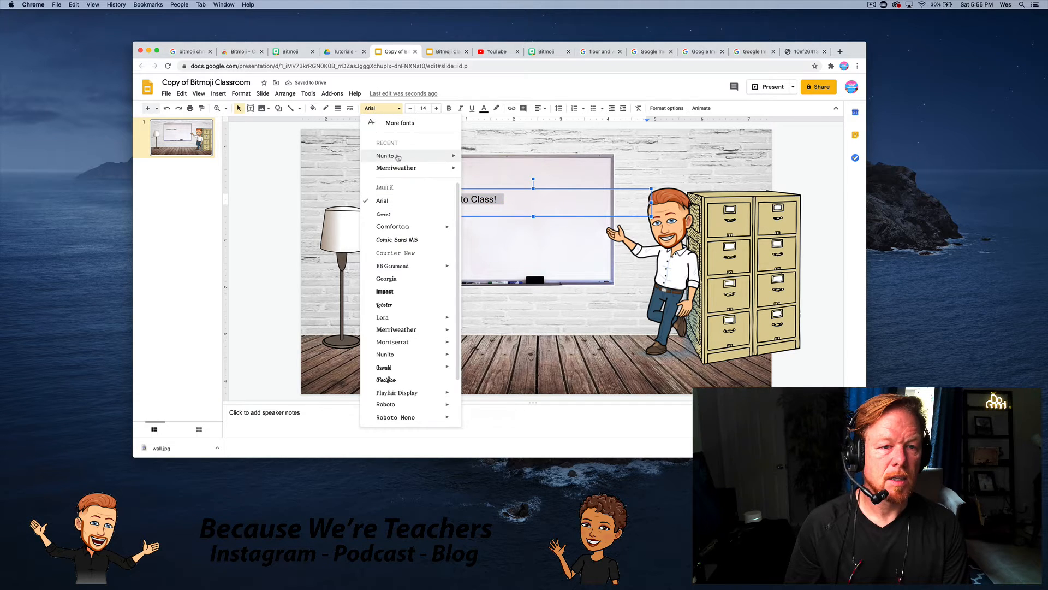
{"action": "left_click", "coordinate": [384, 214]}
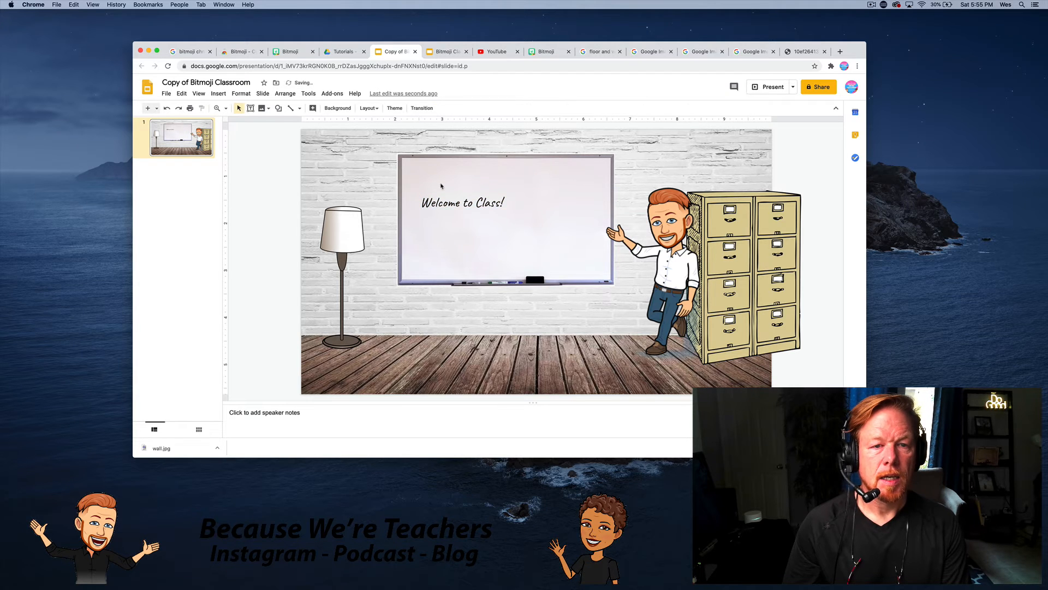
{"action": "left_click", "coordinate": [463, 203]}
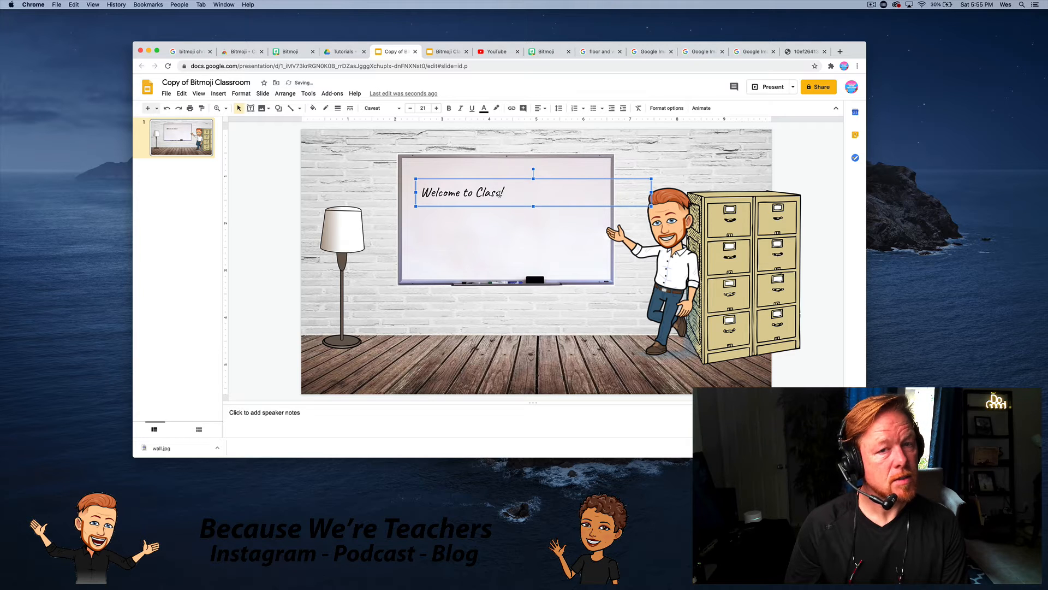
{"action": "left_click", "coordinate": [485, 231]}
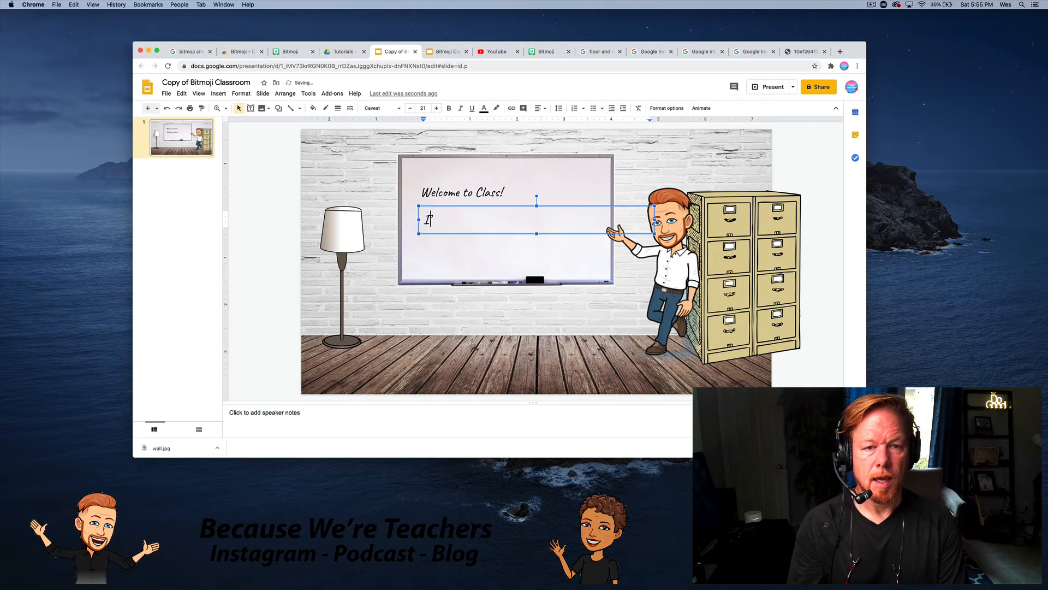
{"action": "type", "text": "I'm Mr. Kriesel"}
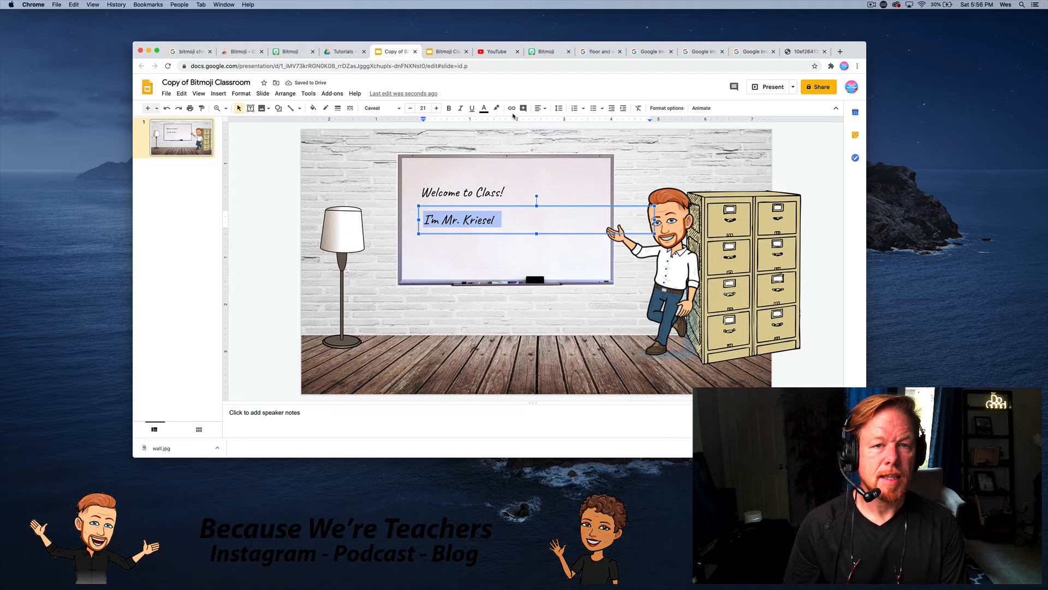
{"action": "left_click", "coordinate": [511, 107]}
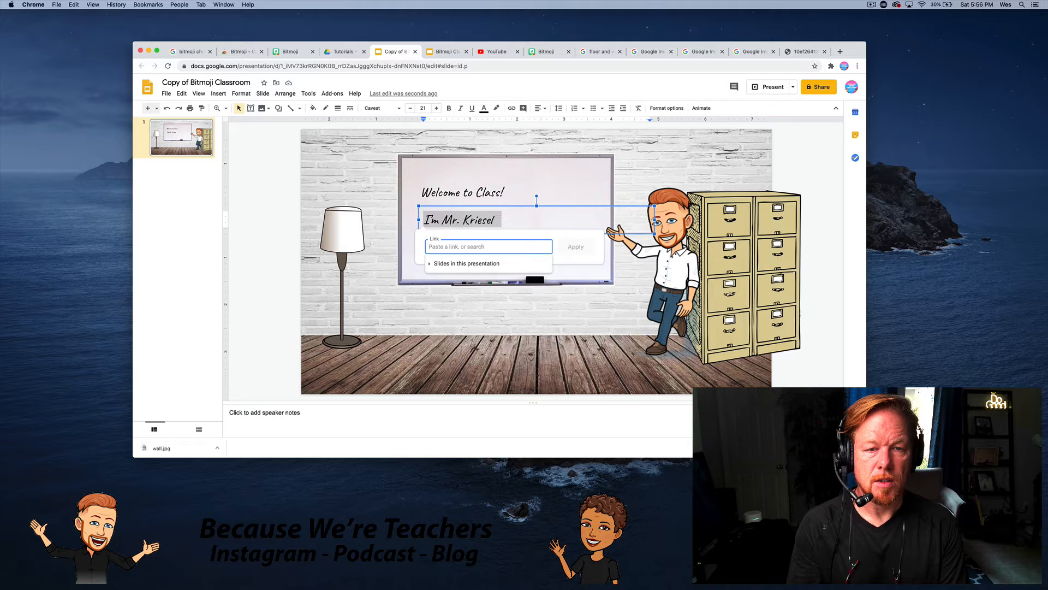
{"action": "type", "text": "http://br"}
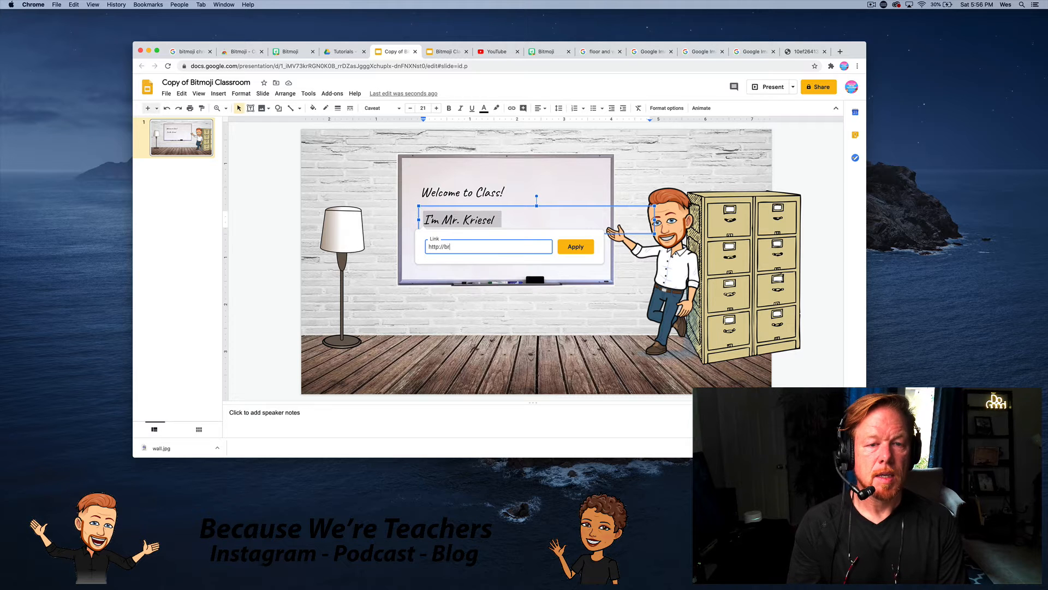
{"action": "type", "text": "becausewere"}
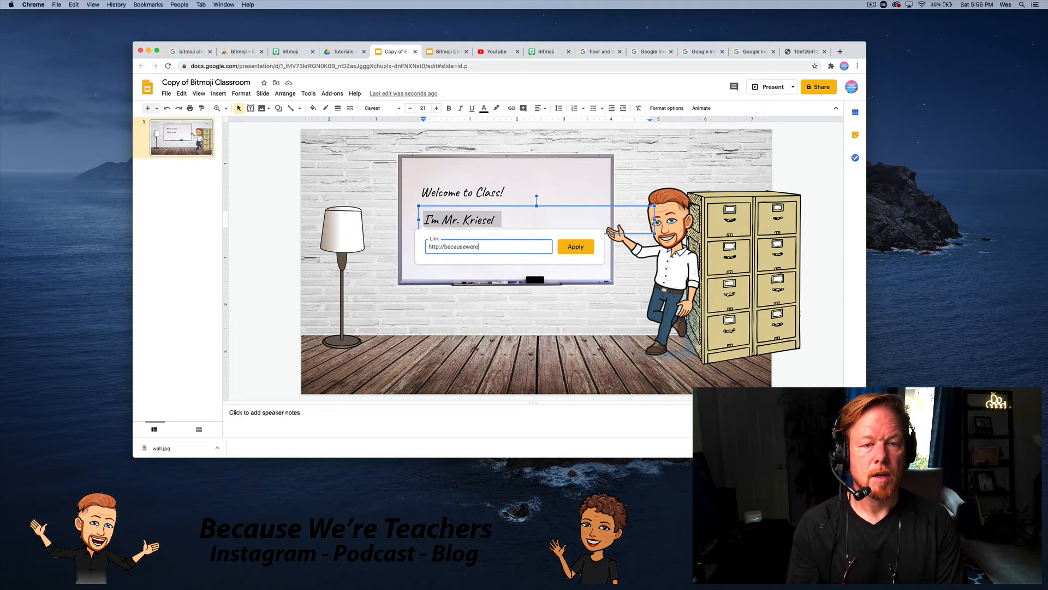
{"action": "type", "text": "teachers.com/"}
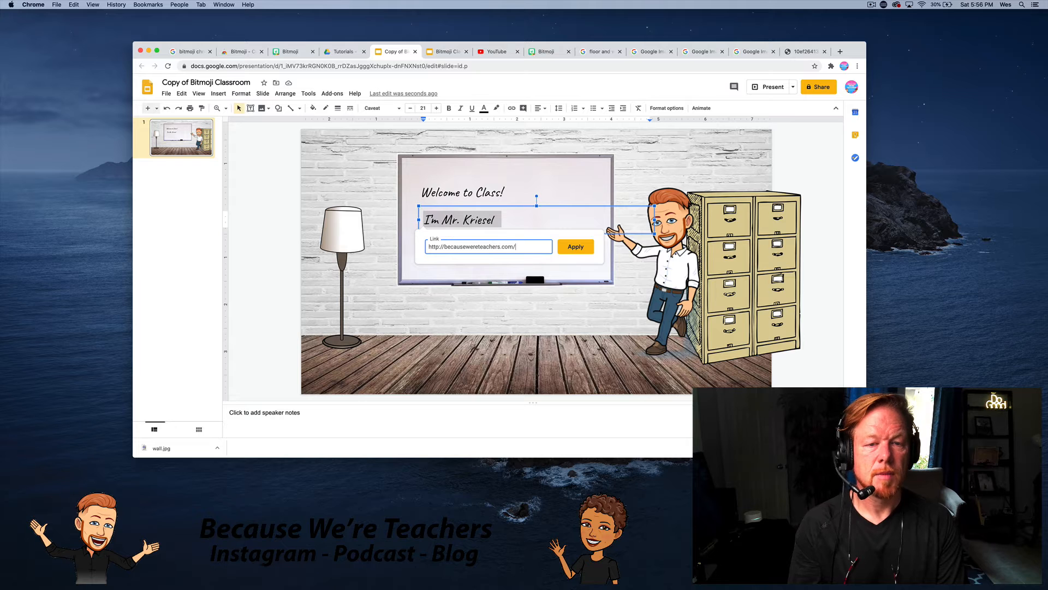
{"action": "type", "text": "about"}
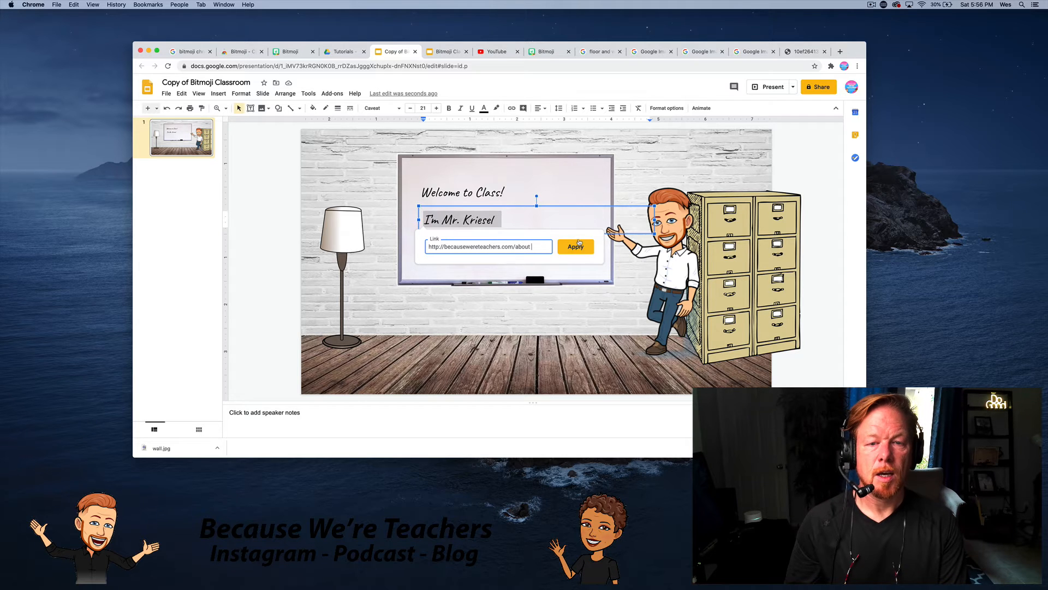
{"action": "left_click", "coordinate": [575, 246]}
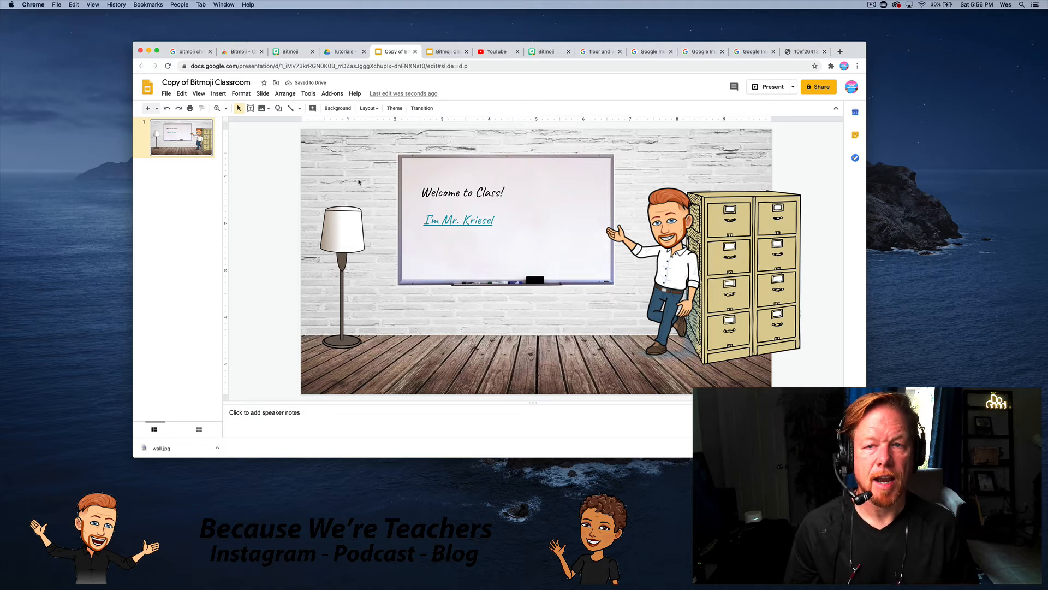
{"action": "left_click", "coordinate": [458, 220]}
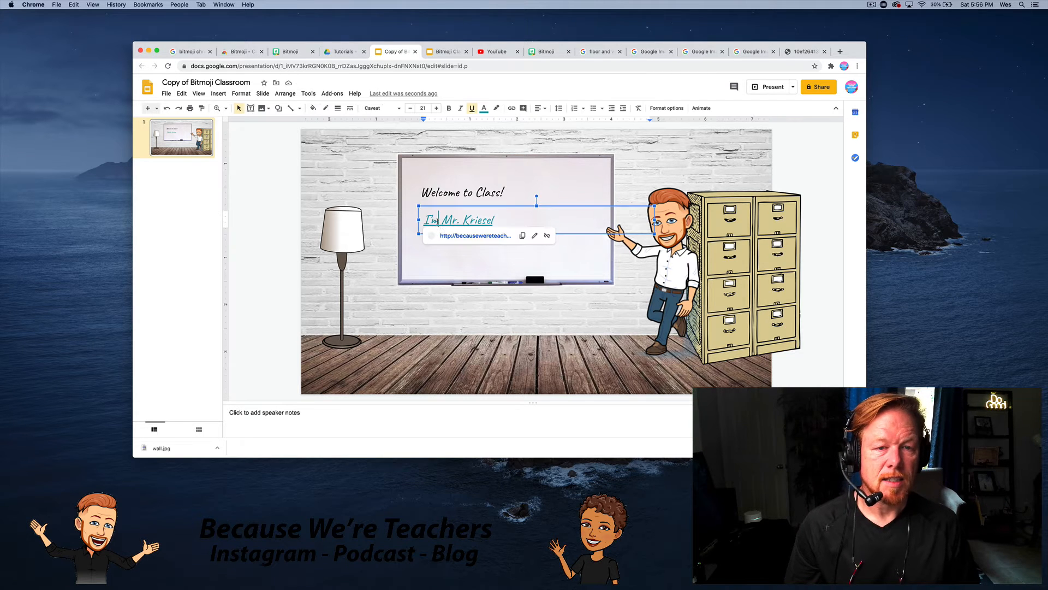
{"action": "left_click", "coordinate": [374, 177]}
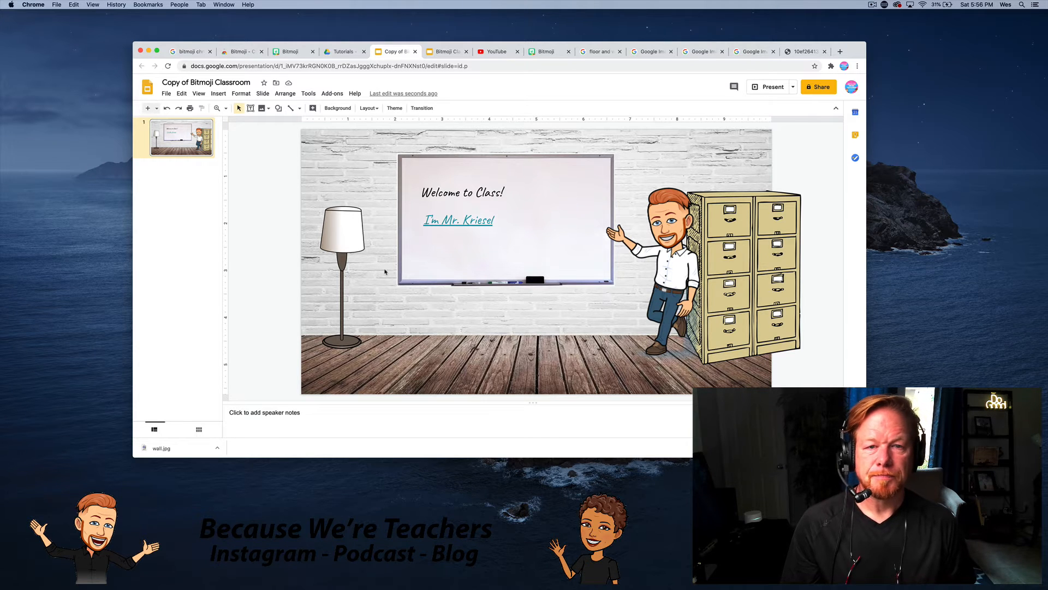
{"action": "mouse_move", "coordinate": [338, 140]}
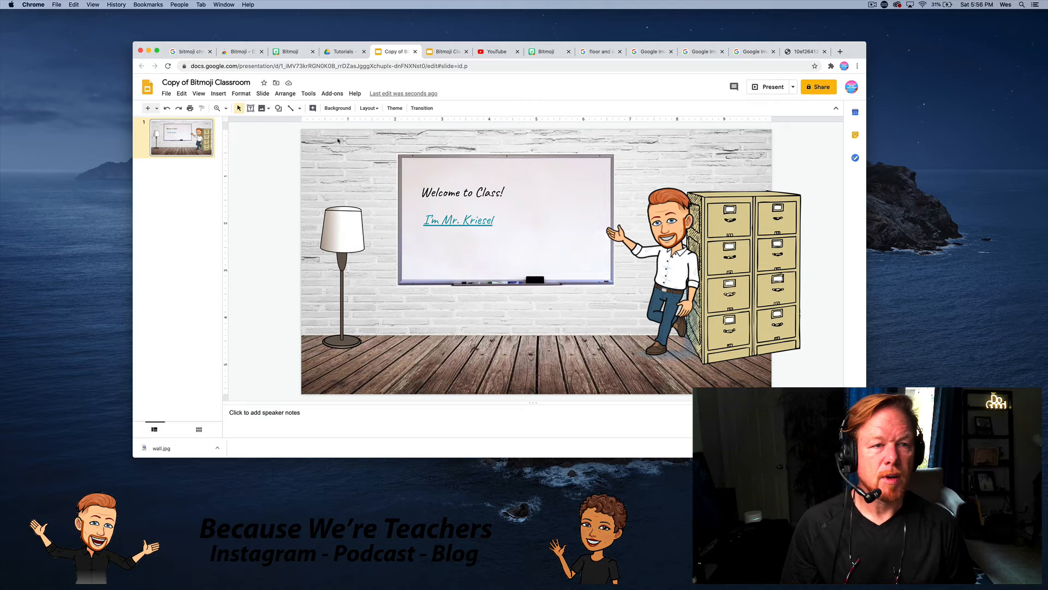
Insert the old gray TV from a 'television' web image search onto the filing cabinet.
{"action": "left_click", "coordinate": [218, 92]}
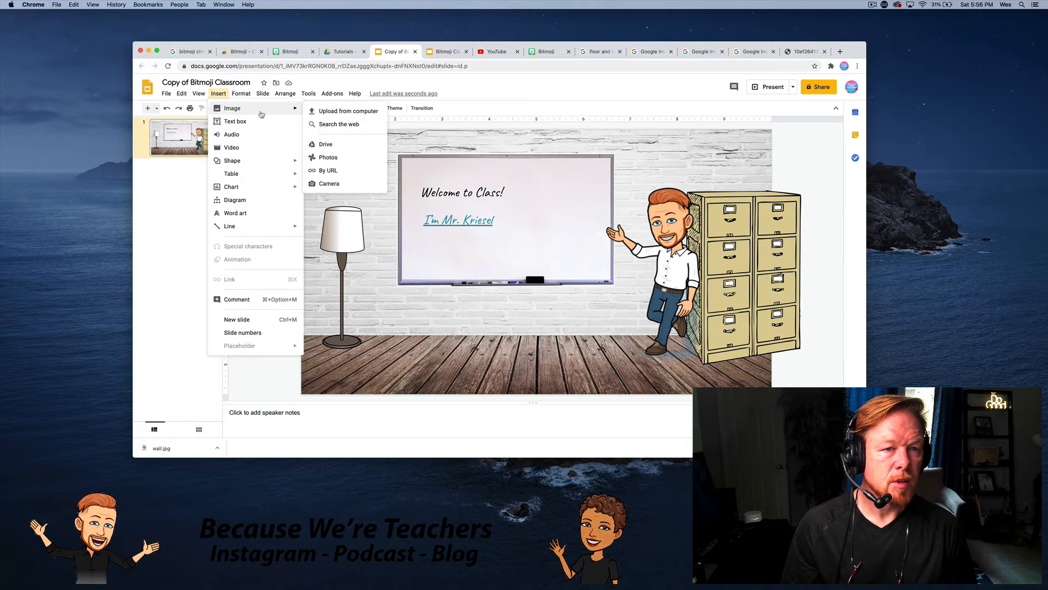
{"action": "left_click", "coordinate": [340, 125]}
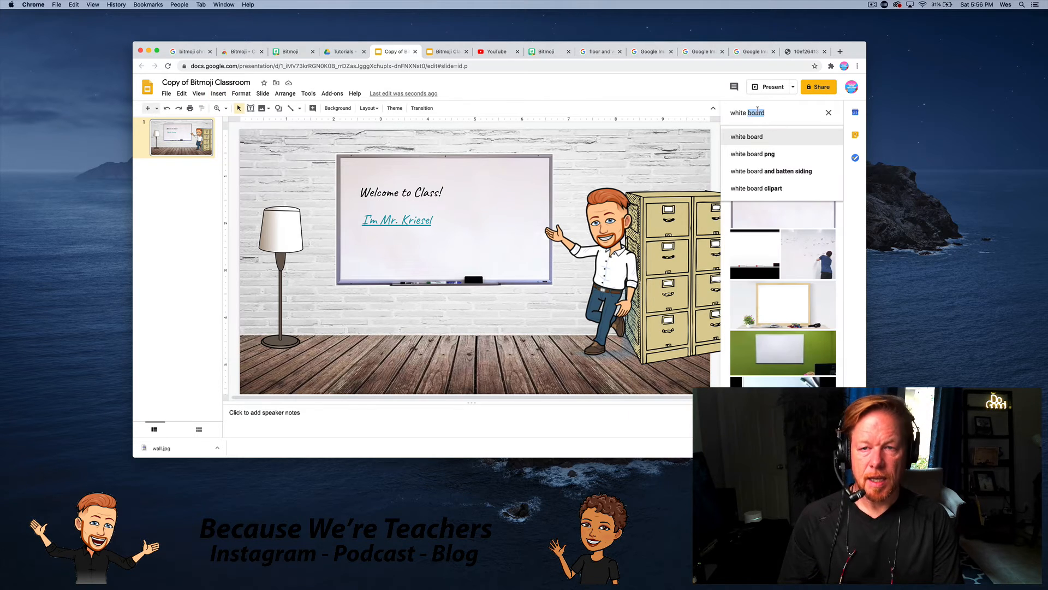
{"action": "type", "text": "television"}
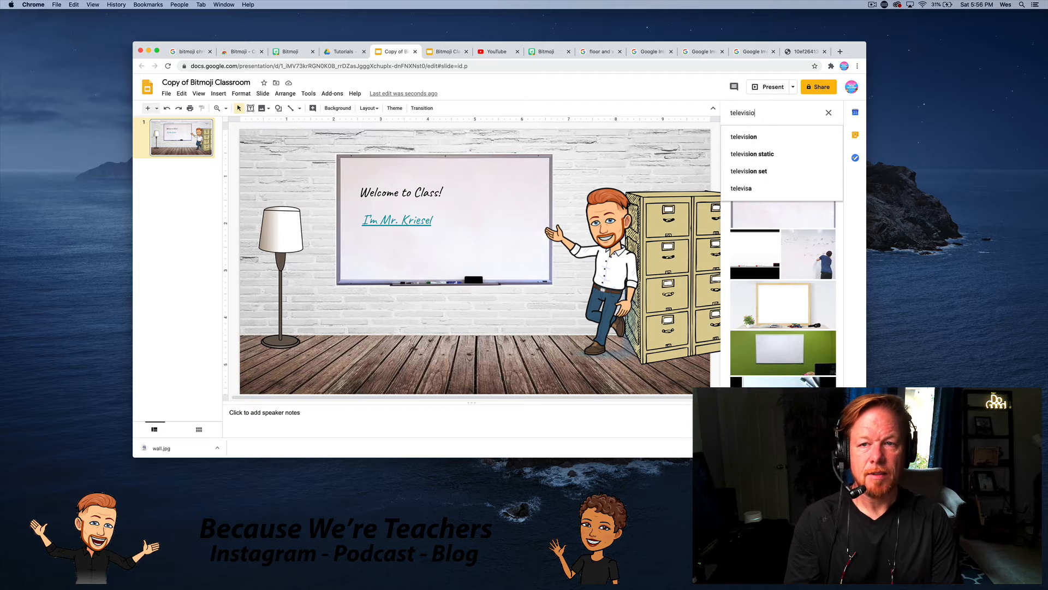
{"action": "key", "text": "Return"}
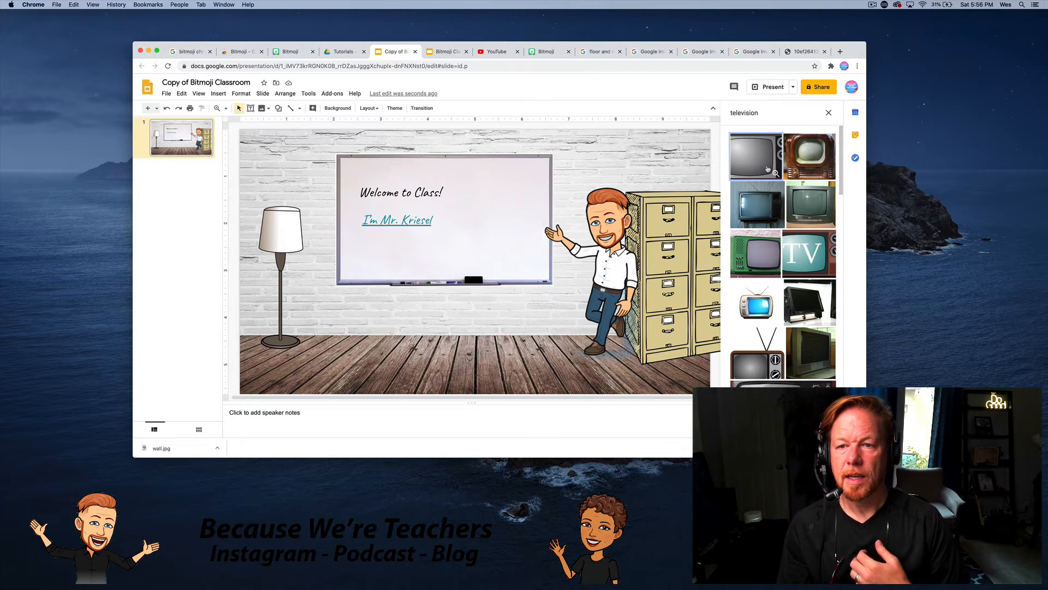
{"action": "left_click", "coordinate": [756, 157]}
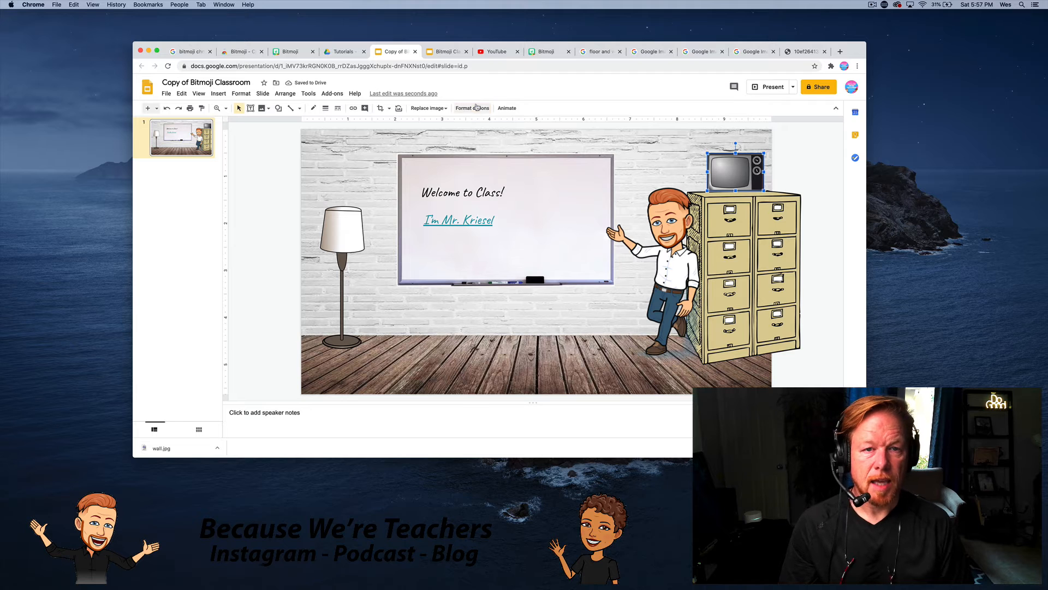
Turn on Drop shadow in the television picture's format options, then deselect it.
{"action": "left_click", "coordinate": [472, 108]}
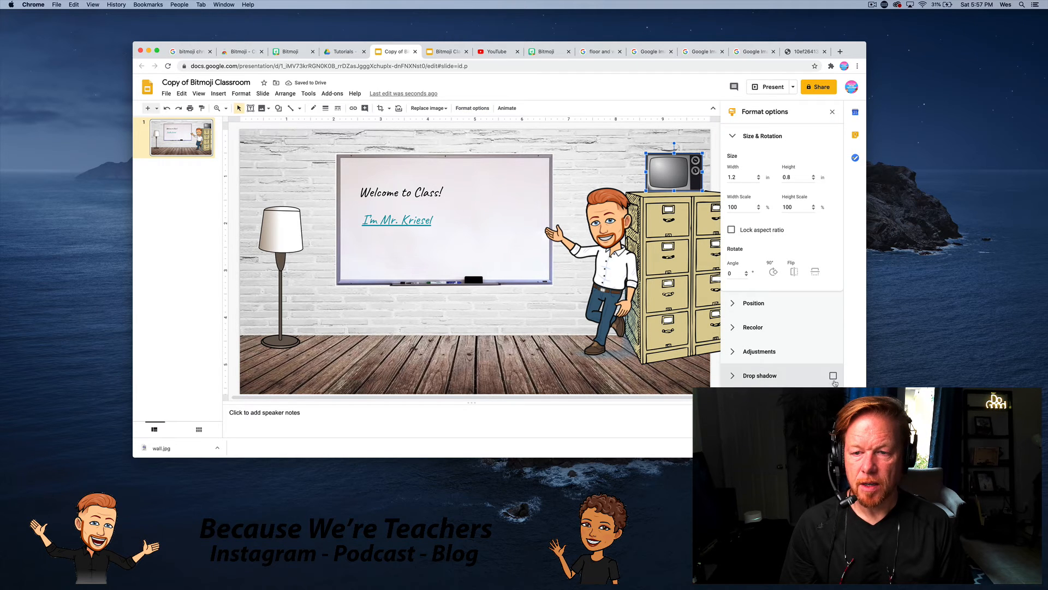
{"action": "left_click", "coordinate": [833, 375]}
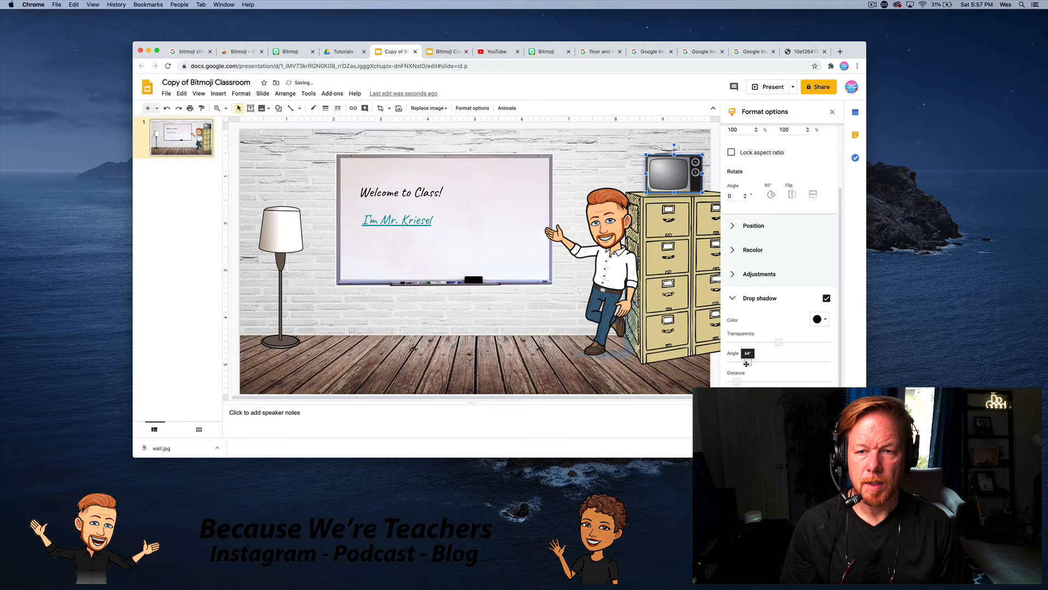
{"action": "left_click", "coordinate": [827, 297]}
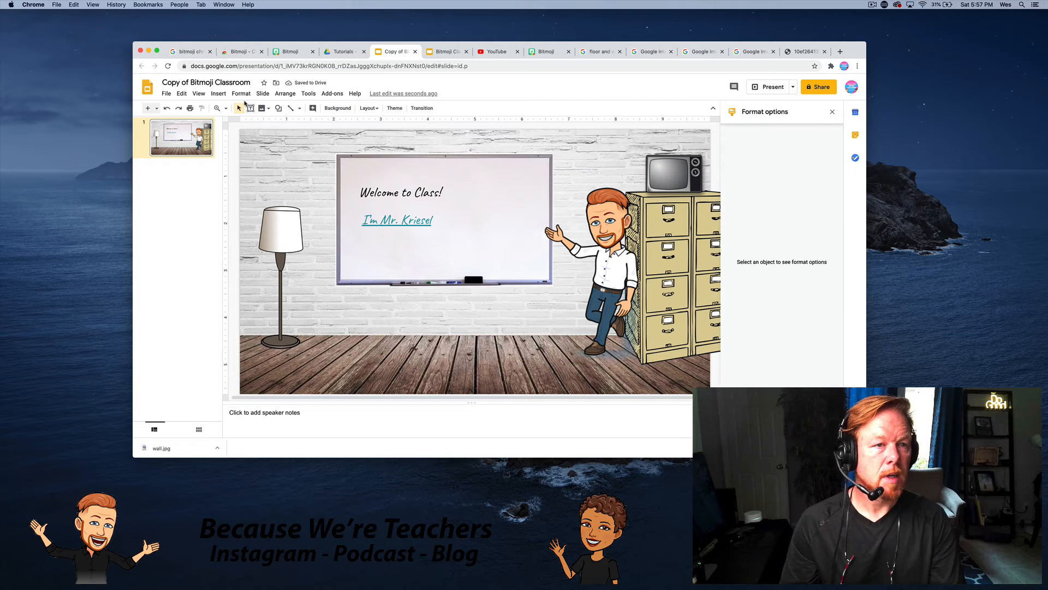
Embed the official Earth, Wind & Fire 'September' video from a YouTube search.
{"action": "left_click", "coordinate": [218, 93]}
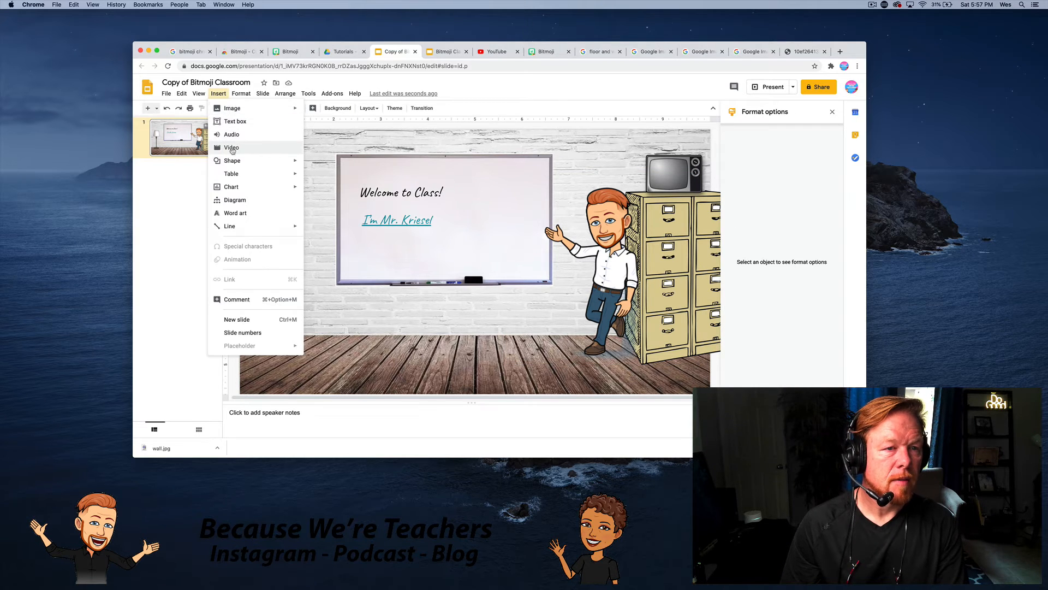
{"action": "left_click", "coordinate": [232, 148]}
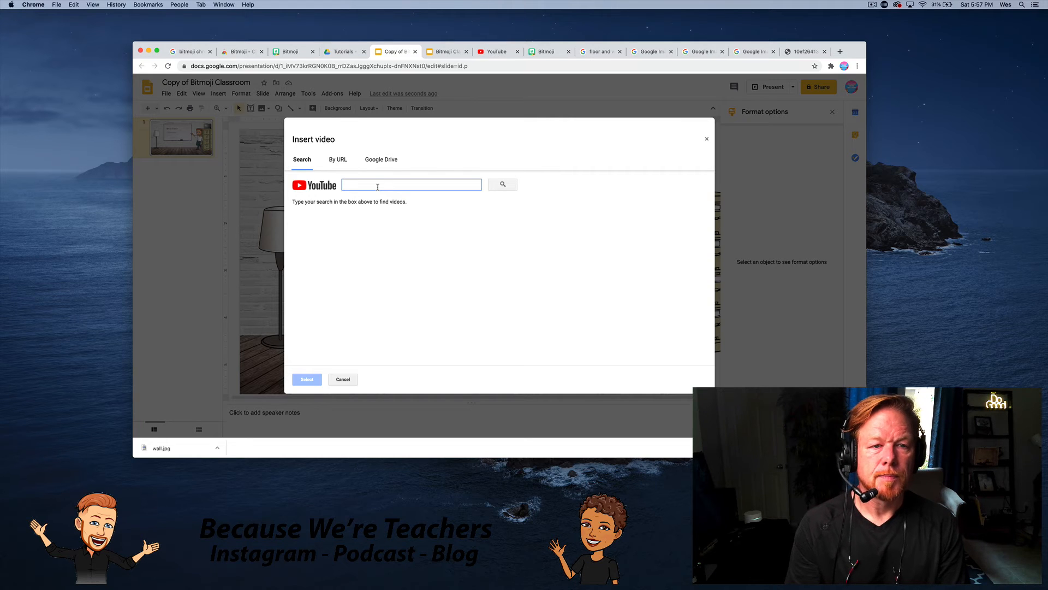
{"action": "type", "text": "earth wind"}
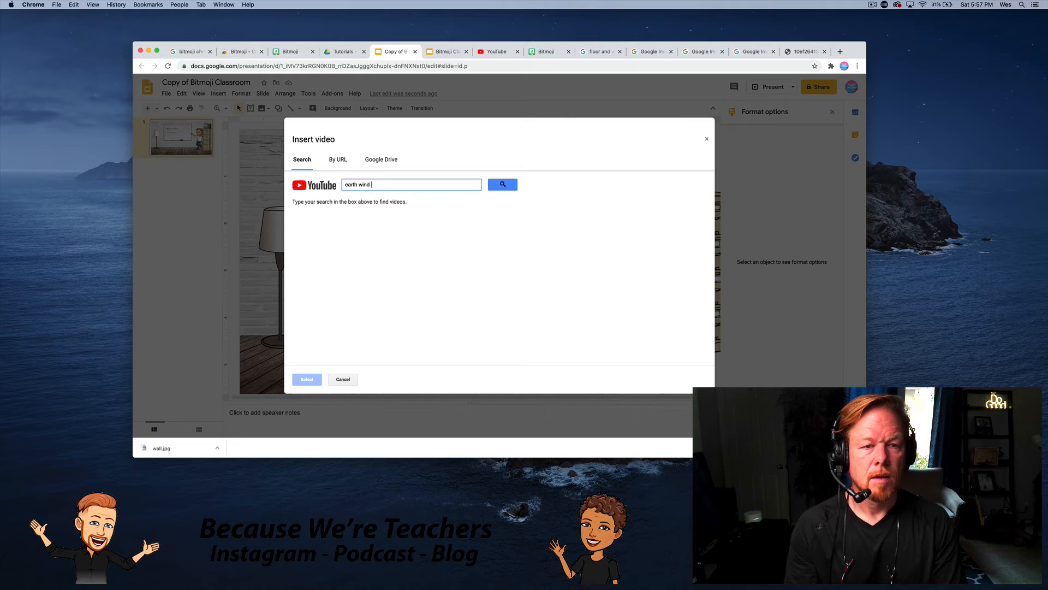
{"action": "type", "text": "wire"}
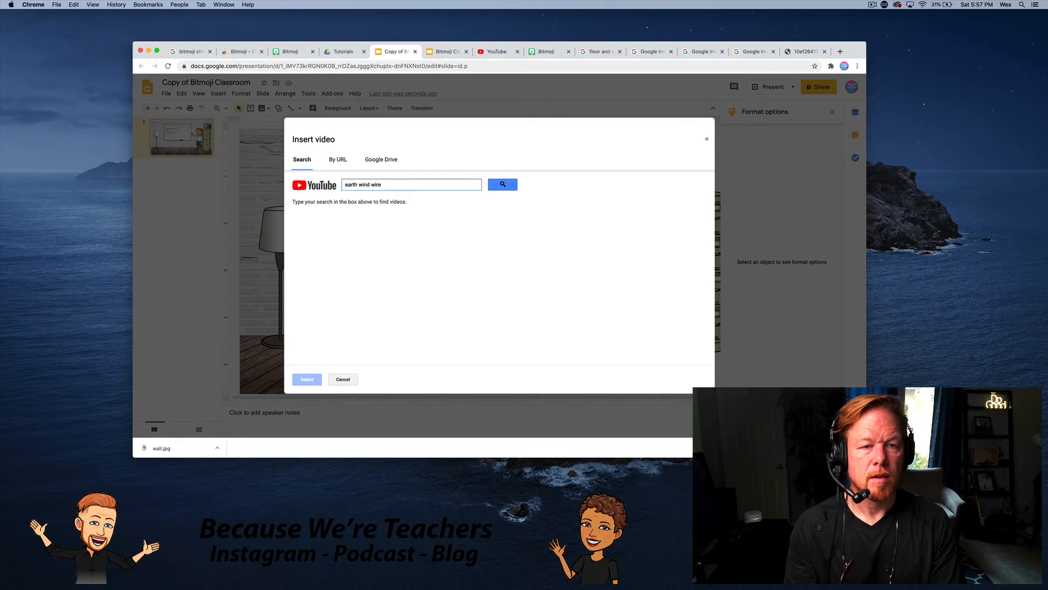
{"action": "type", "text": "fire sp"}
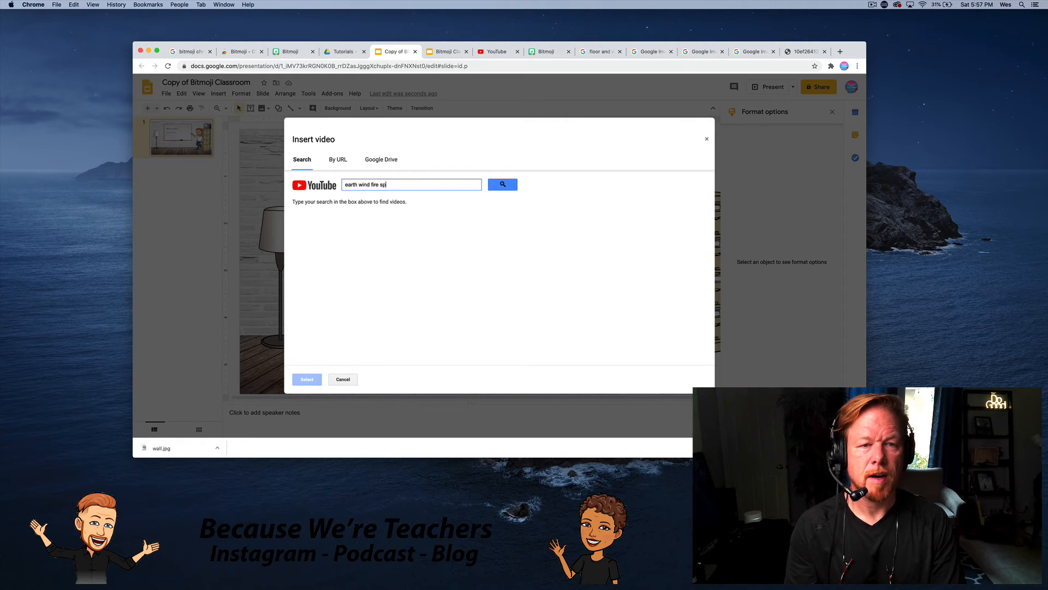
{"action": "type", "text": "eptember"}
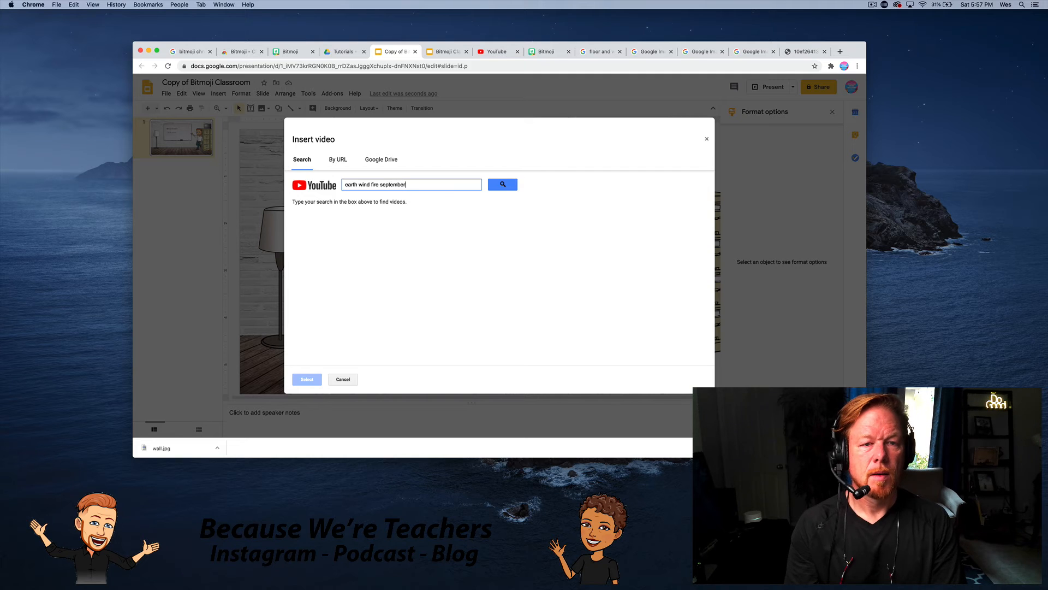
{"action": "left_click", "coordinate": [502, 185]}
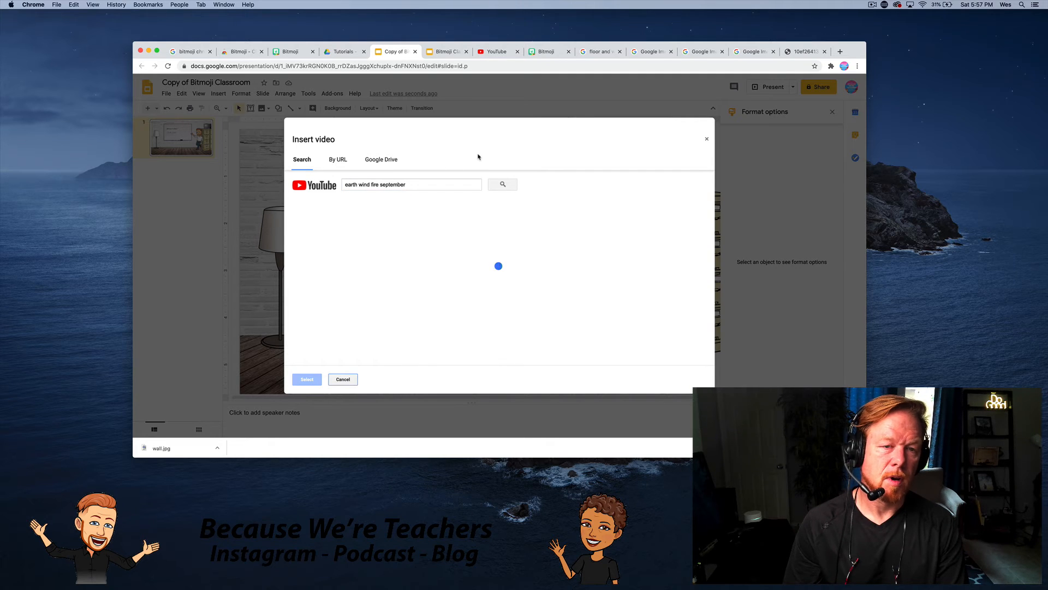
{"action": "left_click", "coordinate": [502, 184]}
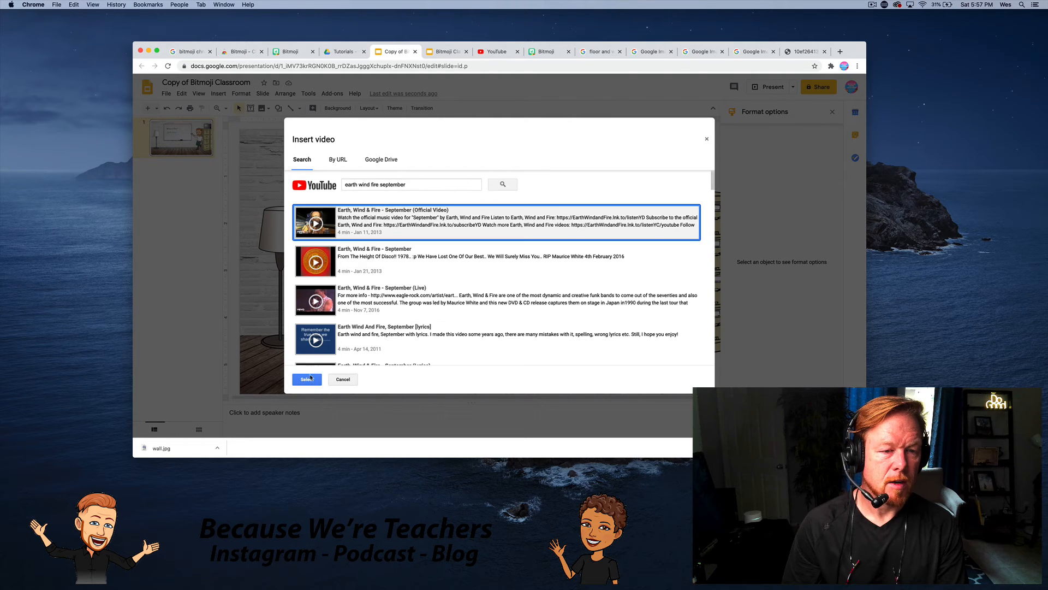
{"action": "left_click", "coordinate": [306, 379]}
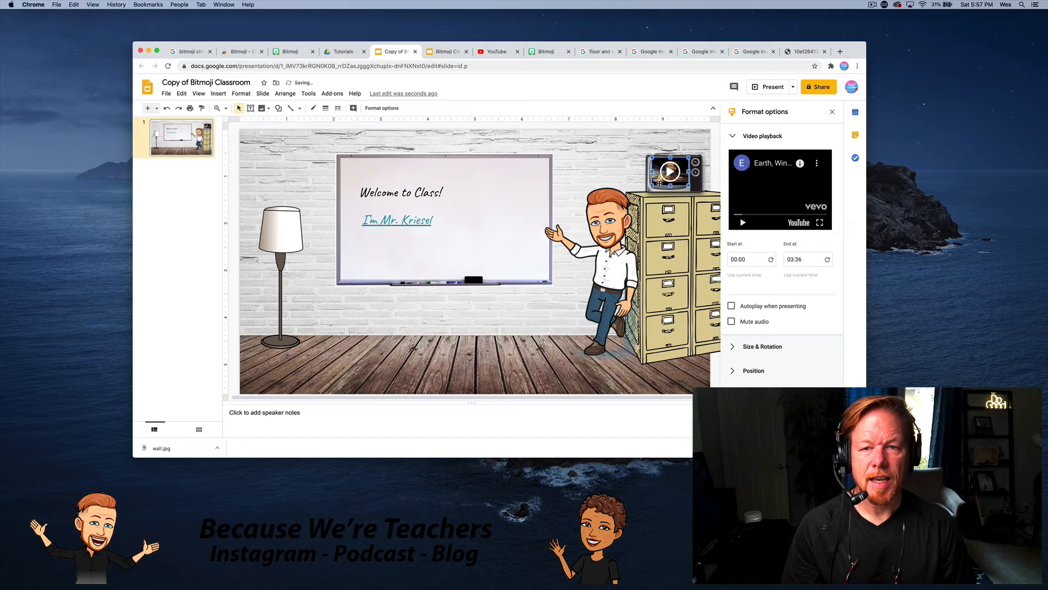
Review the embedded video's playback settings, then switch to the floor-and-walls image results.
{"action": "left_click", "coordinate": [611, 162]}
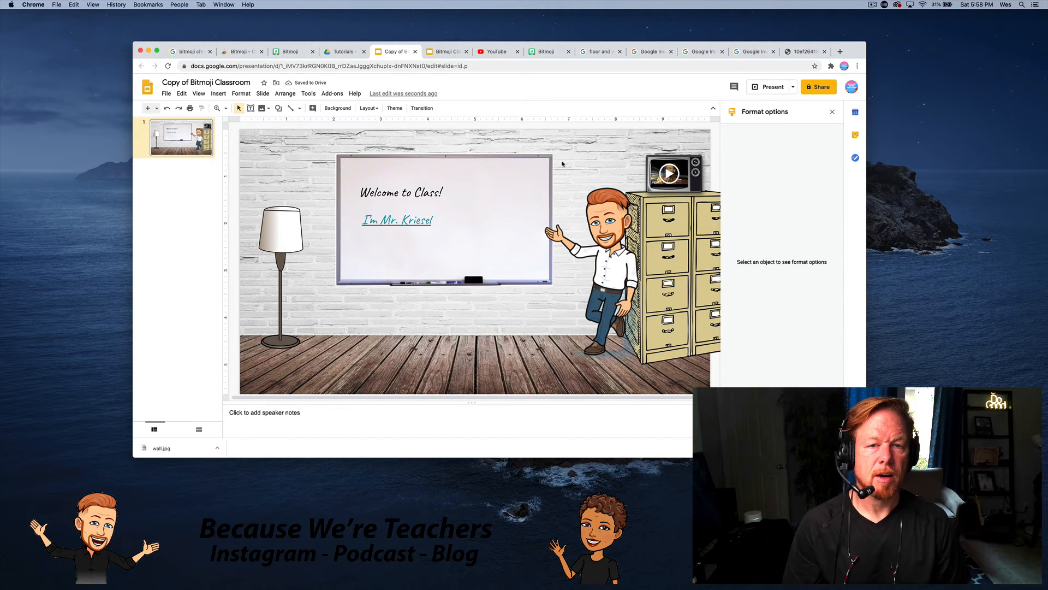
{"action": "left_click", "coordinate": [668, 173]}
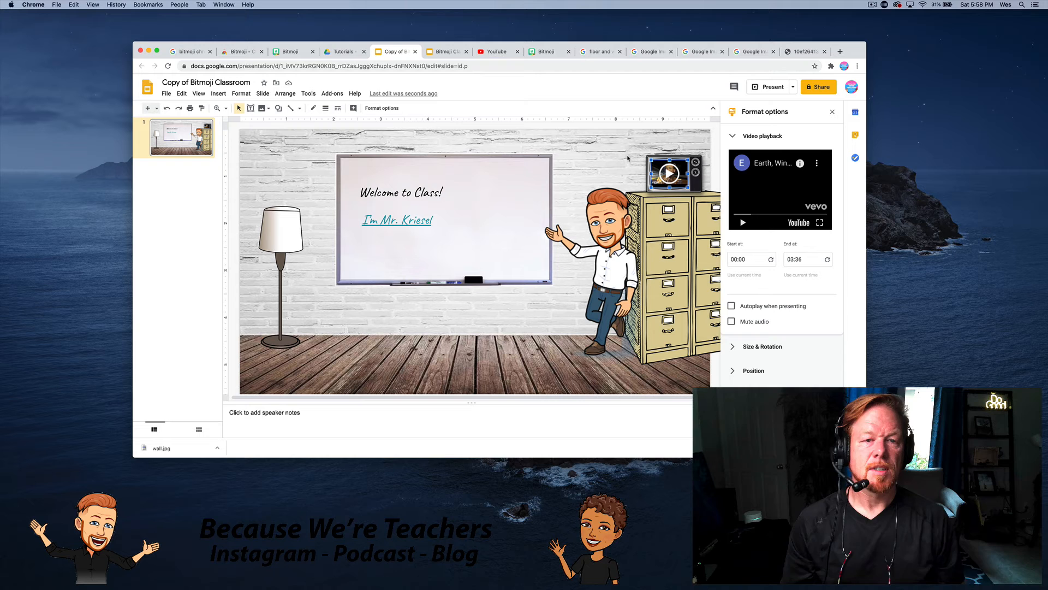
{"action": "mouse_move", "coordinate": [565, 165]}
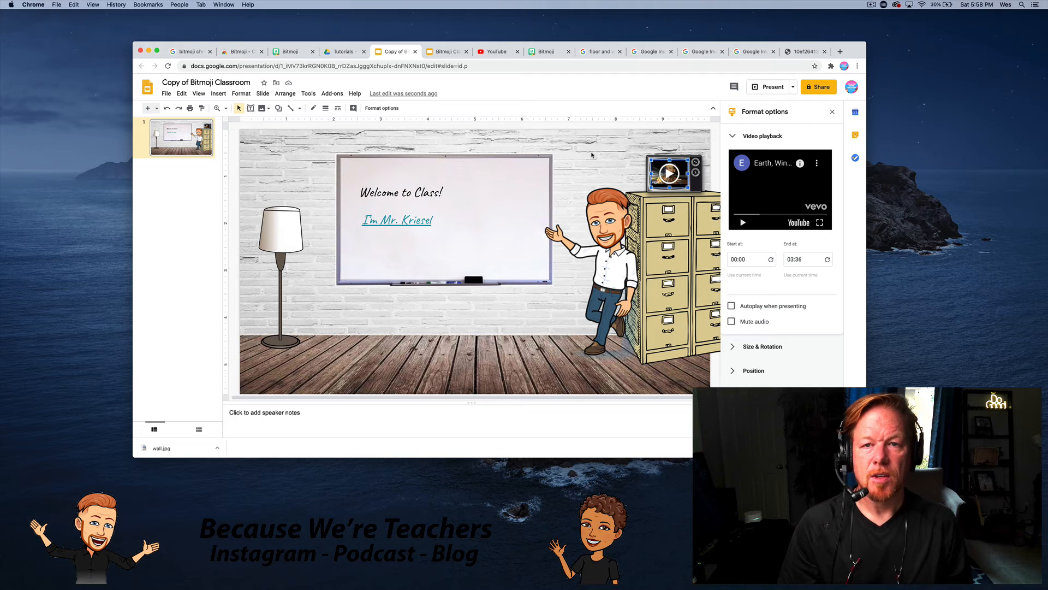
{"action": "left_click", "coordinate": [597, 51]}
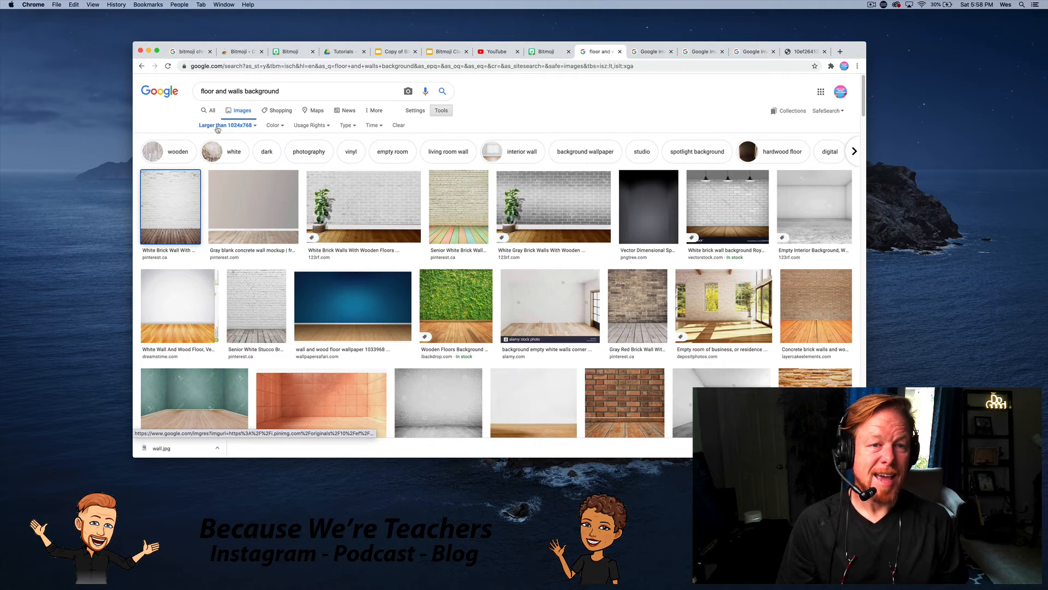
{"action": "mouse_move", "coordinate": [648, 211]}
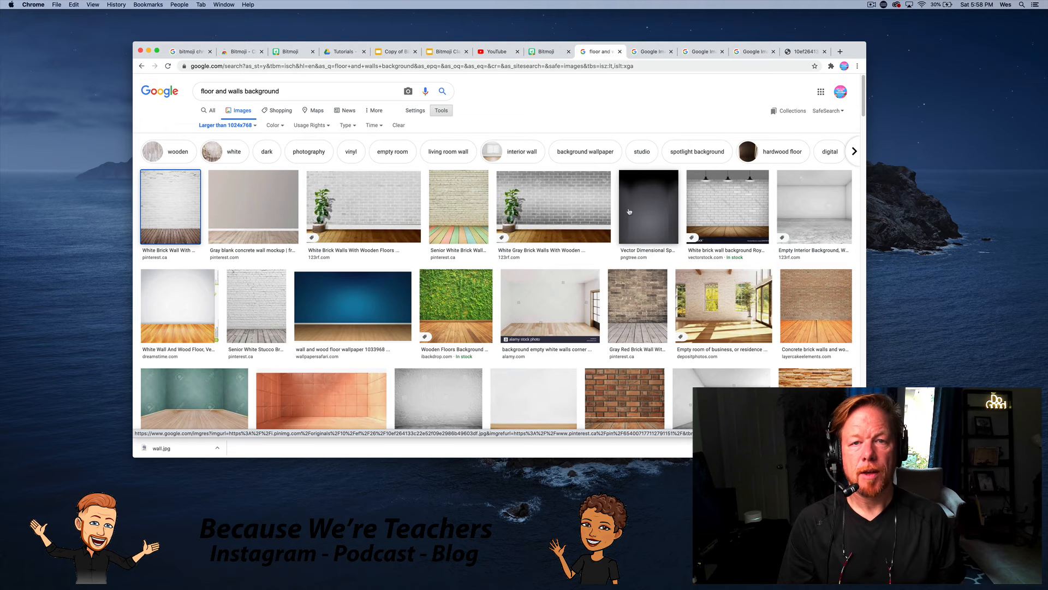
Return through the Bitmoji tab to the original Bitmoji Classroom presentation.
{"action": "left_click", "coordinate": [544, 51]}
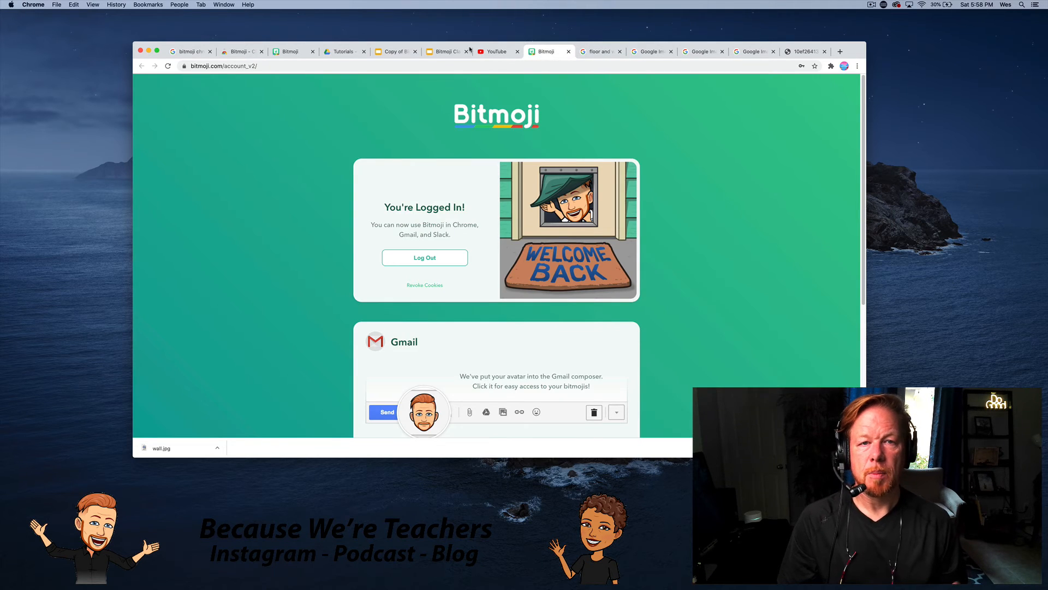
{"action": "left_click", "coordinate": [447, 51]}
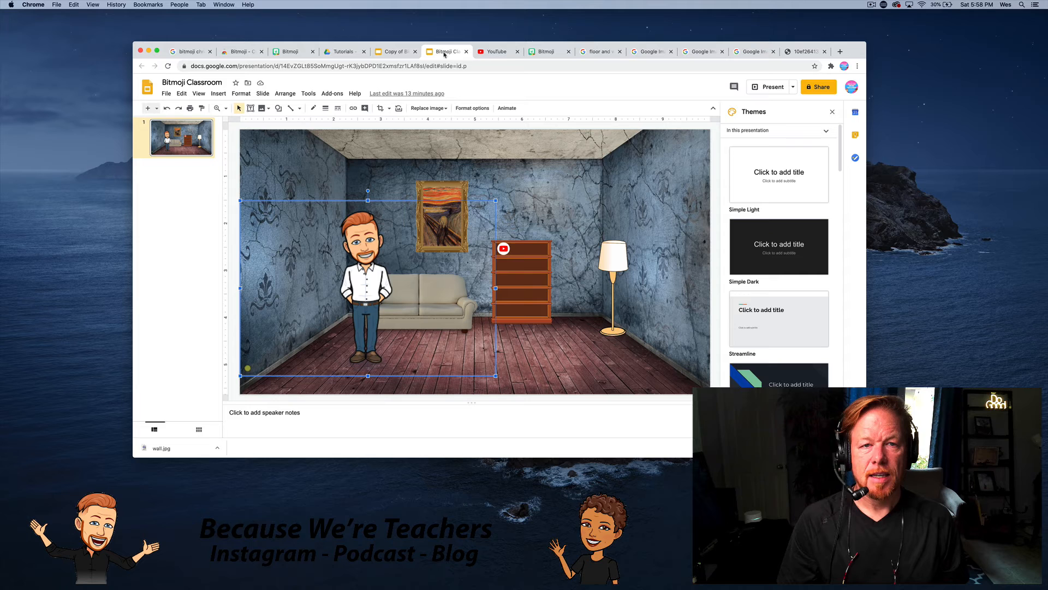
{"action": "mouse_move", "coordinate": [545, 238]}
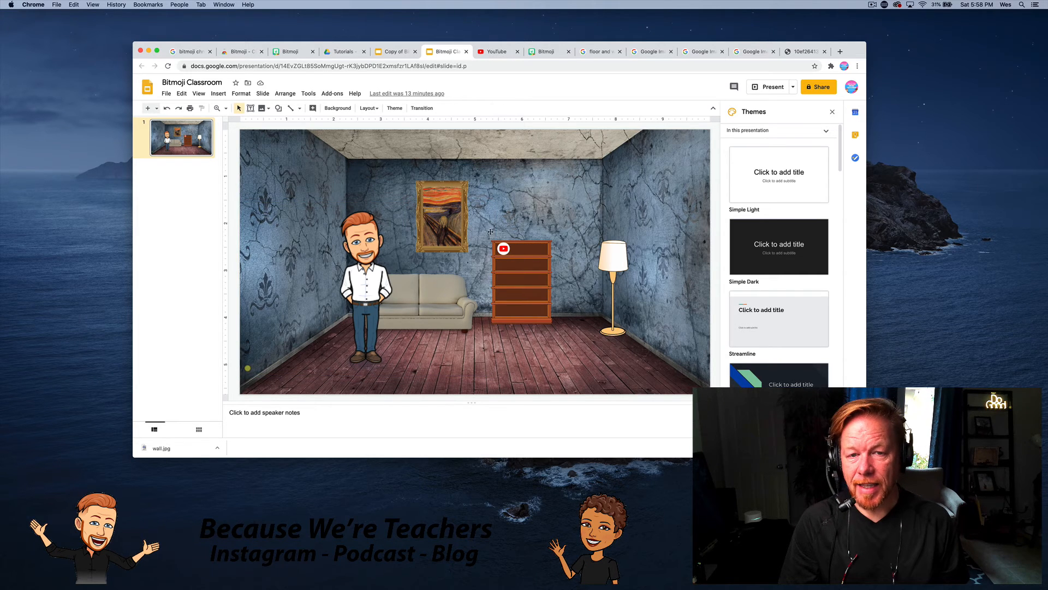
Copy the bookshelf from the original slide, go to the Copy of Bitmoji Classroom, and open a new tab.
{"action": "left_click", "coordinate": [364, 300]}
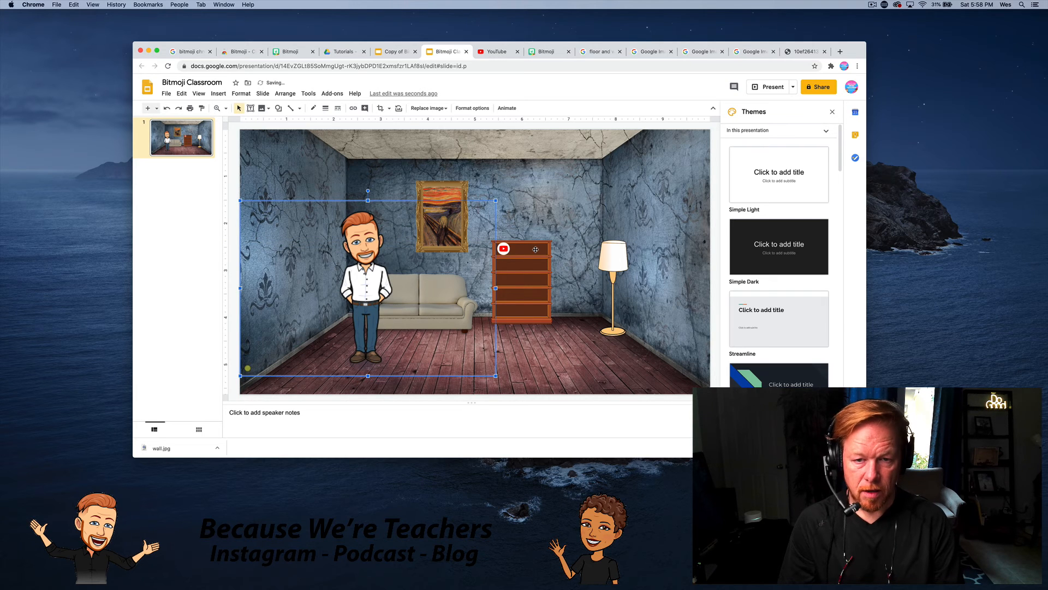
{"action": "left_click", "coordinate": [521, 249]}
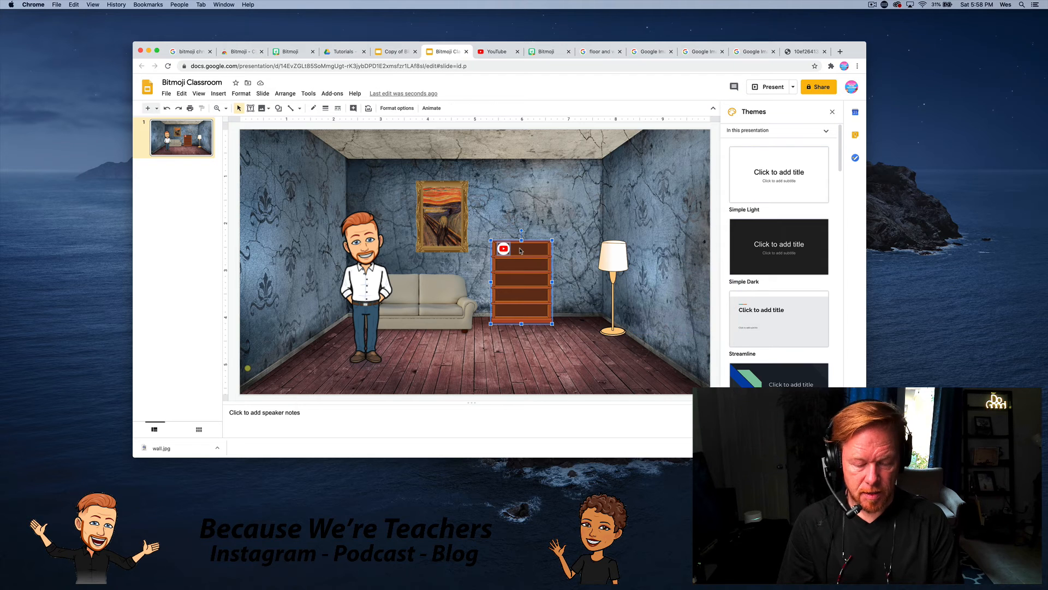
{"action": "mouse_move", "coordinate": [421, 78]}
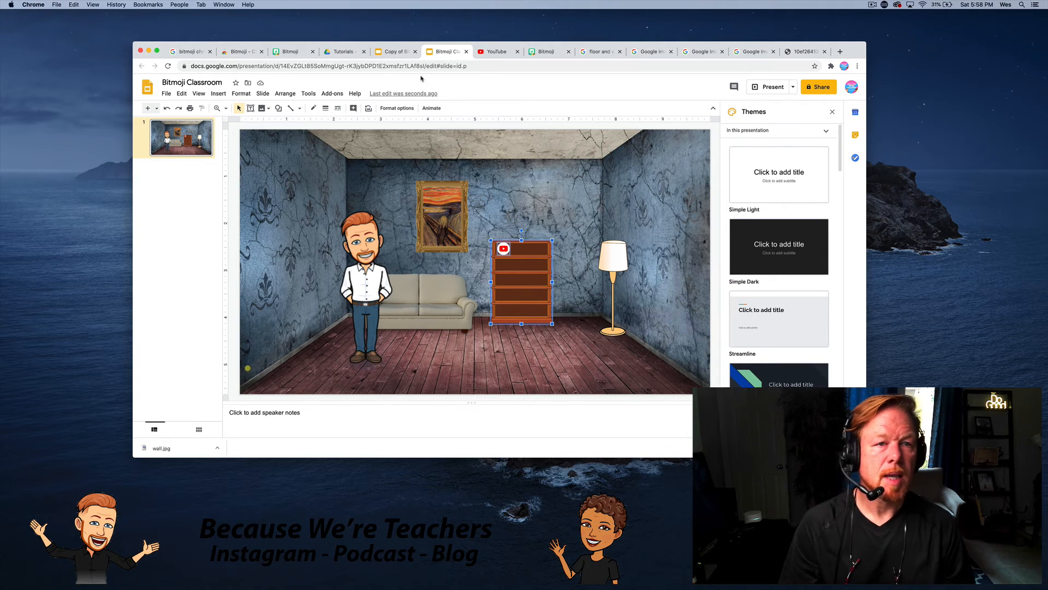
{"action": "left_click", "coordinate": [391, 51]}
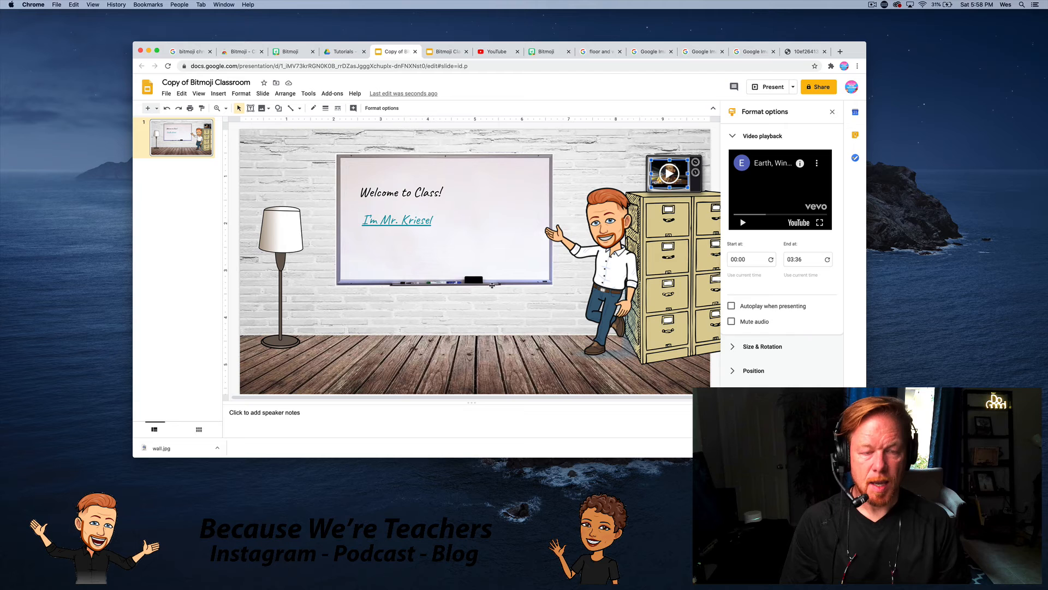
{"action": "left_click", "coordinate": [840, 50]}
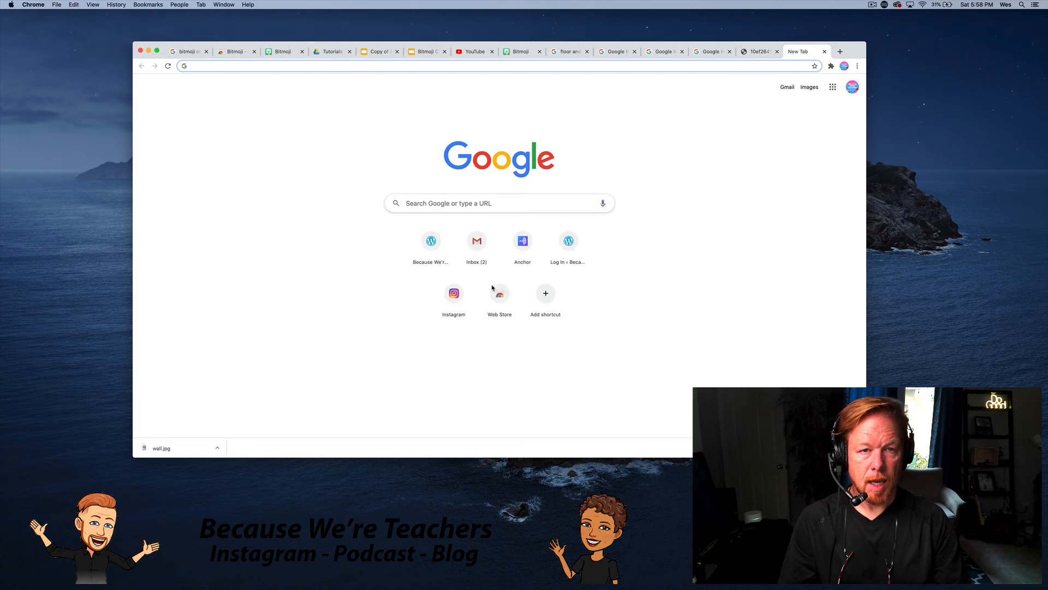
Paste the bookshelf left of the whiteboard in the classroom copy and move the lamp beside it.
{"action": "left_click", "coordinate": [379, 52]}
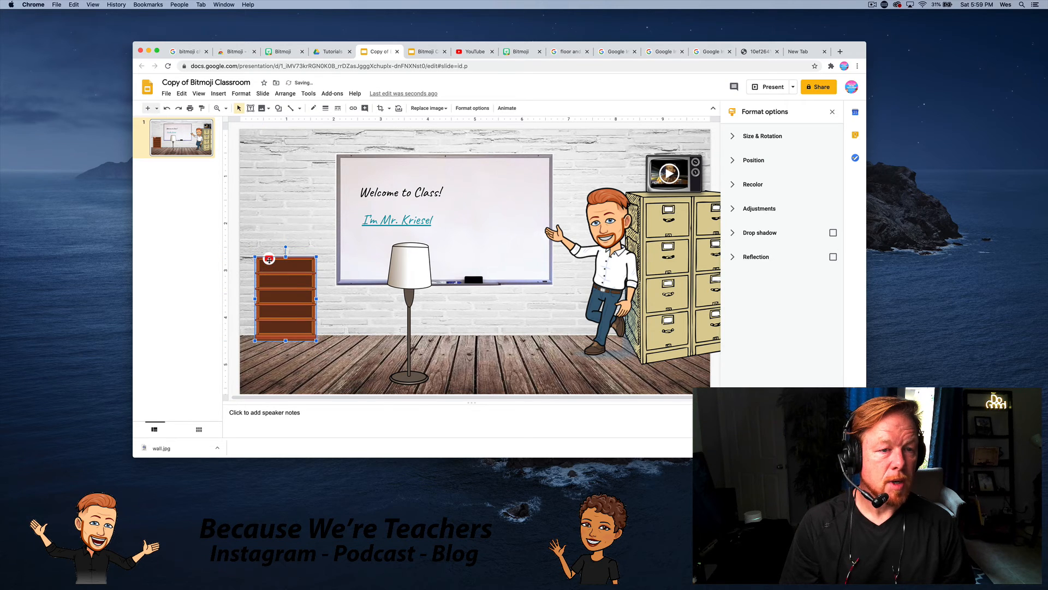
{"action": "left_click", "coordinate": [269, 259]}
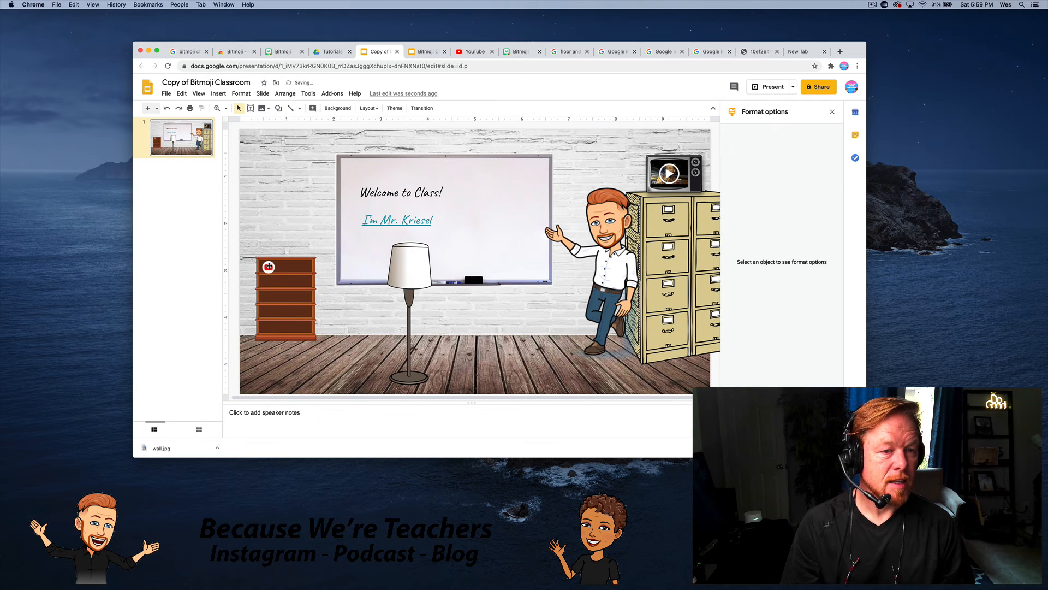
{"action": "left_click", "coordinate": [269, 266]}
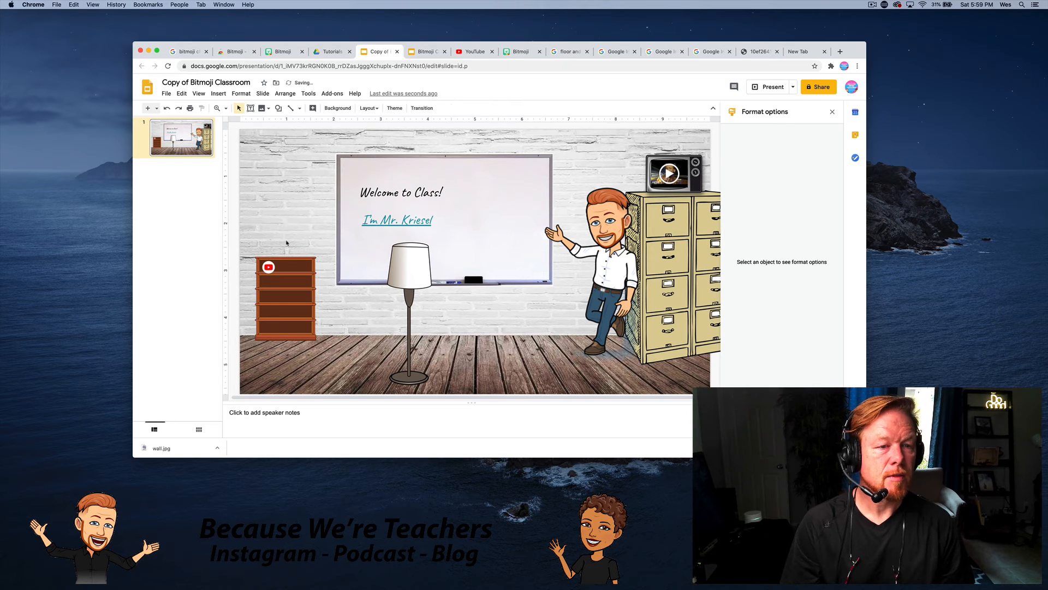
{"action": "left_click", "coordinate": [268, 267]}
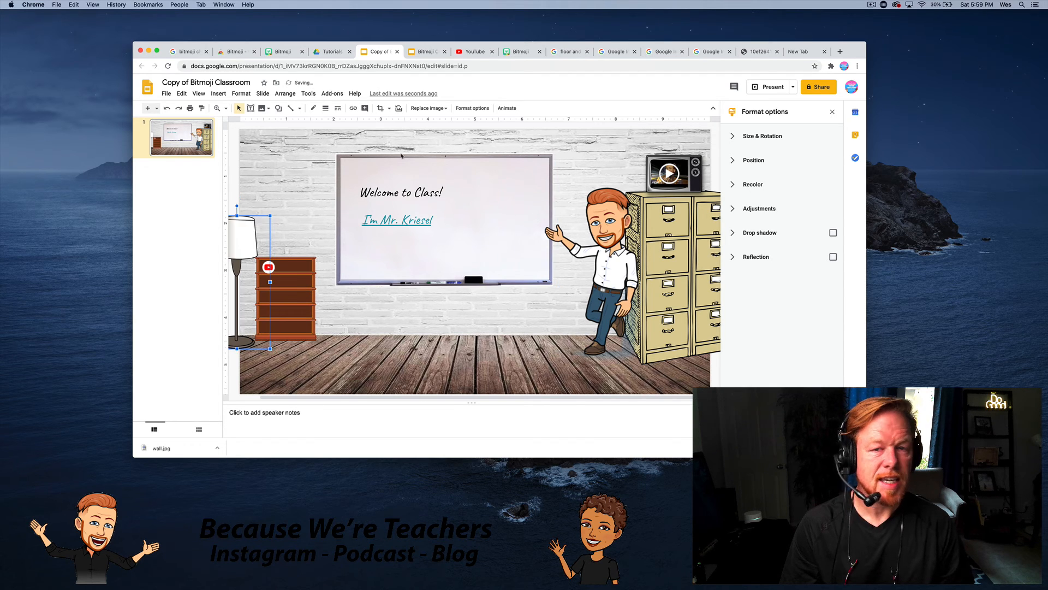
{"action": "left_click", "coordinate": [769, 87]}
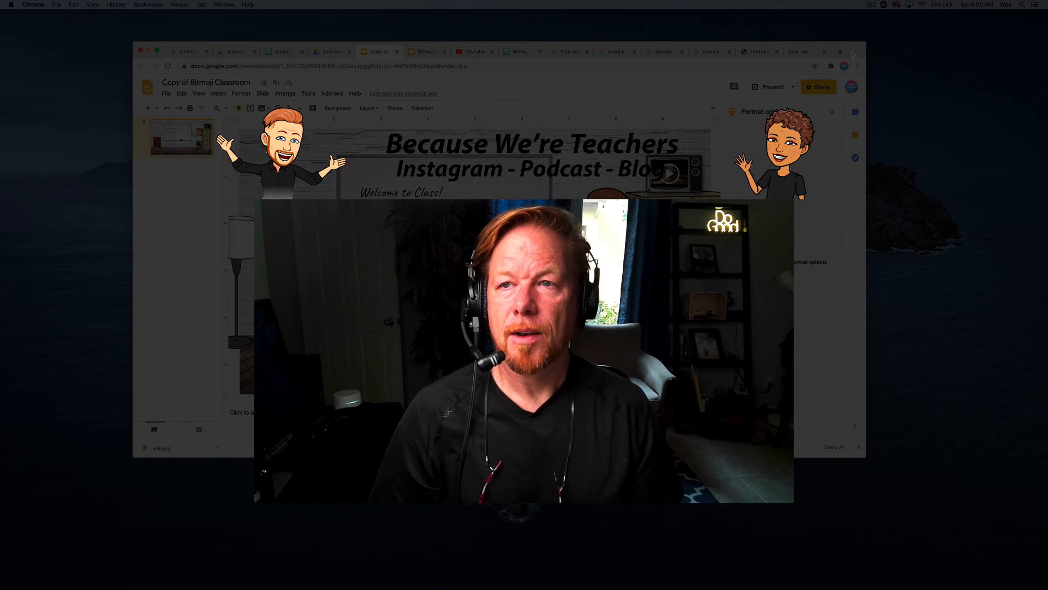
Set a brick-wall and wood-floor image as the slide background.
{"action": "left_click", "coordinate": [883, 5]}
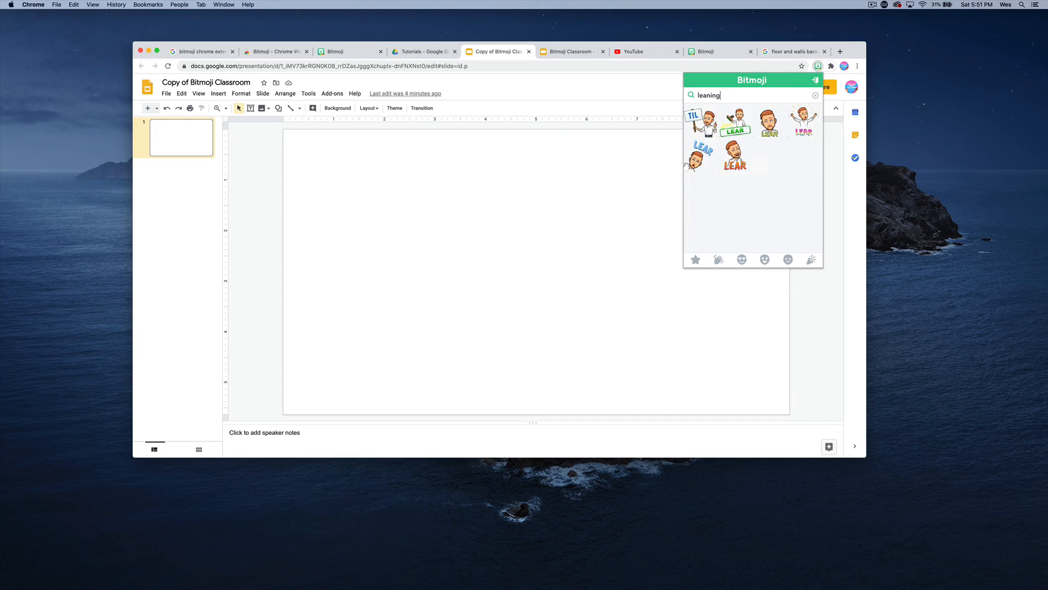
{"action": "left_click", "coordinate": [337, 107]}
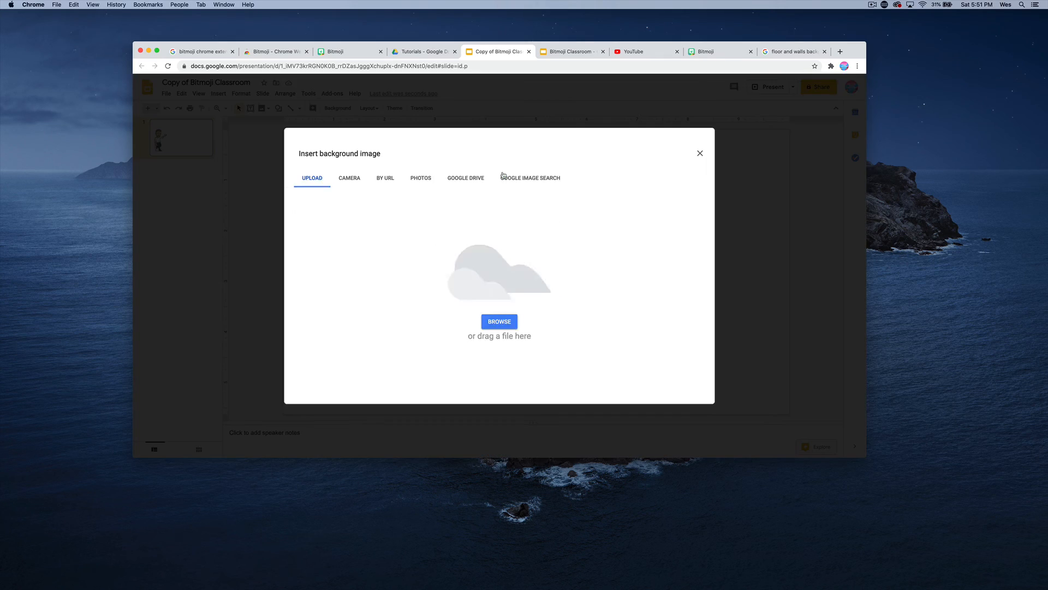
{"action": "left_click", "coordinate": [530, 177]}
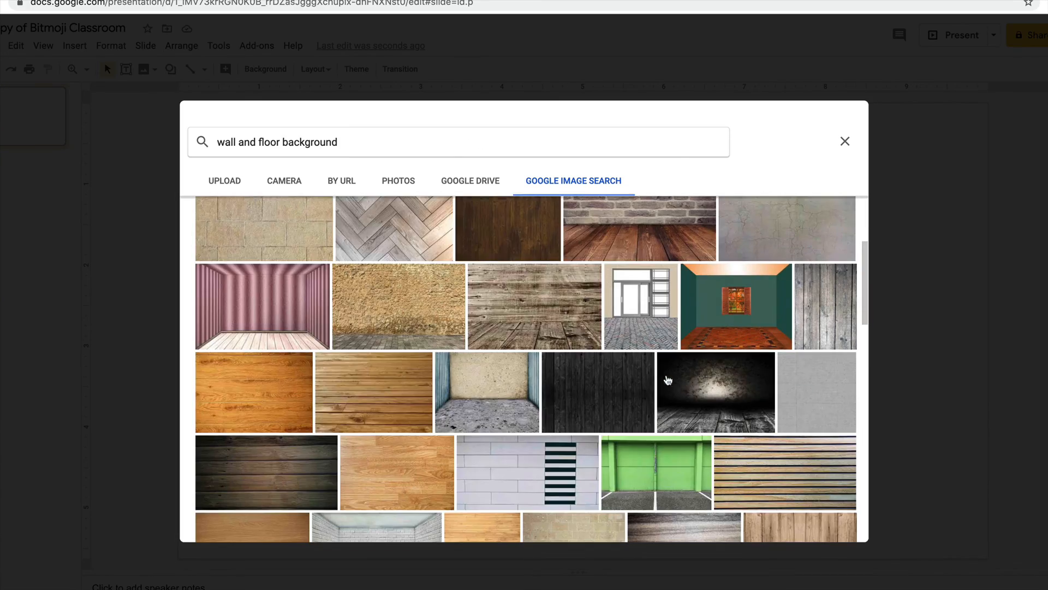
{"action": "left_click", "coordinate": [845, 141]}
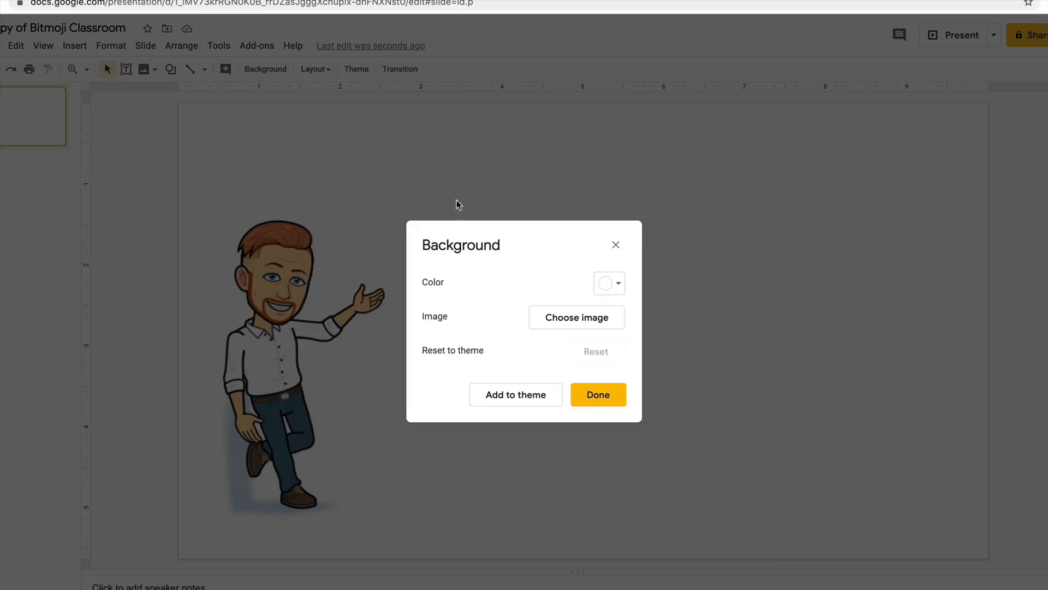
{"action": "left_click", "coordinate": [576, 317]}
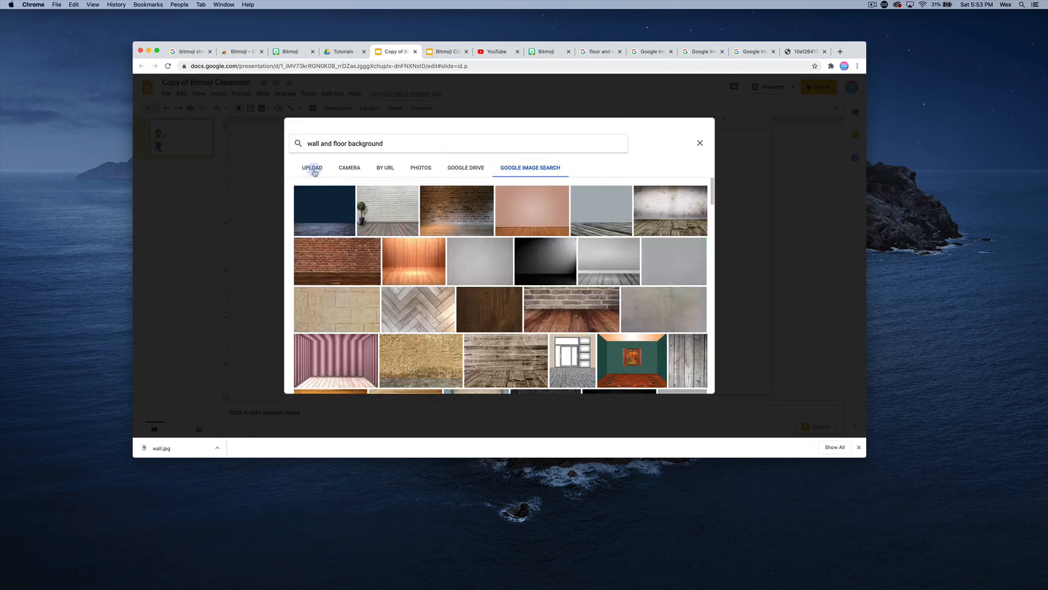
Insert the filing cabinet image, resize the leaning Bitmoji, and type 'I'm Mr. Kriesel' on the whiteboard.
{"action": "left_click", "coordinate": [386, 211]}
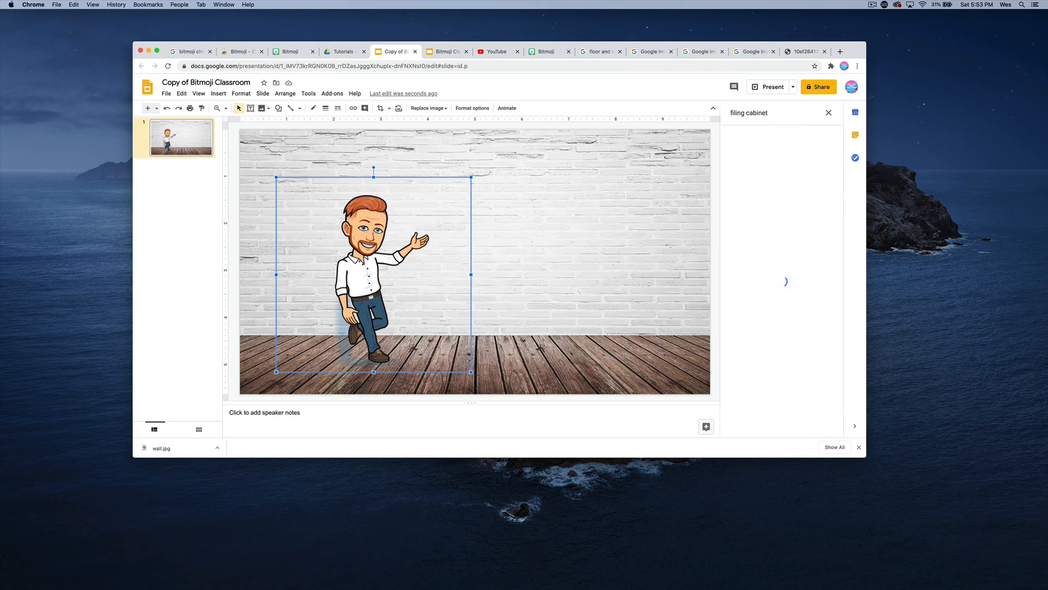
{"action": "left_click", "coordinate": [785, 280]}
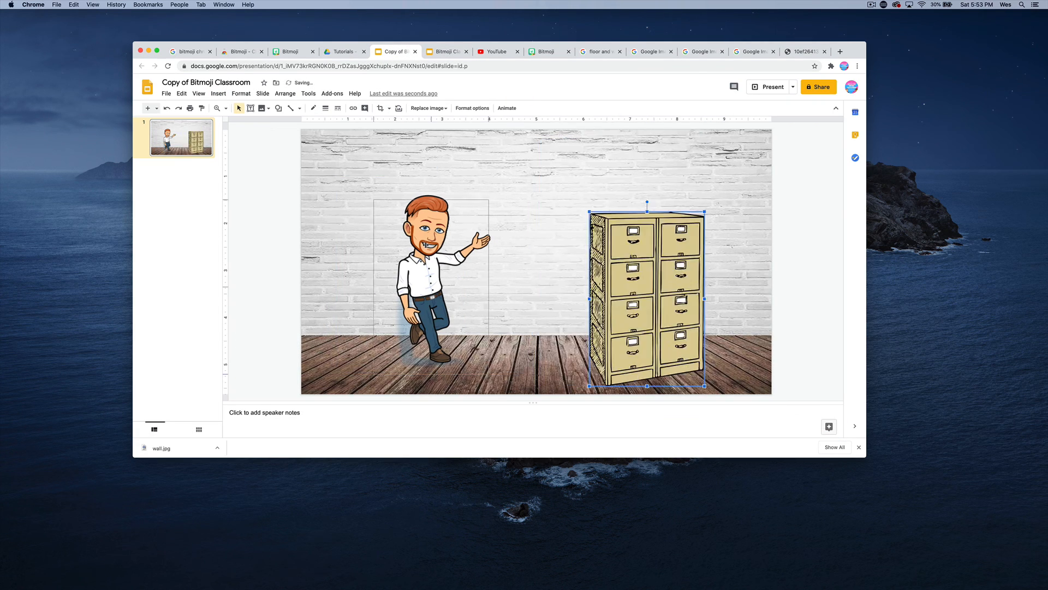
{"action": "left_click", "coordinate": [471, 108]}
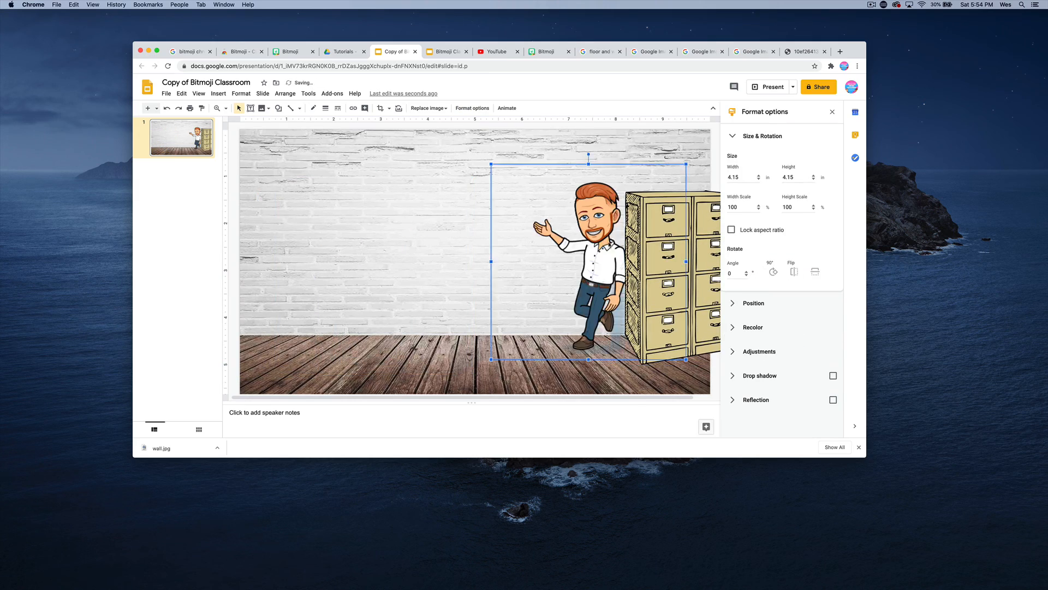
{"action": "left_click", "coordinate": [218, 93]}
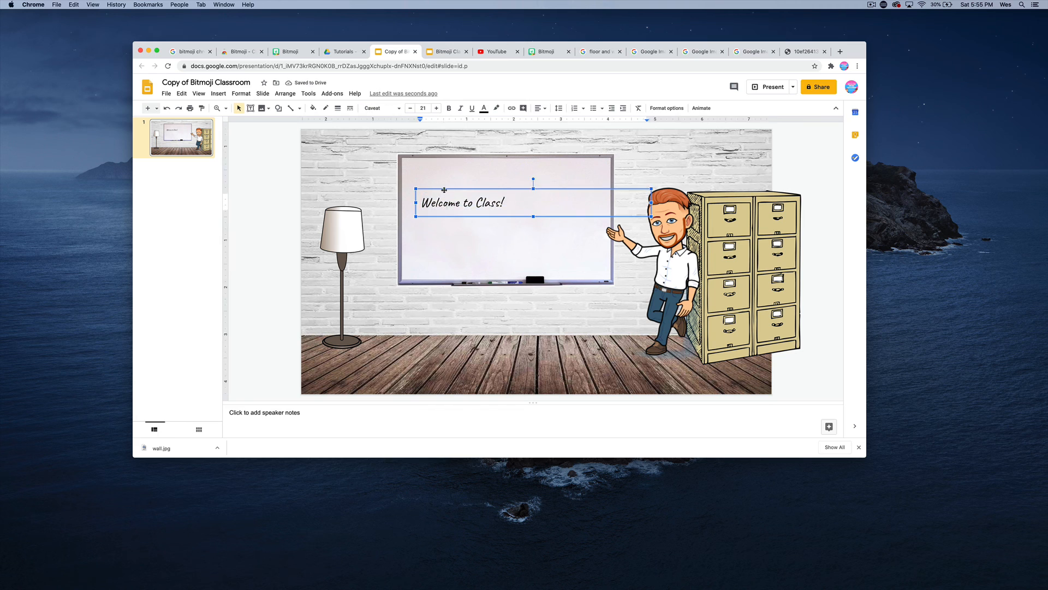
{"action": "type", "text": "I'm Mr. Kriesel"}
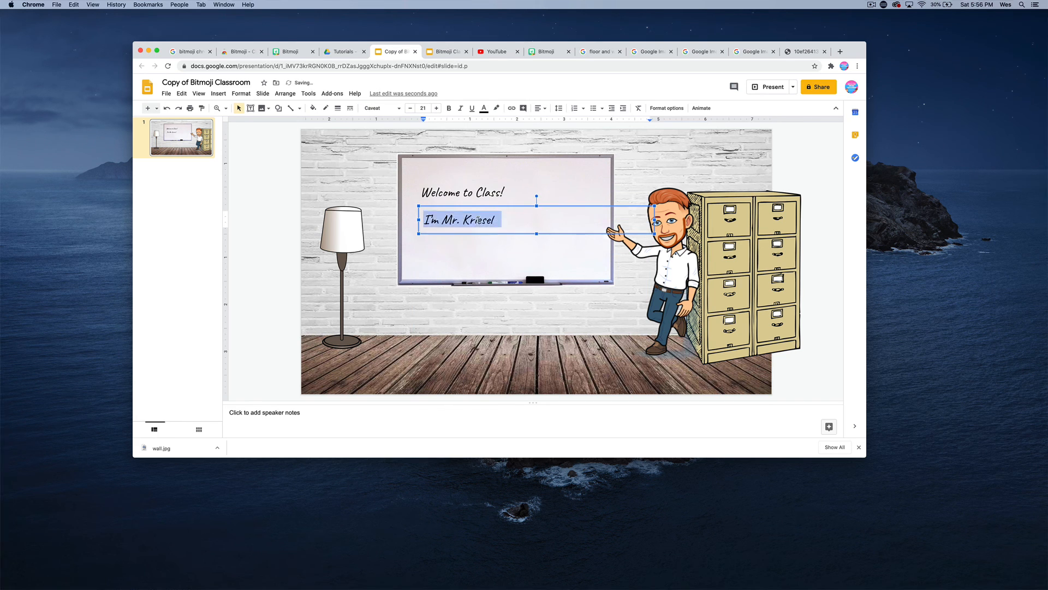